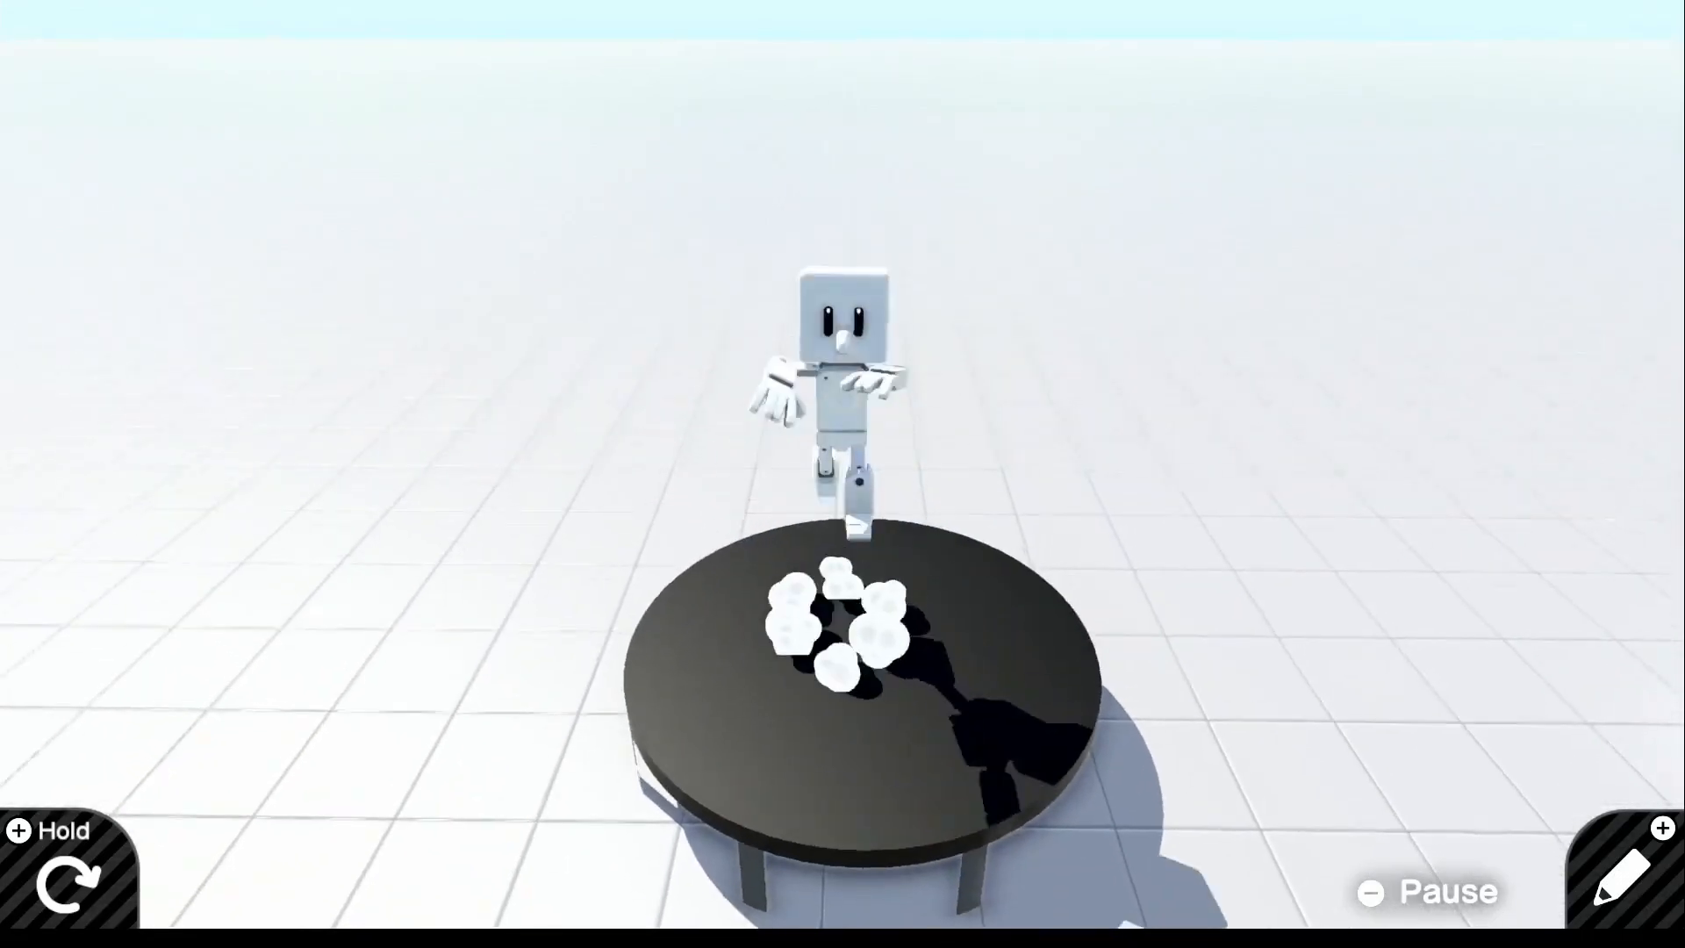
Step: Stop play-testing and return to the Nodon programming board
click(1626, 867)
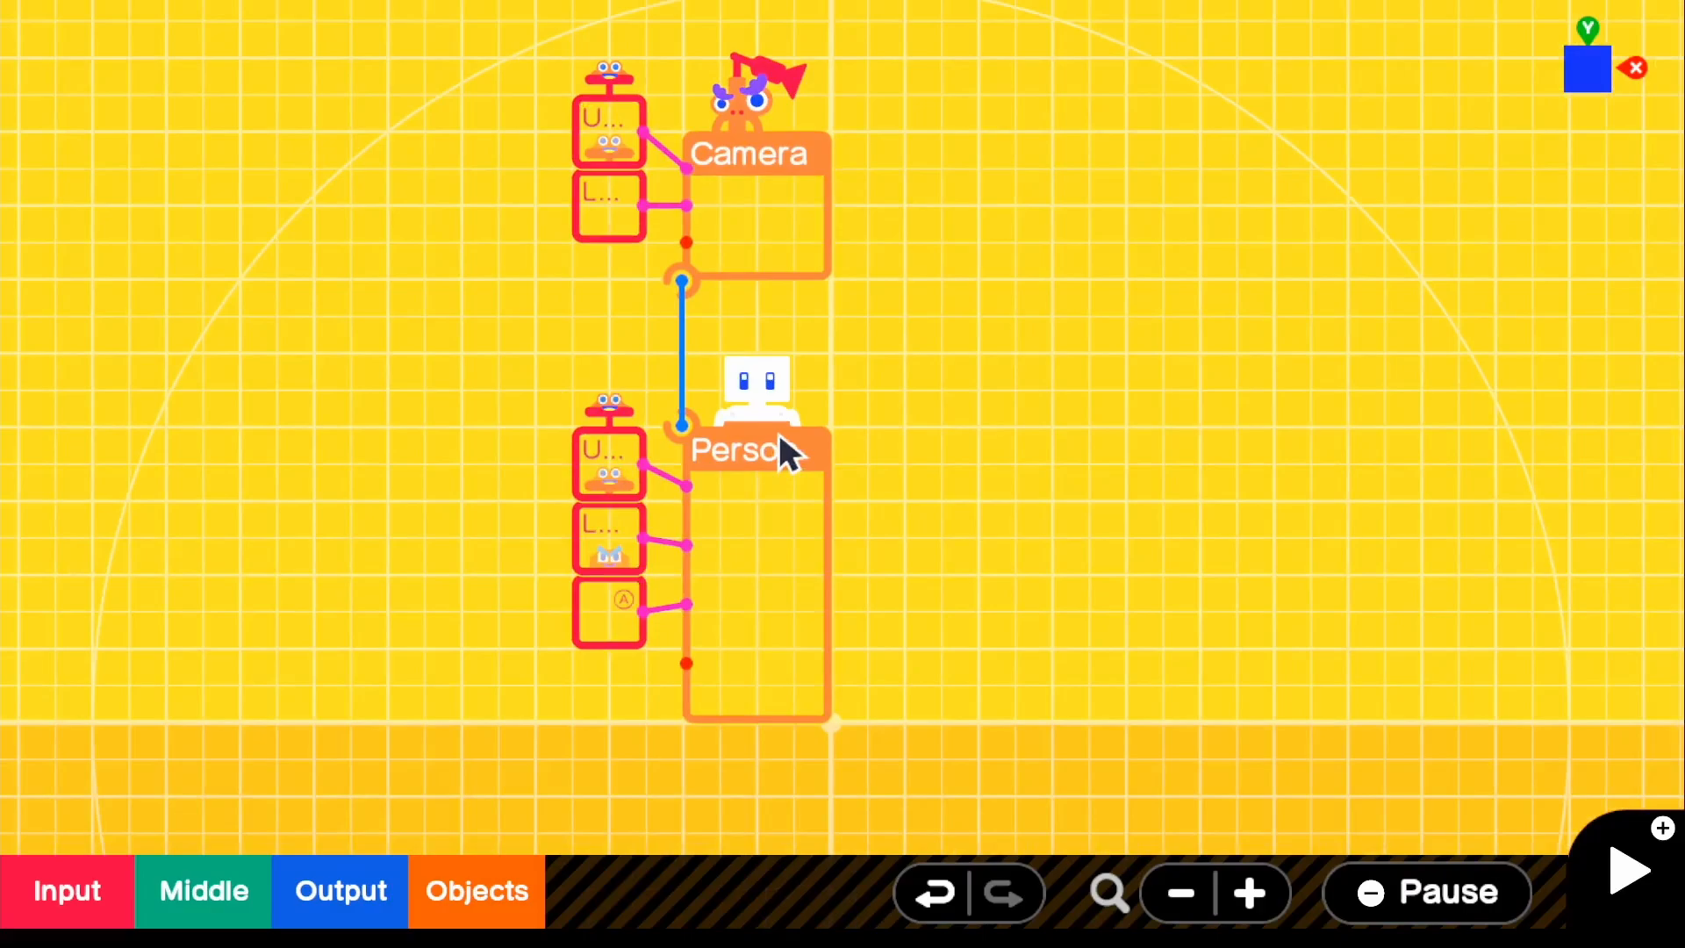
mouse_move(844, 392)
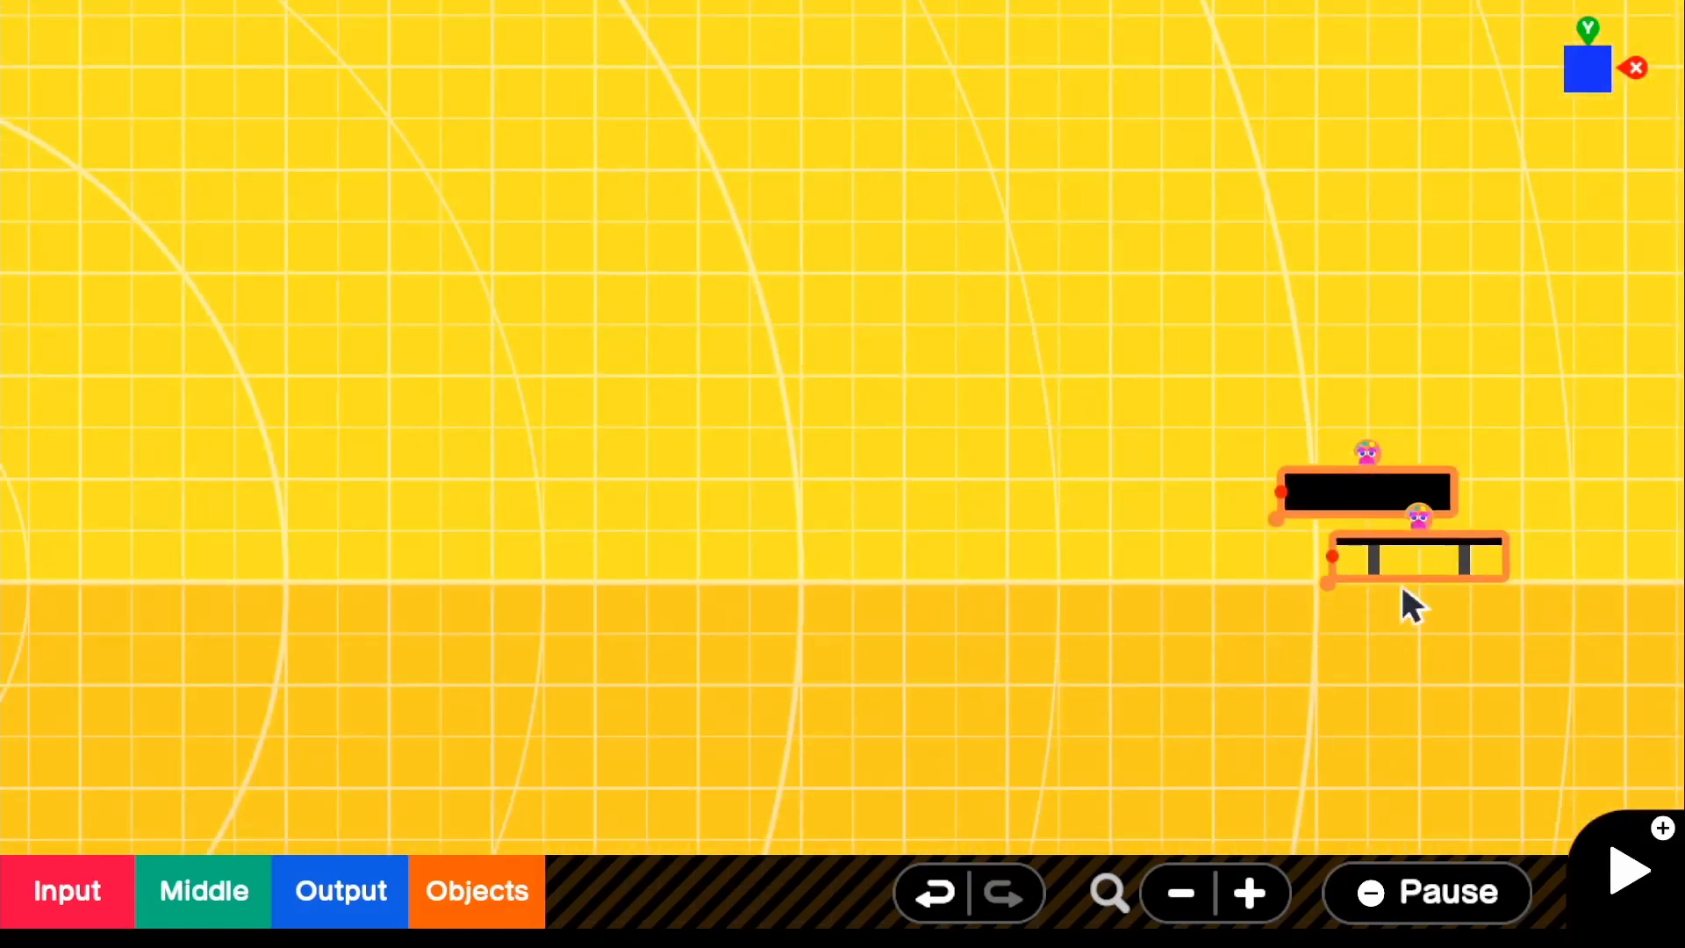
Step: Move both table texture Nodons left beside the Camera and Person Nodons
drag(1413, 602, 1189, 623)
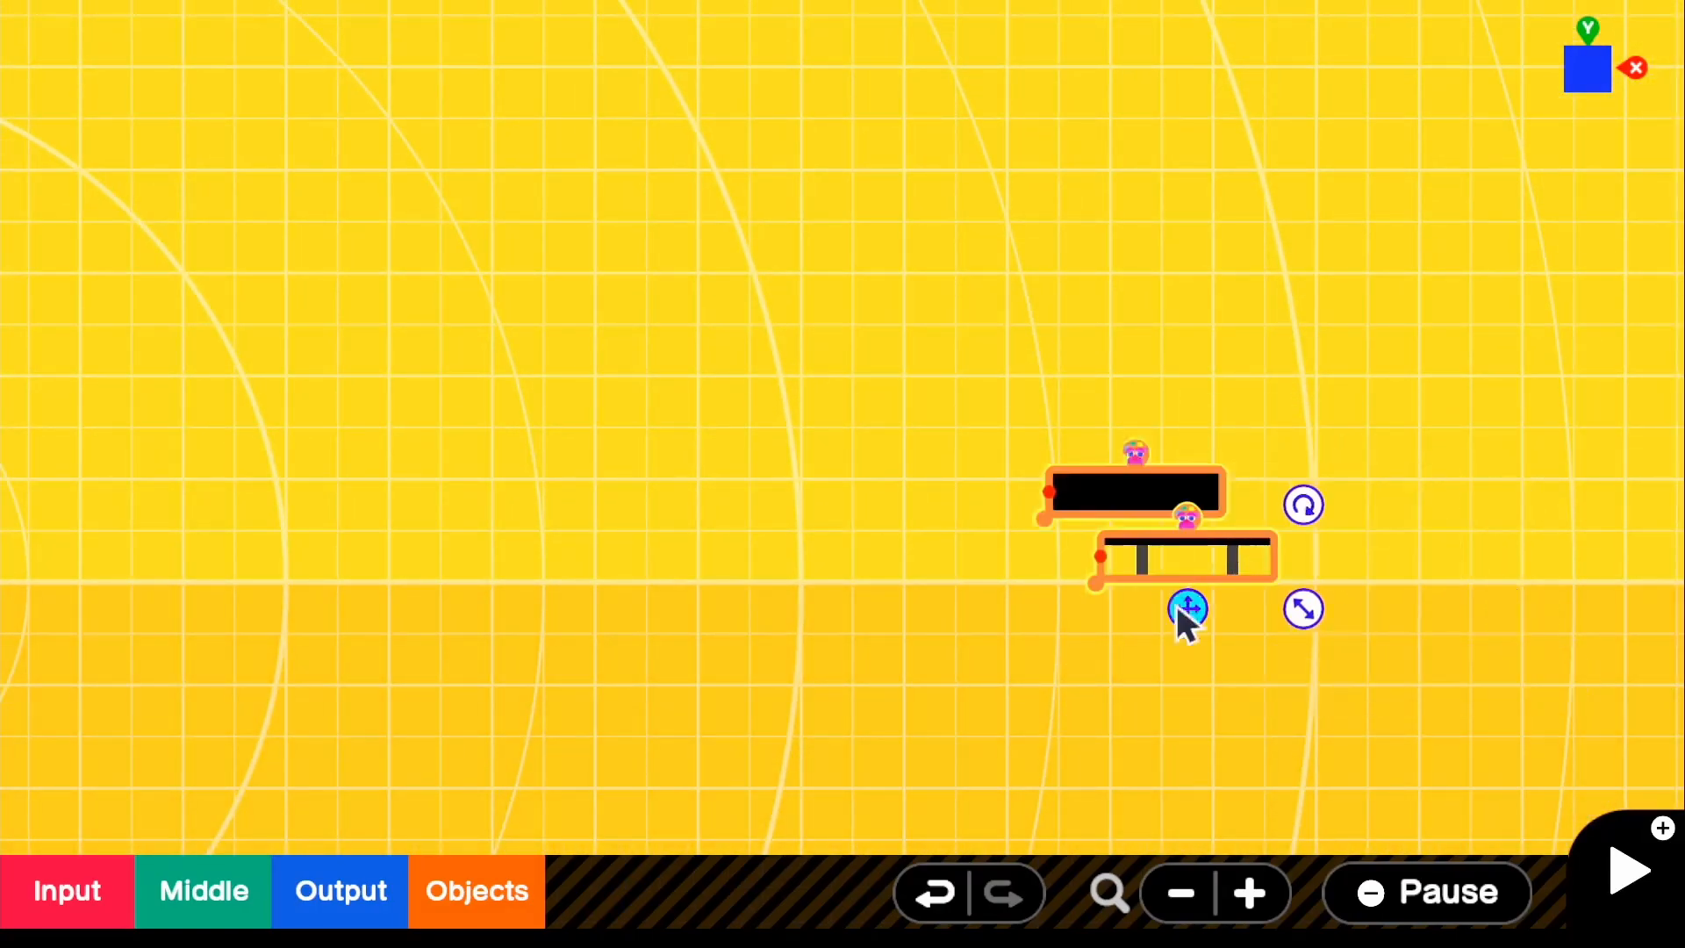
click(1188, 609)
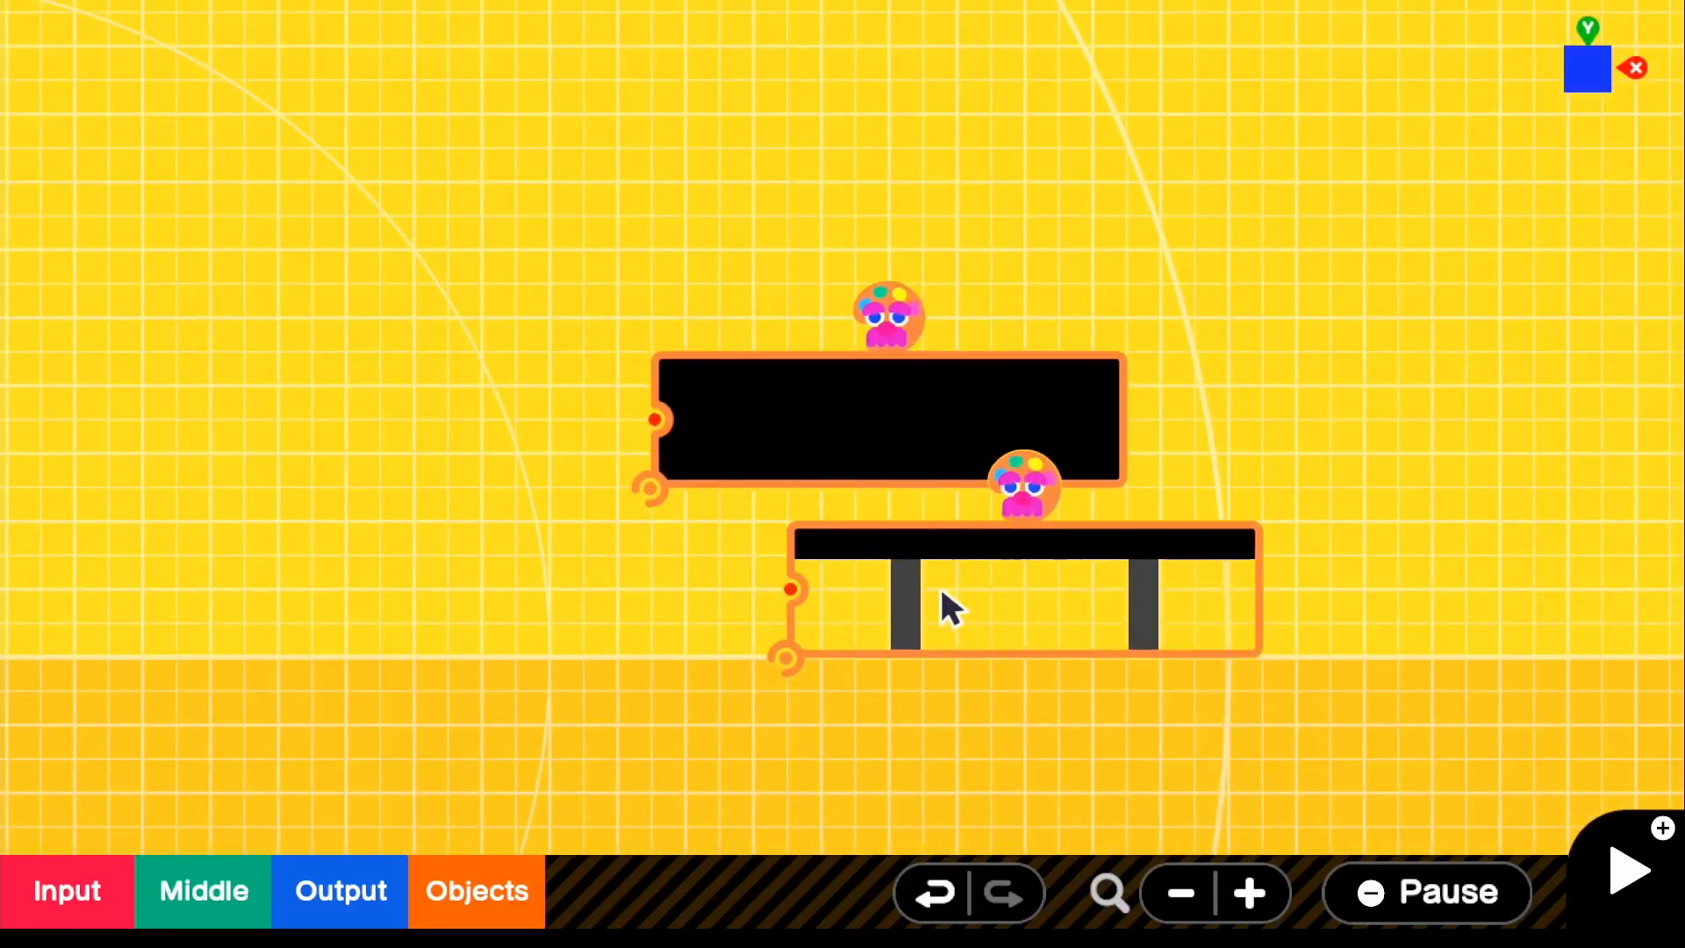
mouse_move(655, 624)
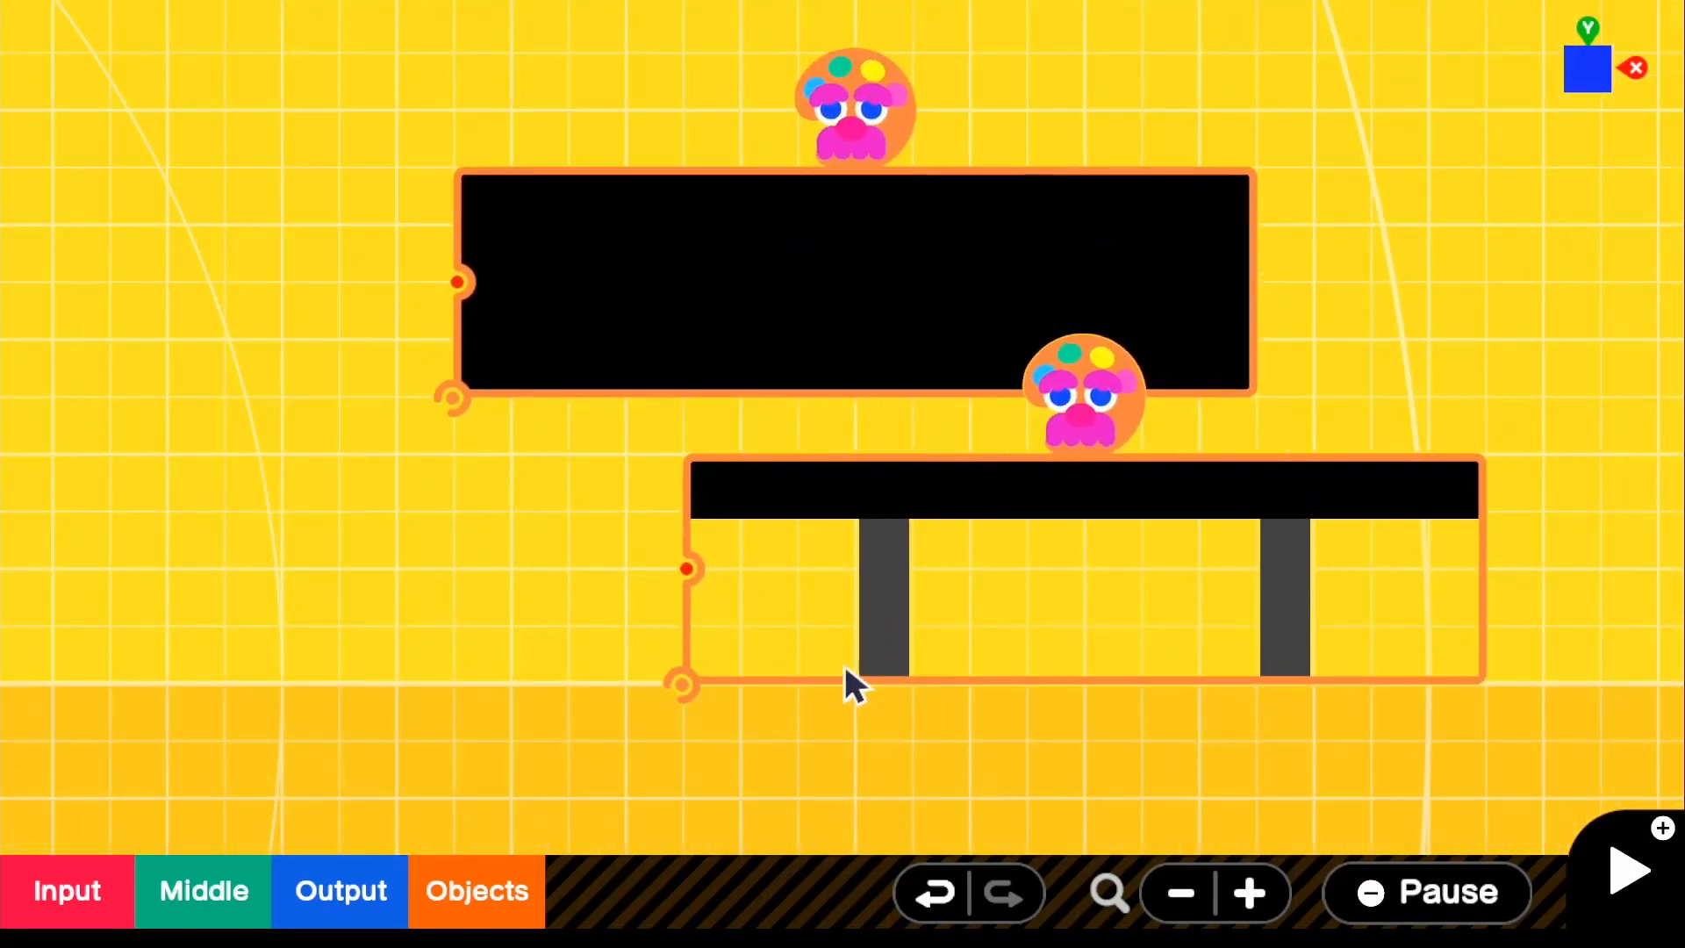
mouse_move(839, 547)
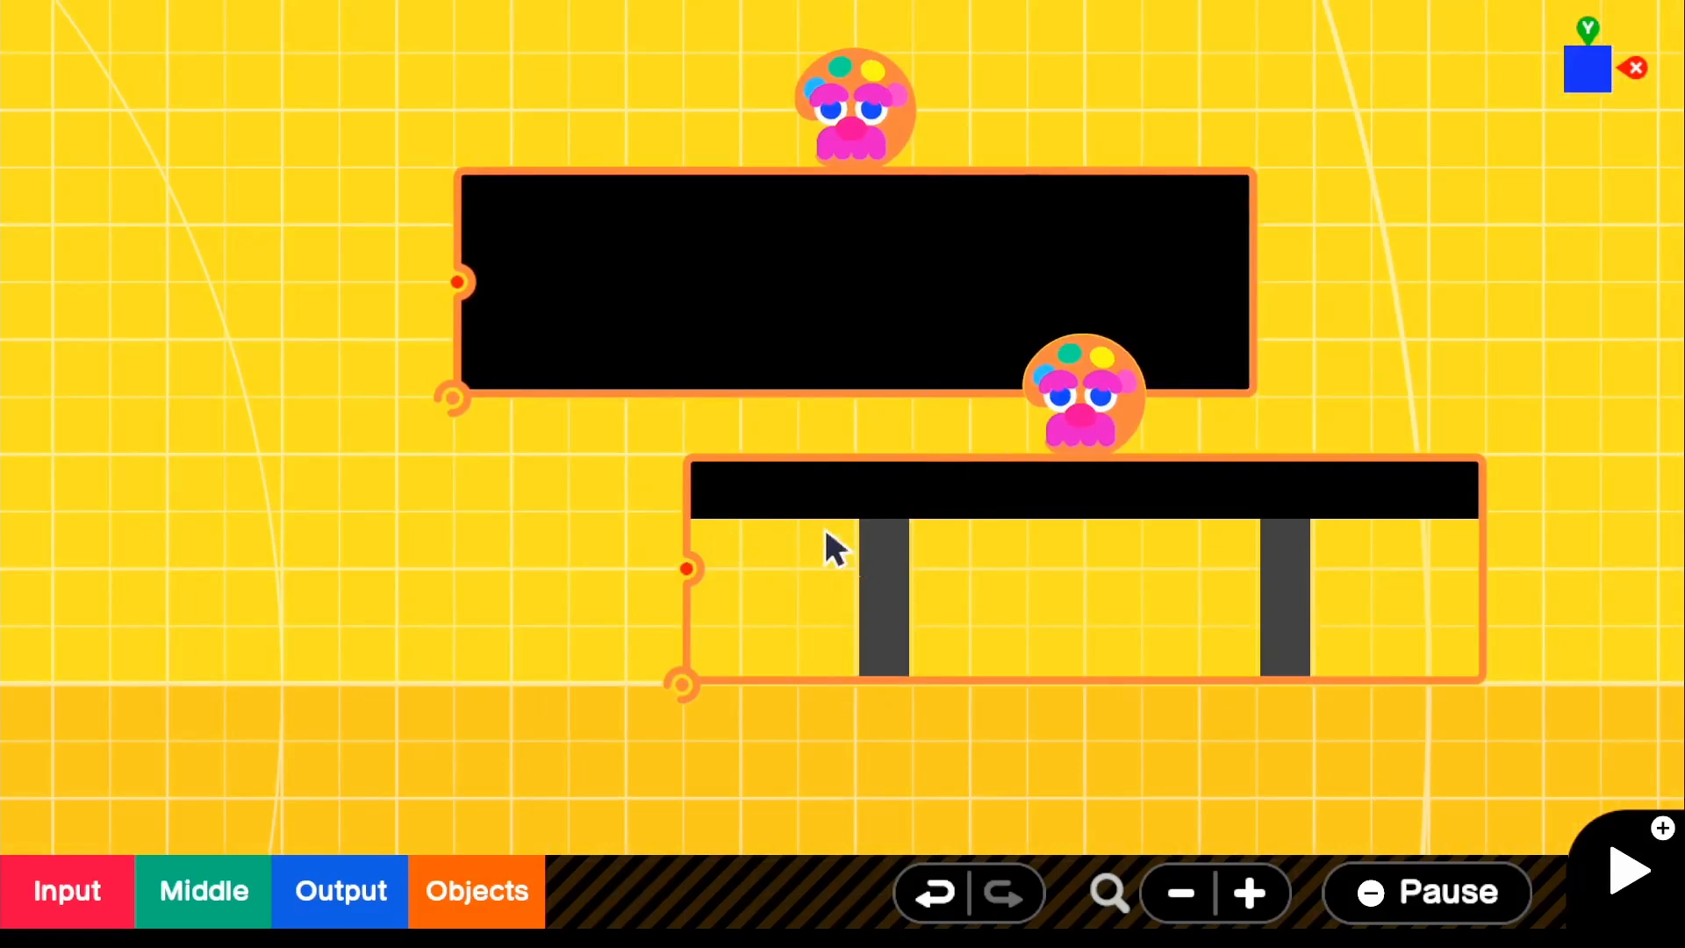
mouse_move(1011, 639)
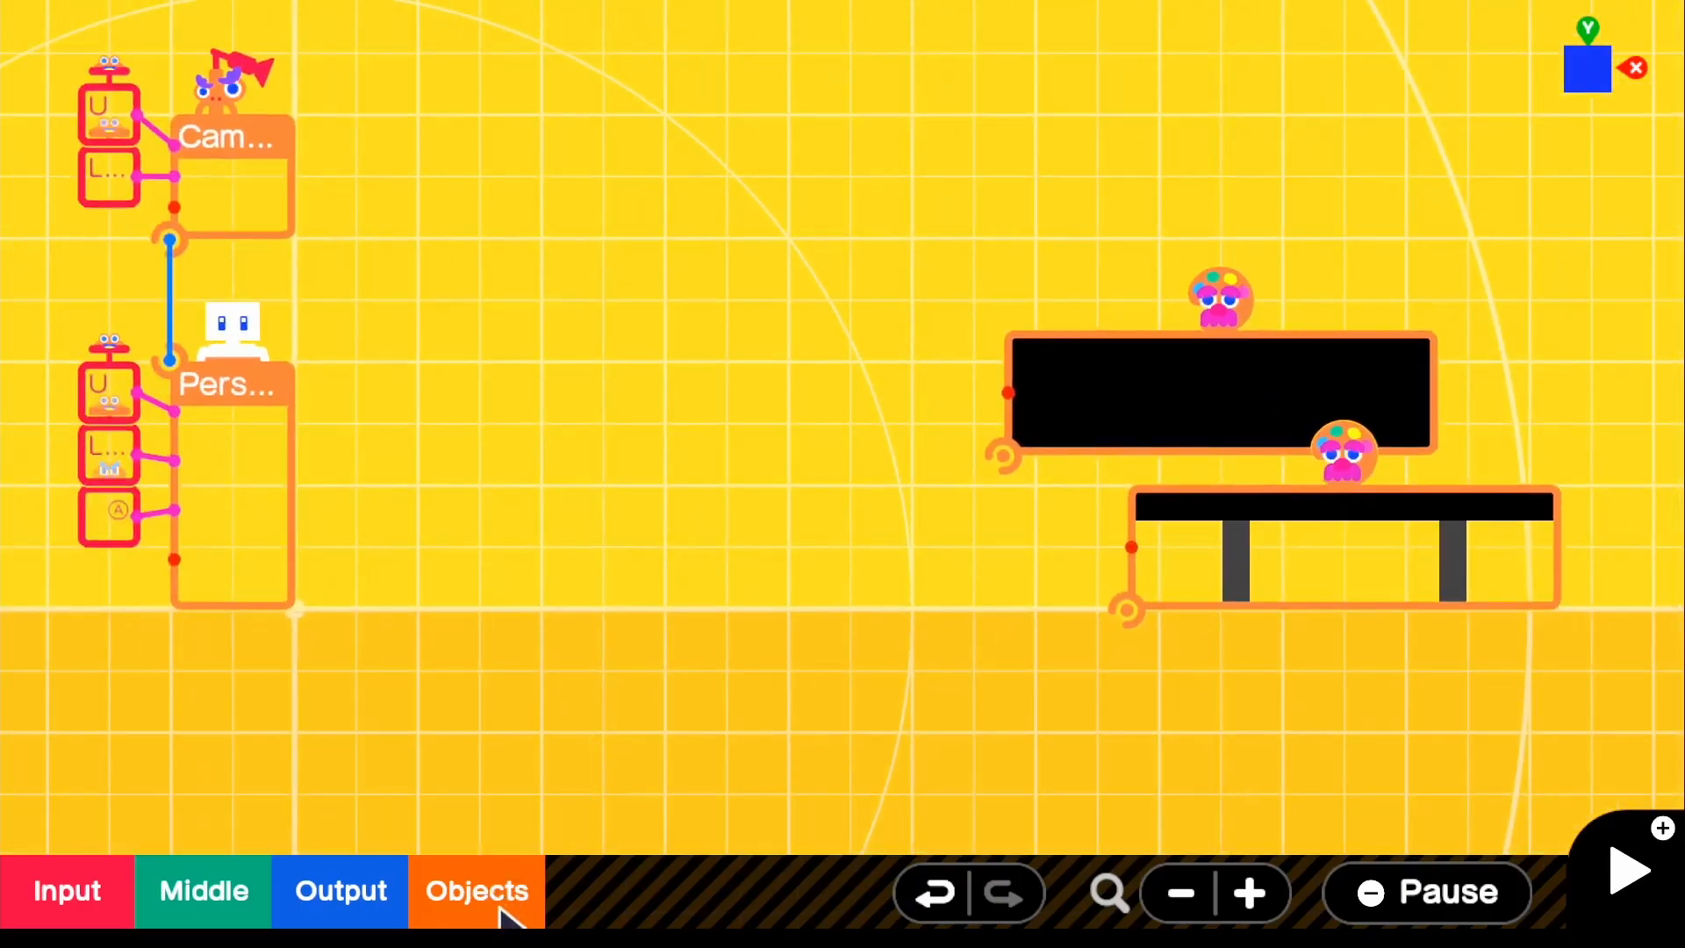
Step: Add a Cylinder Object Nodon and place it beside the texture Nodons
click(476, 890)
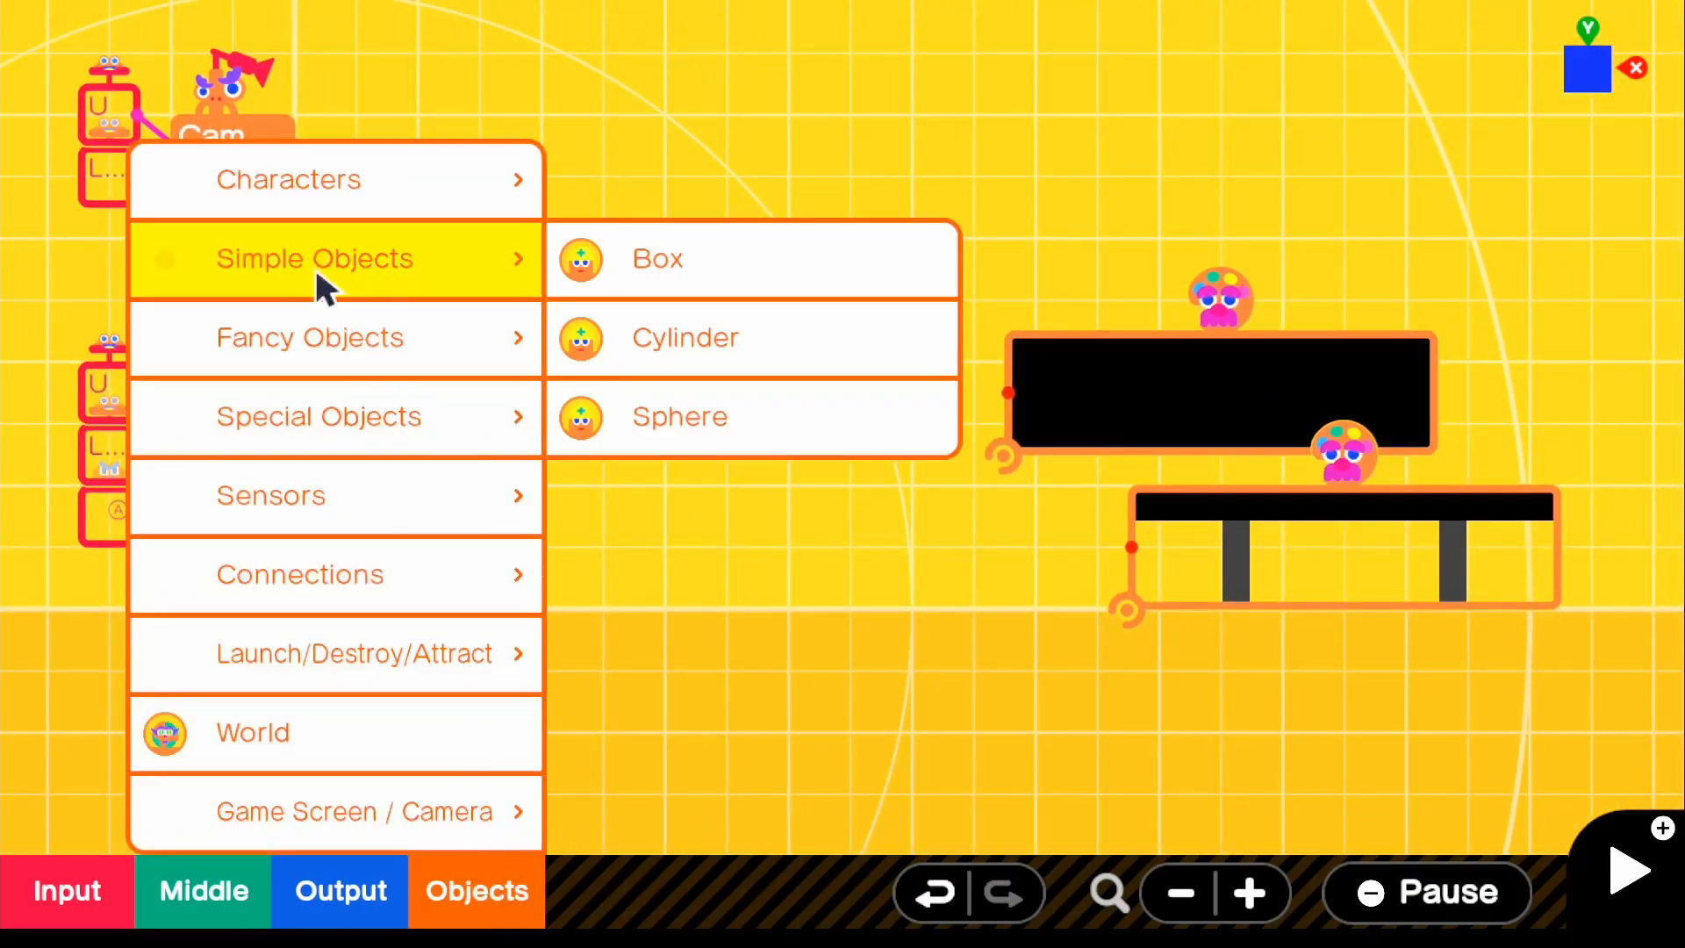
click(685, 337)
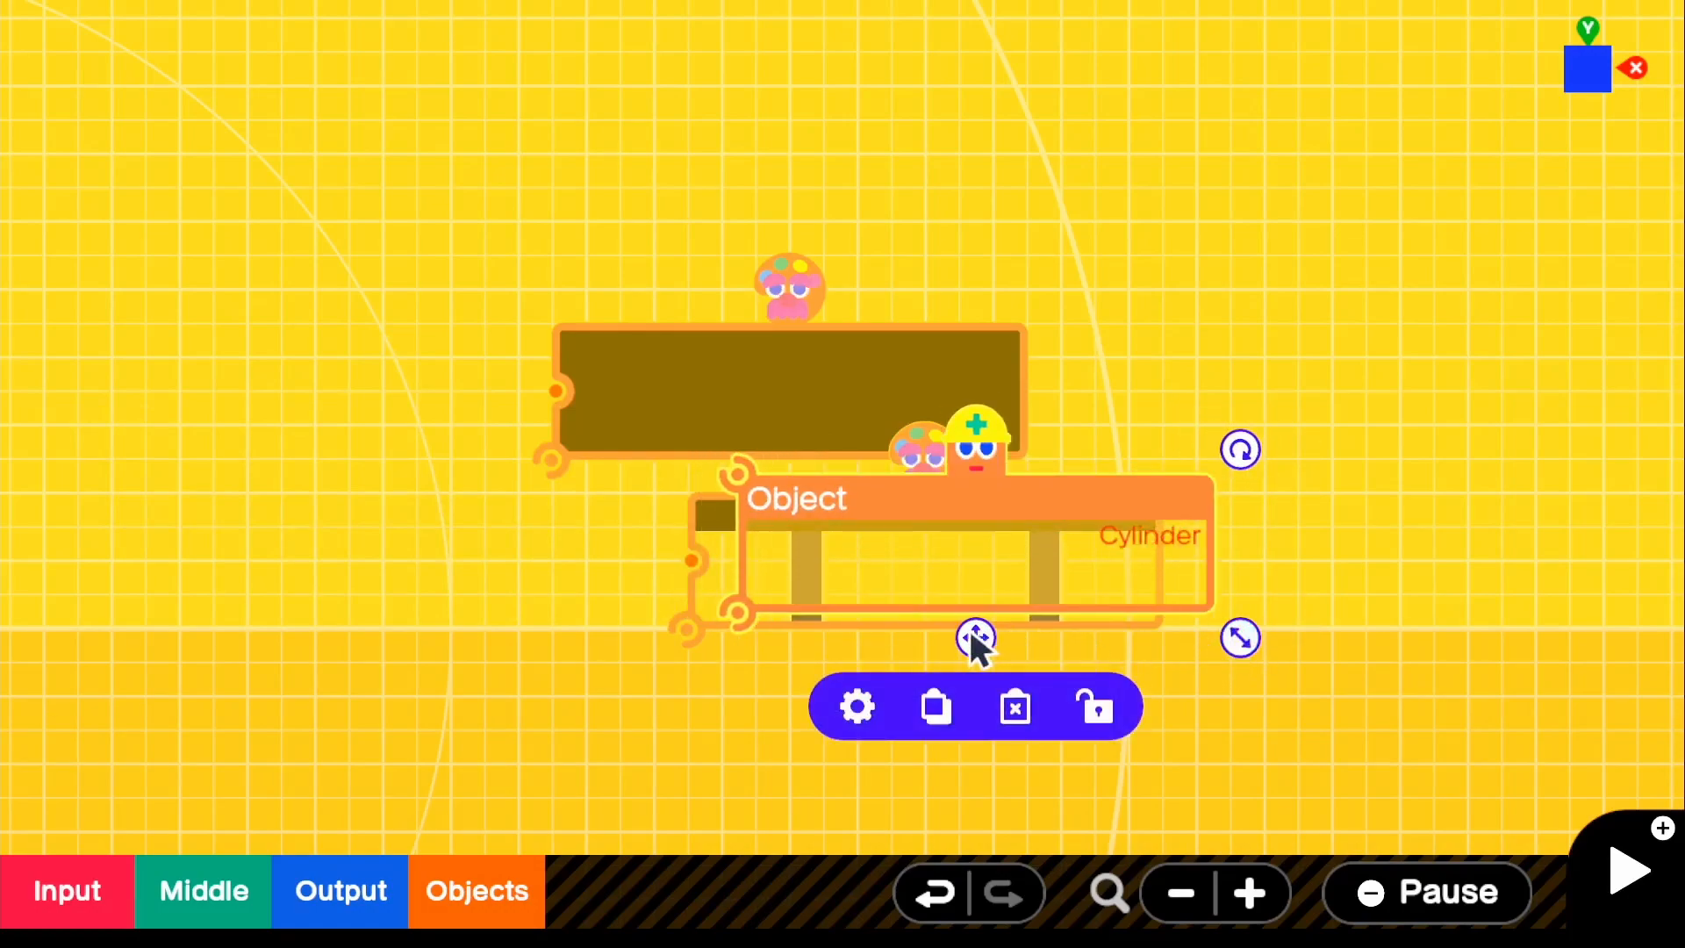
drag(976, 639, 535, 655)
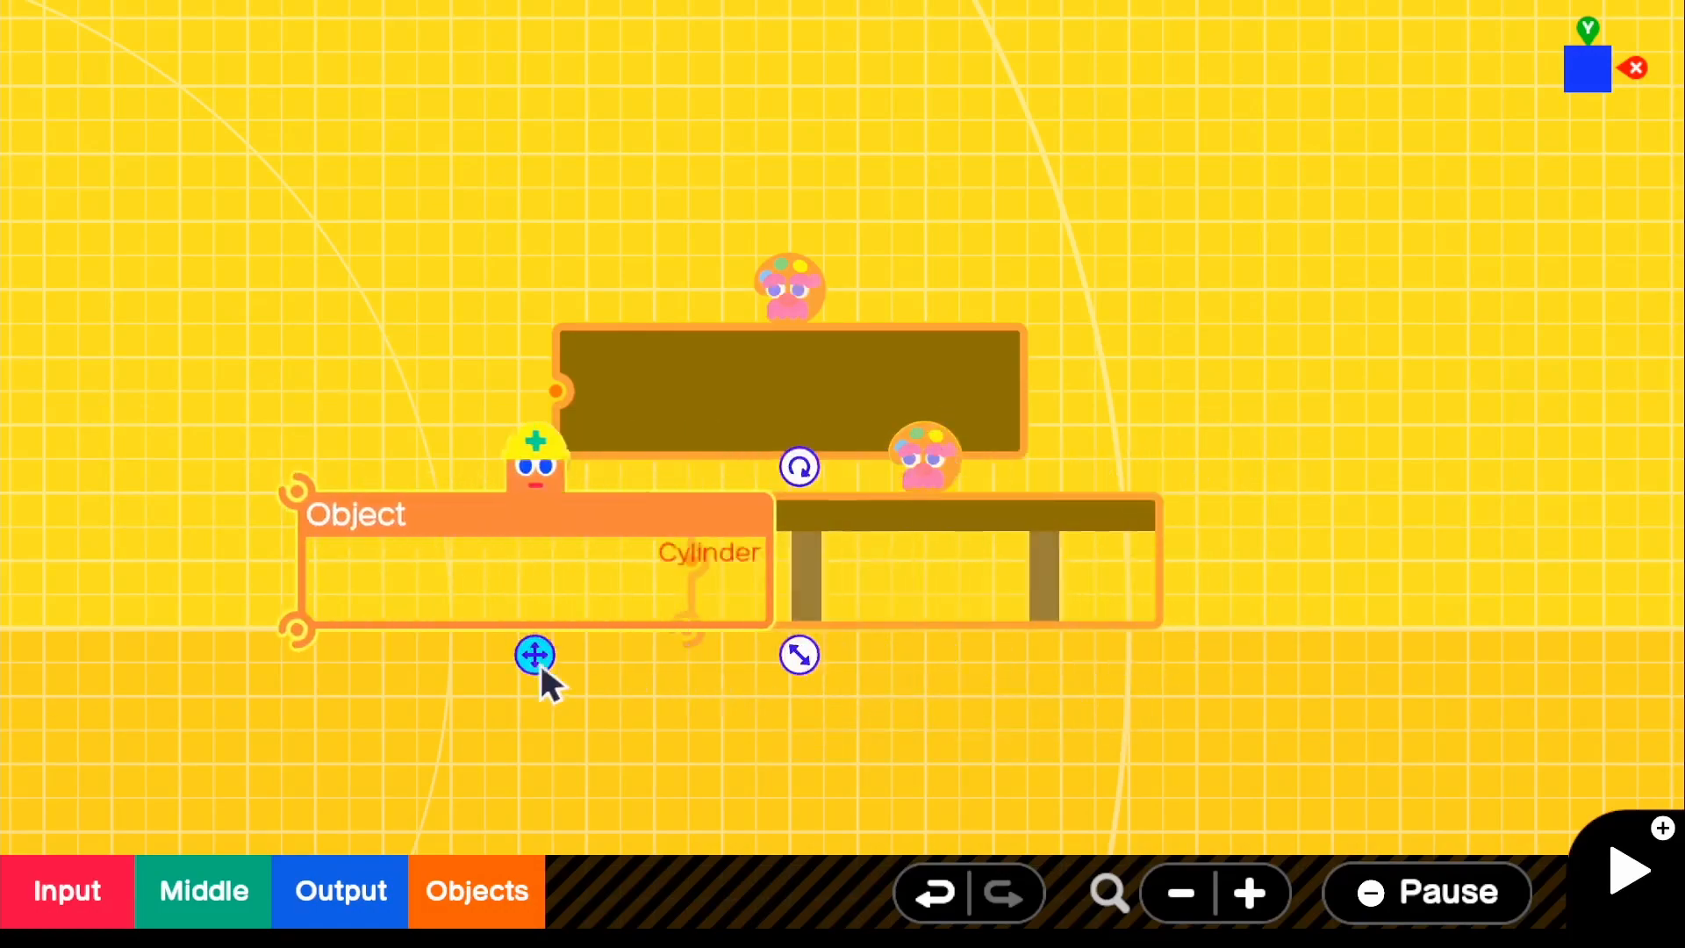
drag(534, 655, 735, 655)
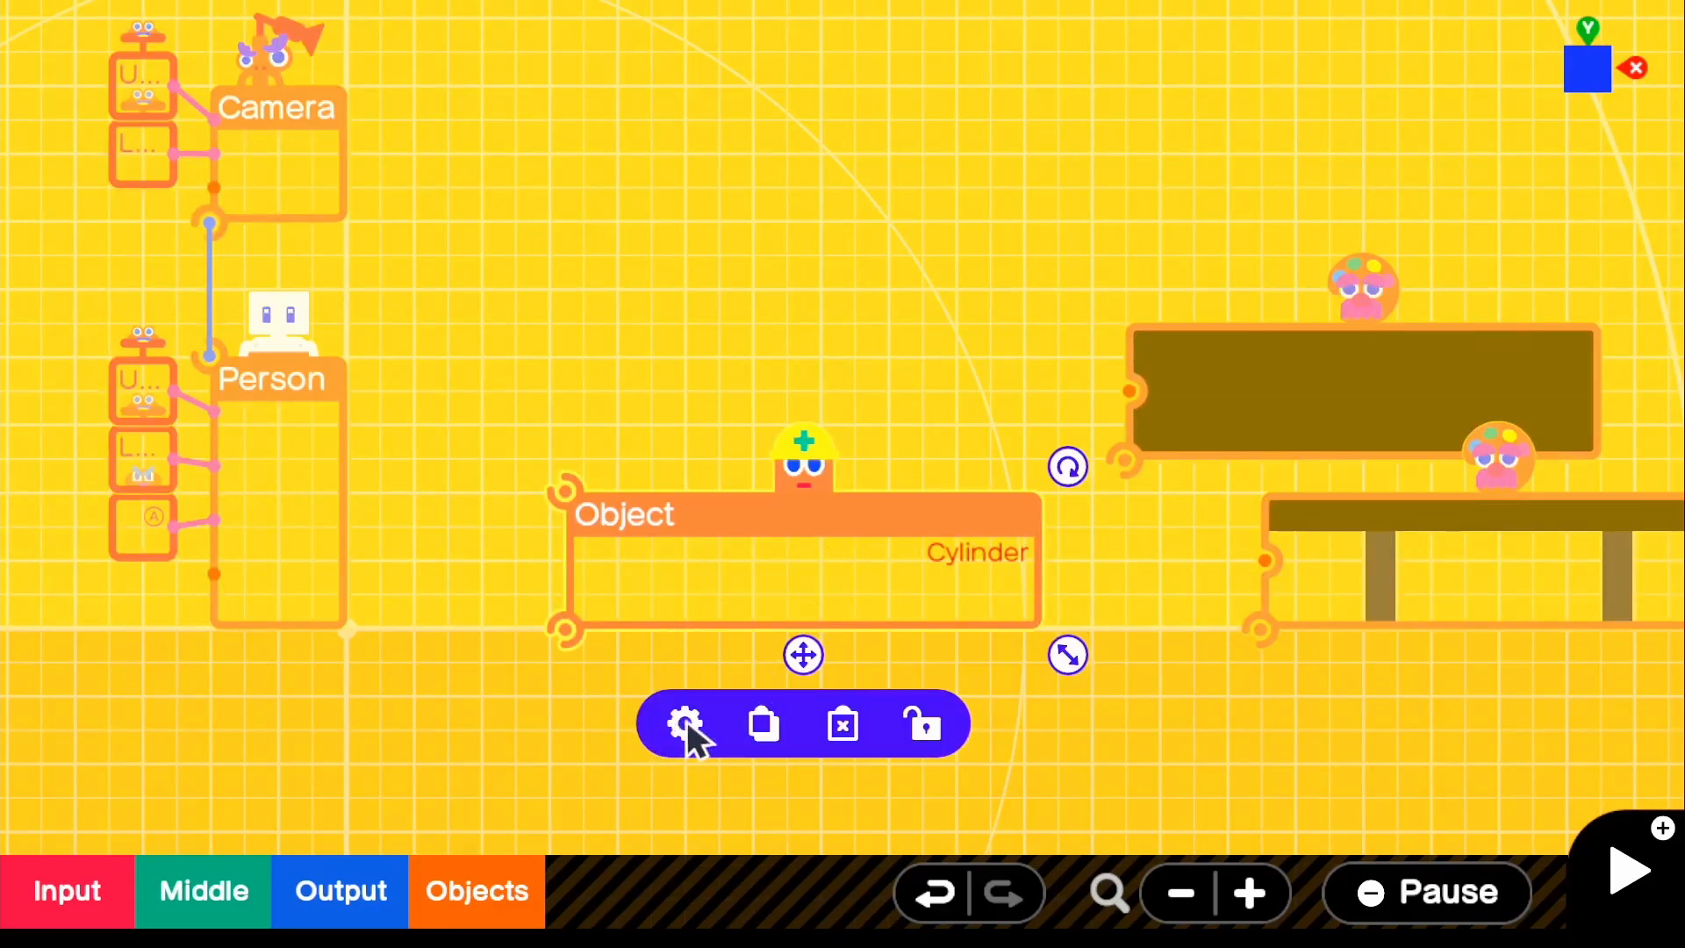
Step: Make the cylinder 2.80 m across and non-destructible, non-destructive and non-movable
click(685, 723)
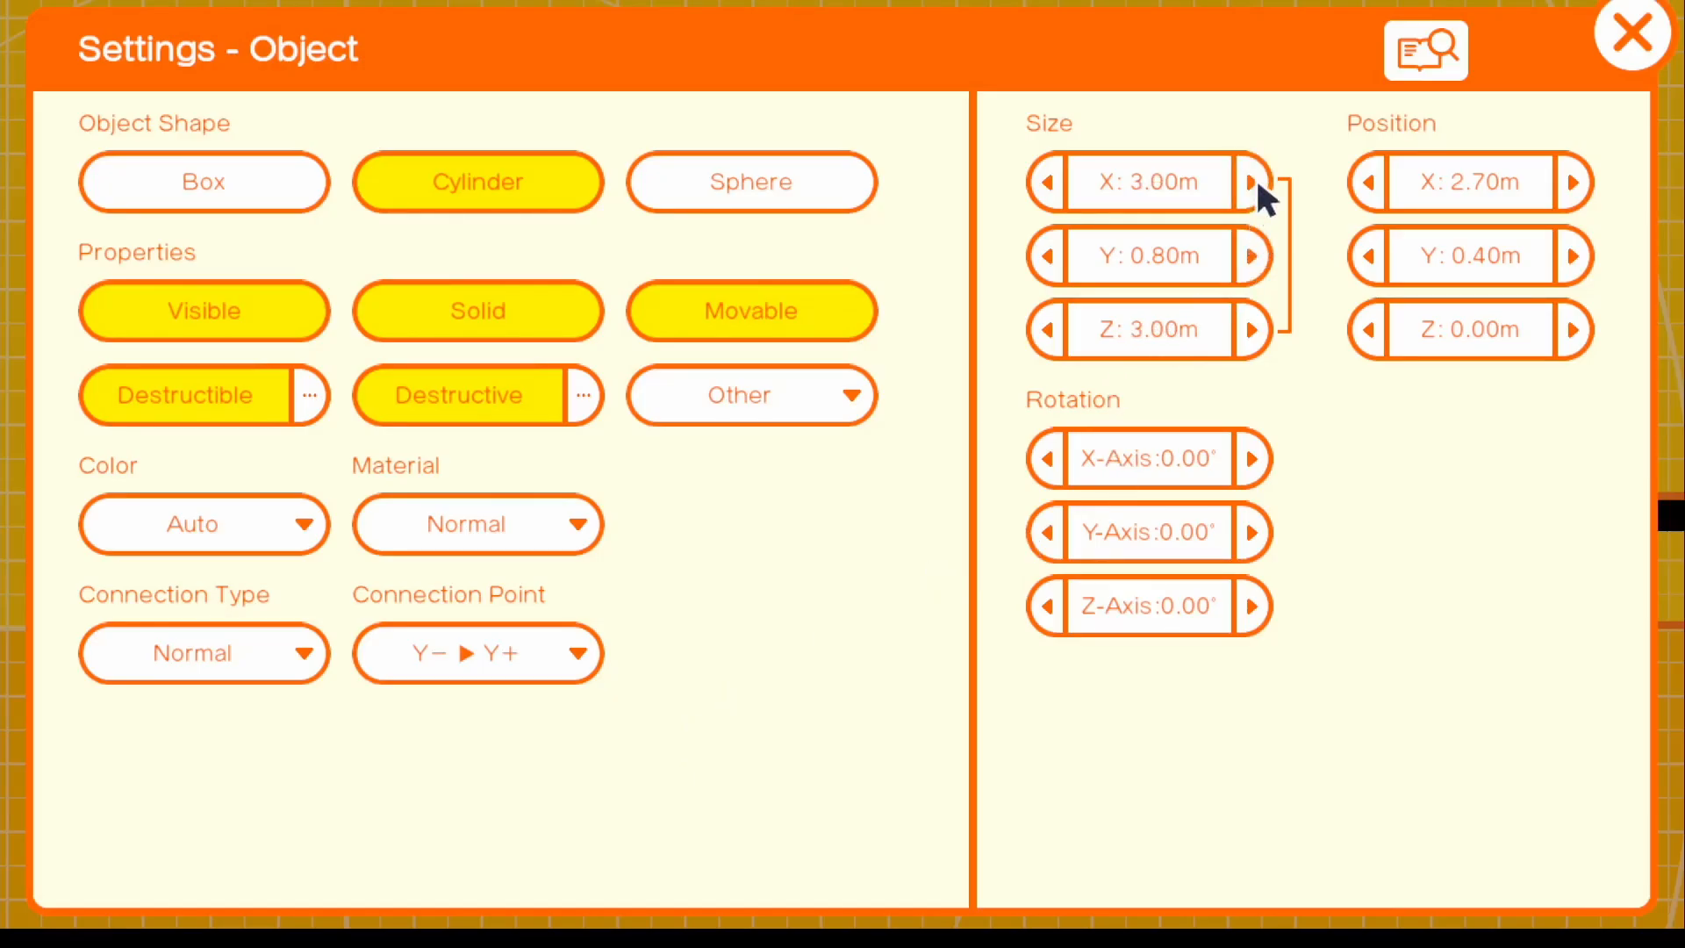
click(1042, 181)
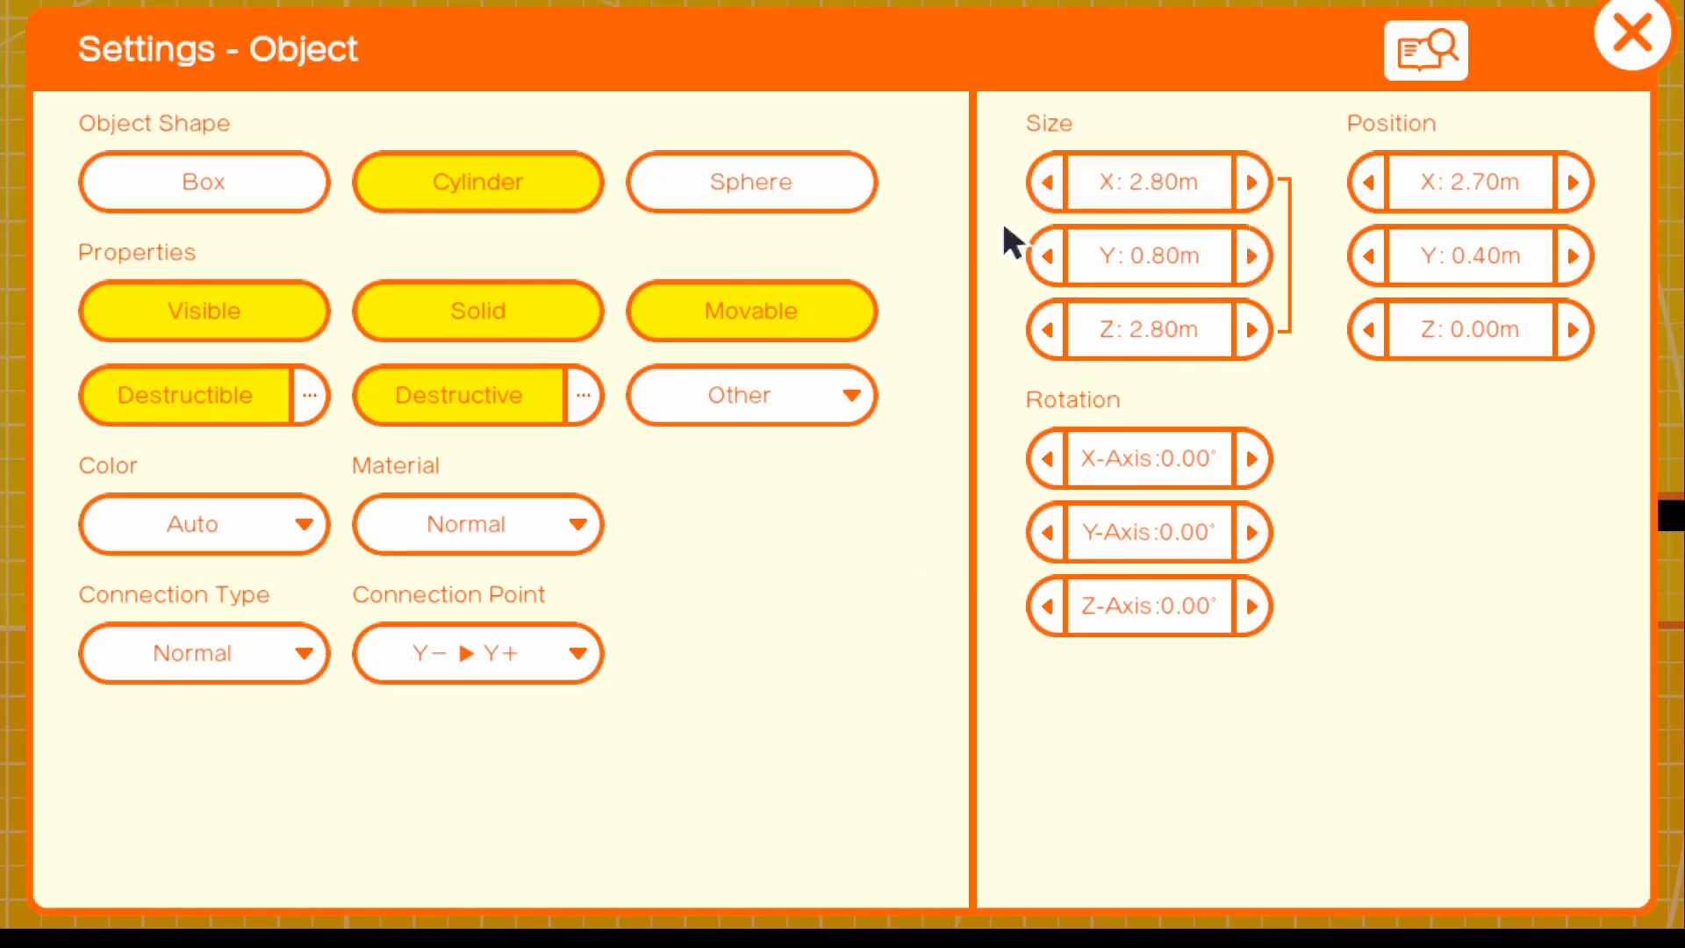
click(462, 395)
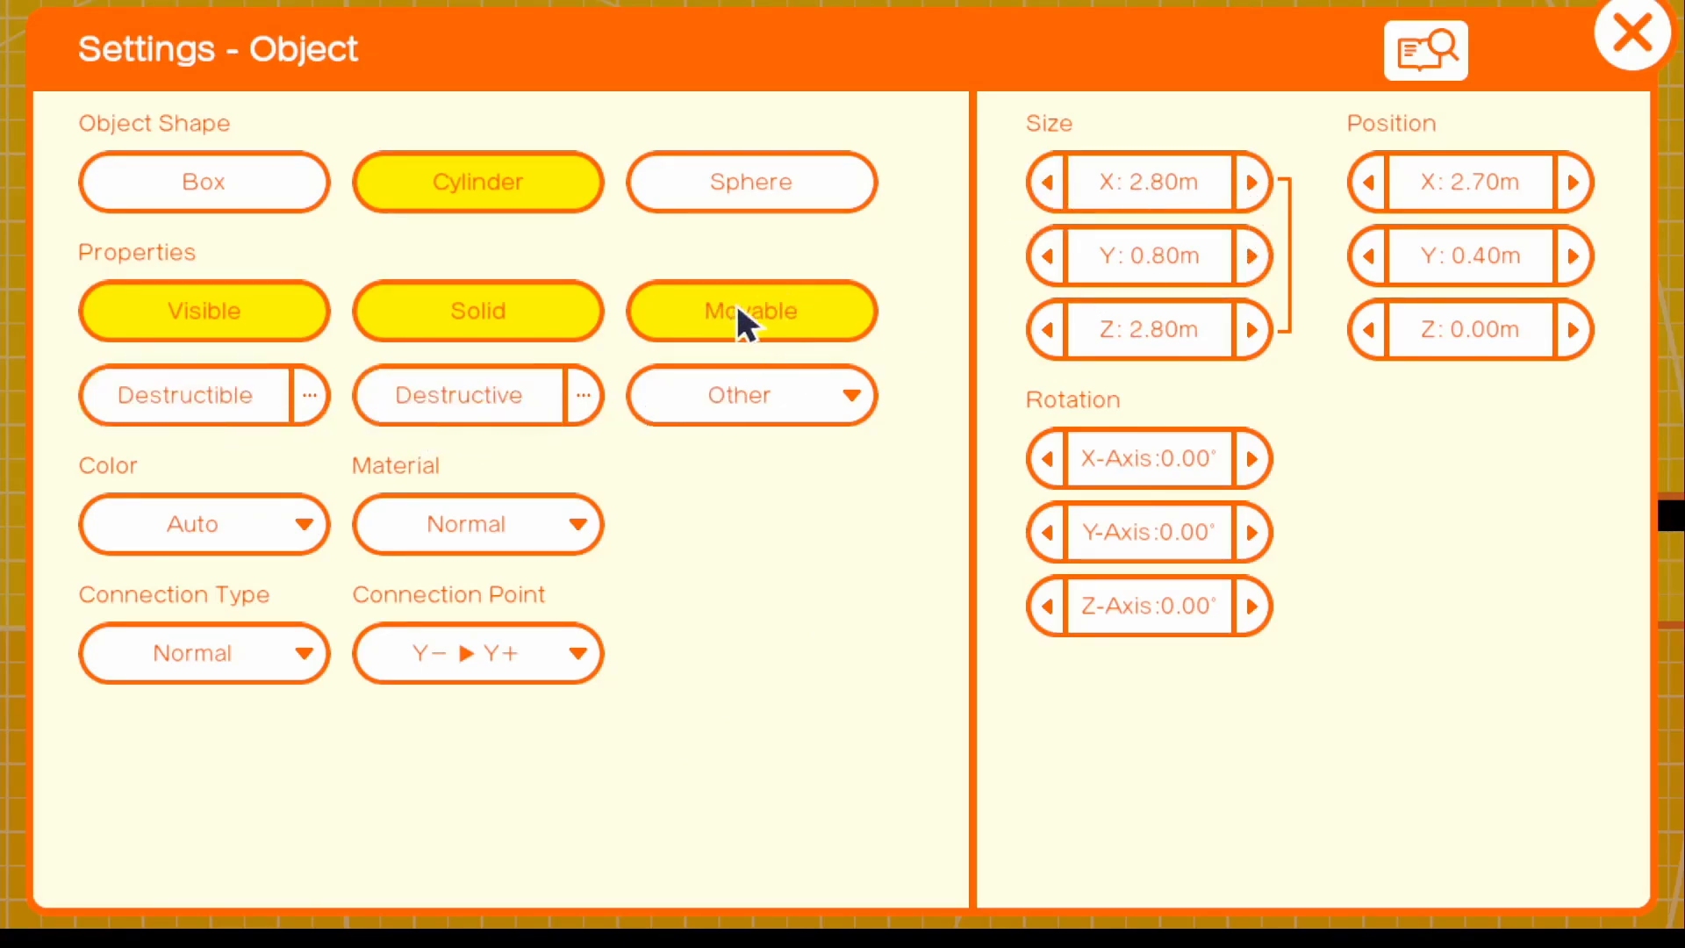
click(750, 310)
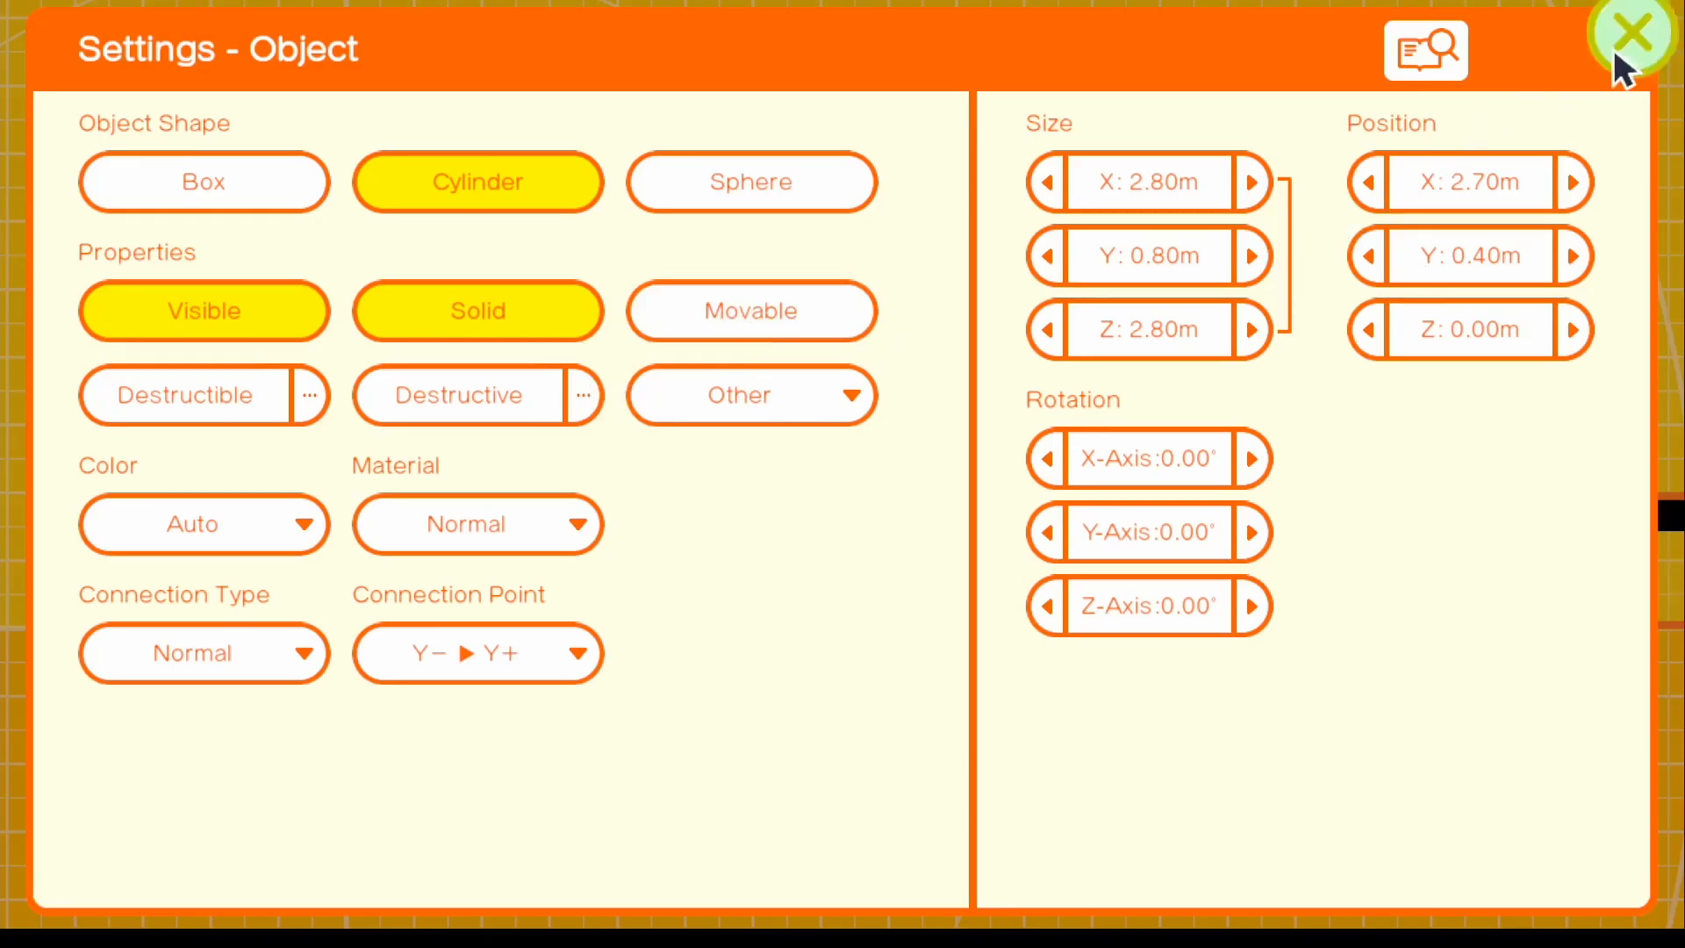
click(1631, 30)
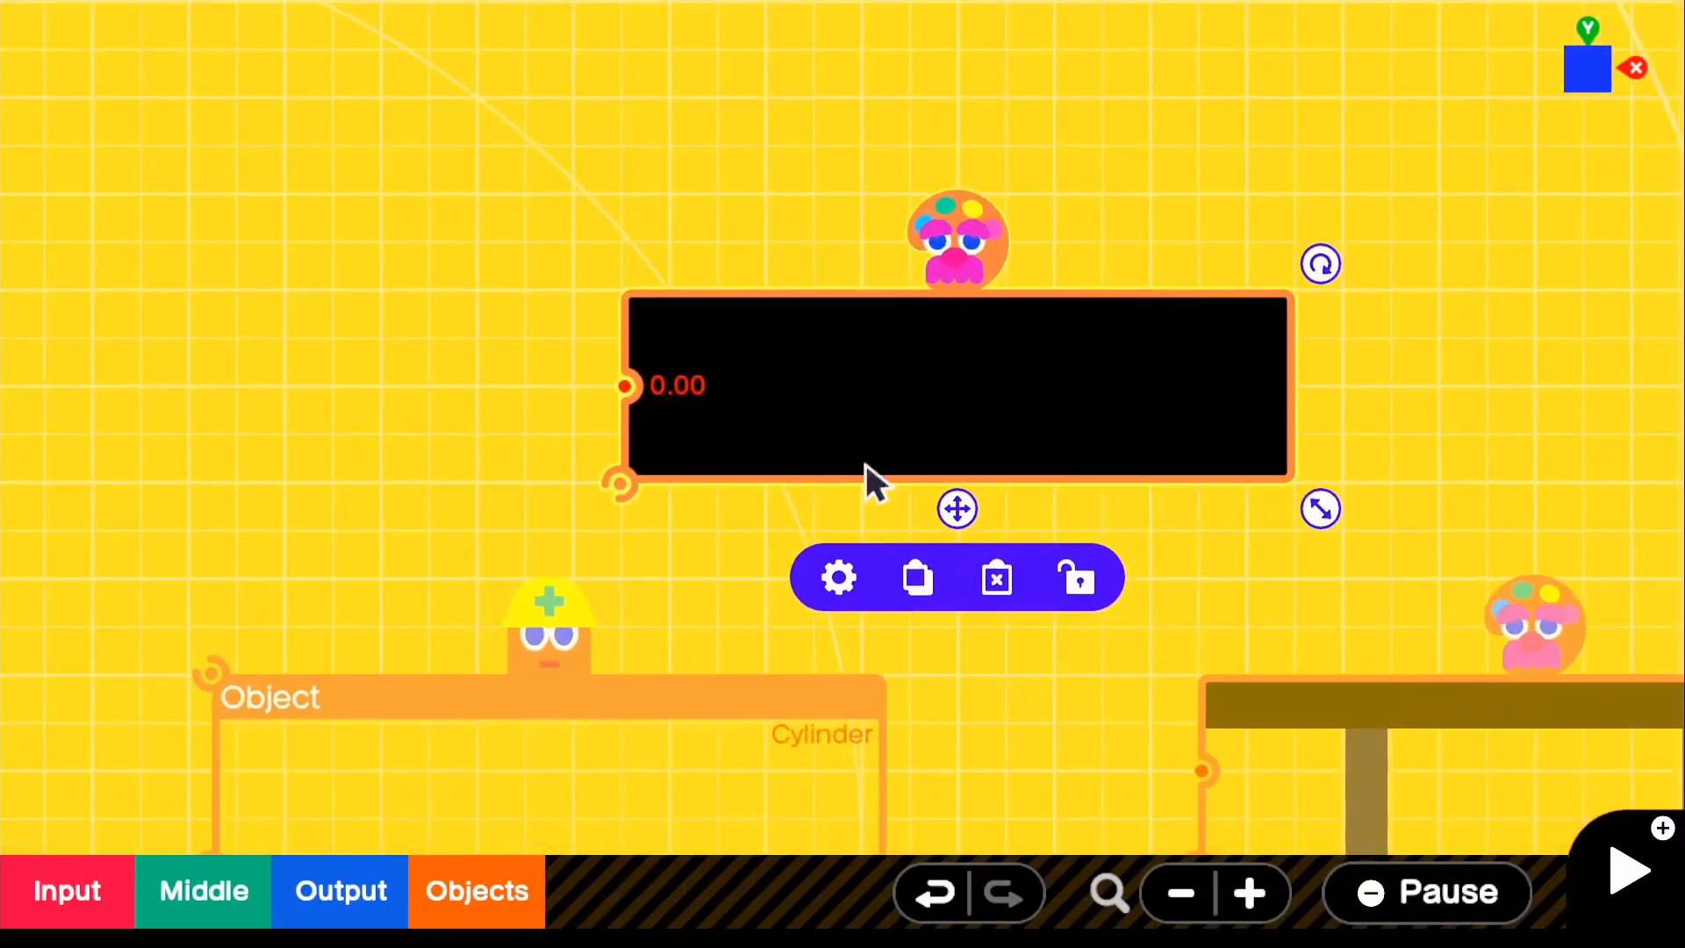
mouse_move(902, 516)
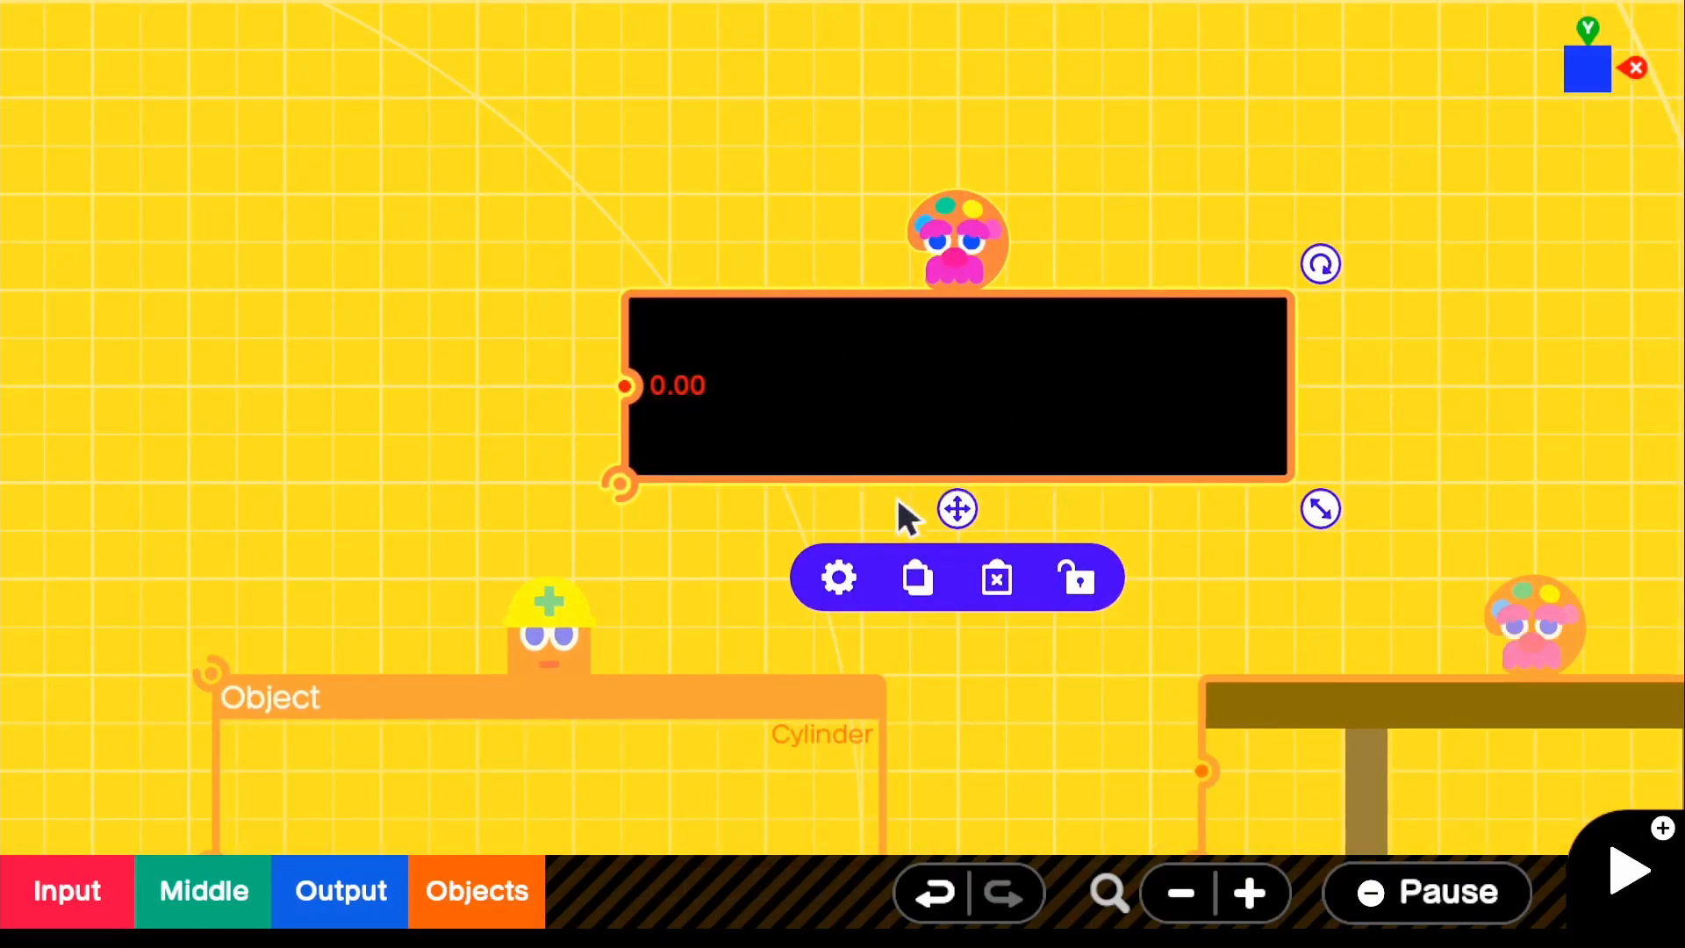
mouse_move(870, 446)
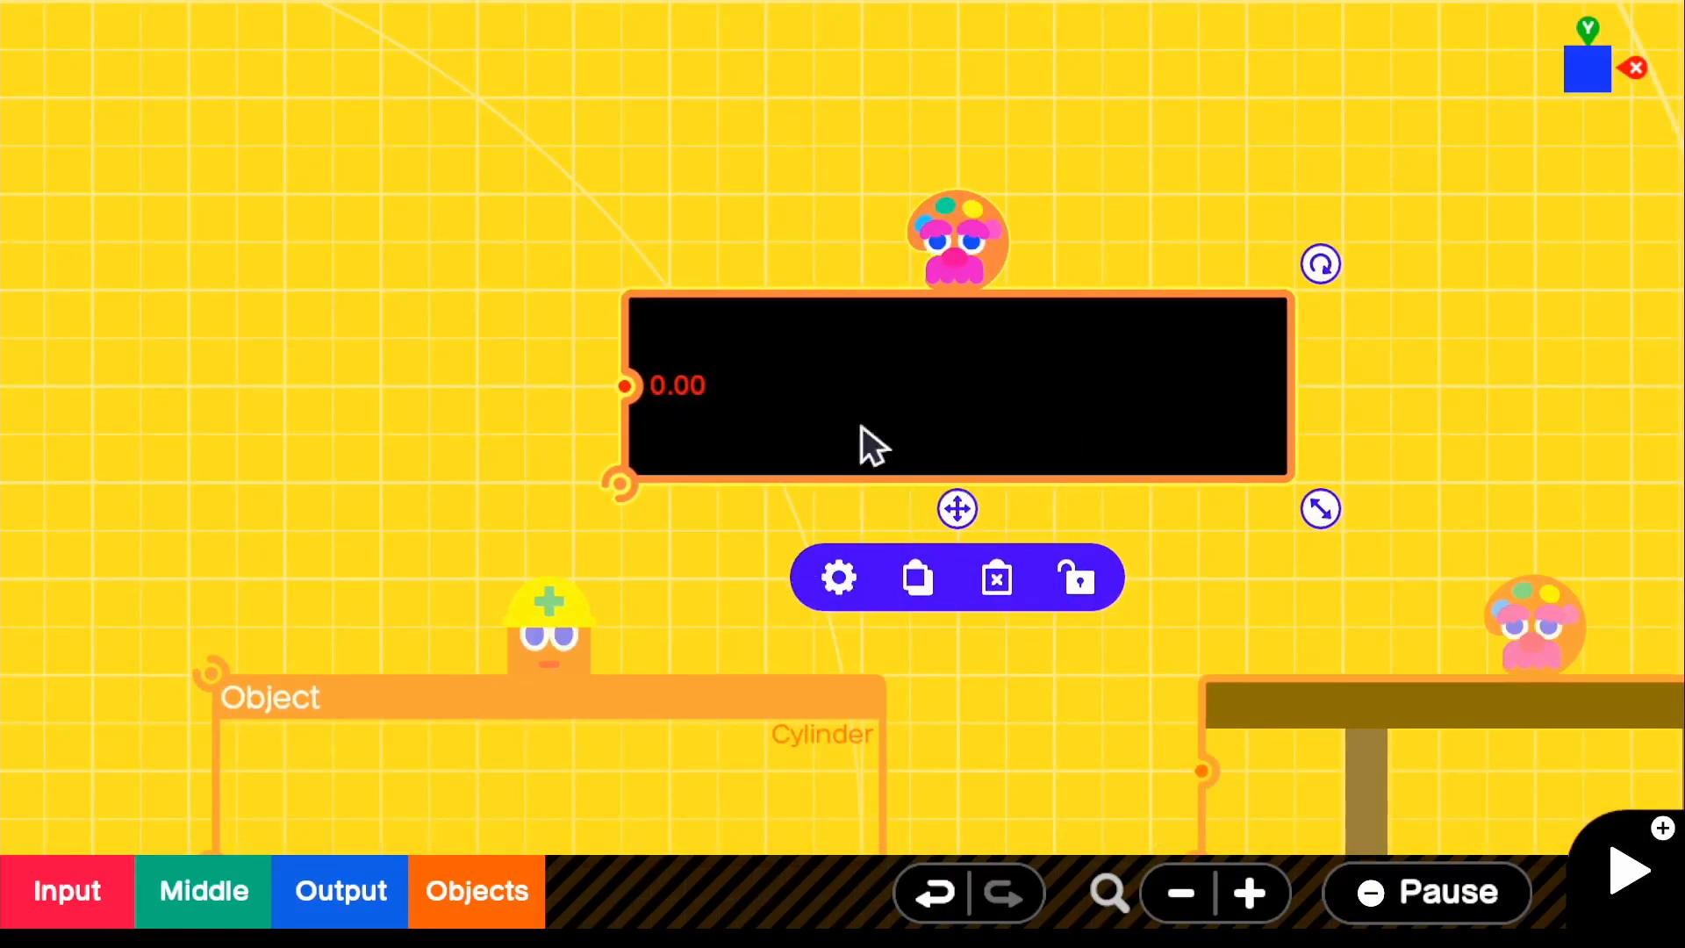
Step: Set the legs texture to cover faces X+, Z+, X−, Z− and wire both textures to the cylinder
click(837, 578)
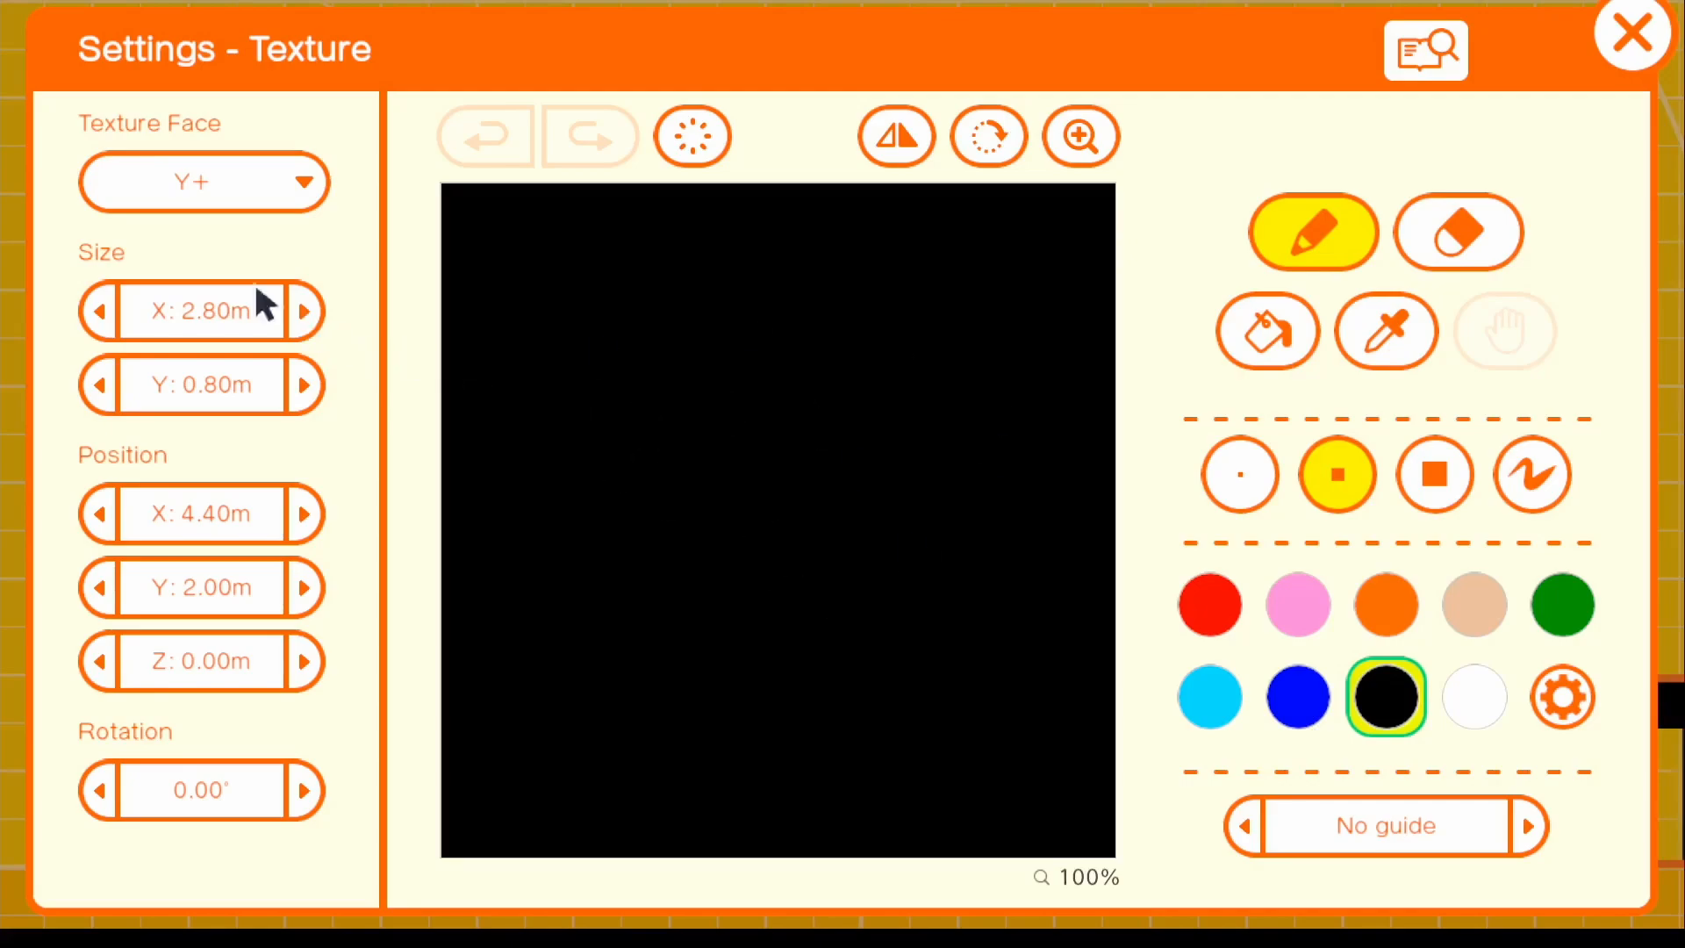
mouse_move(242, 214)
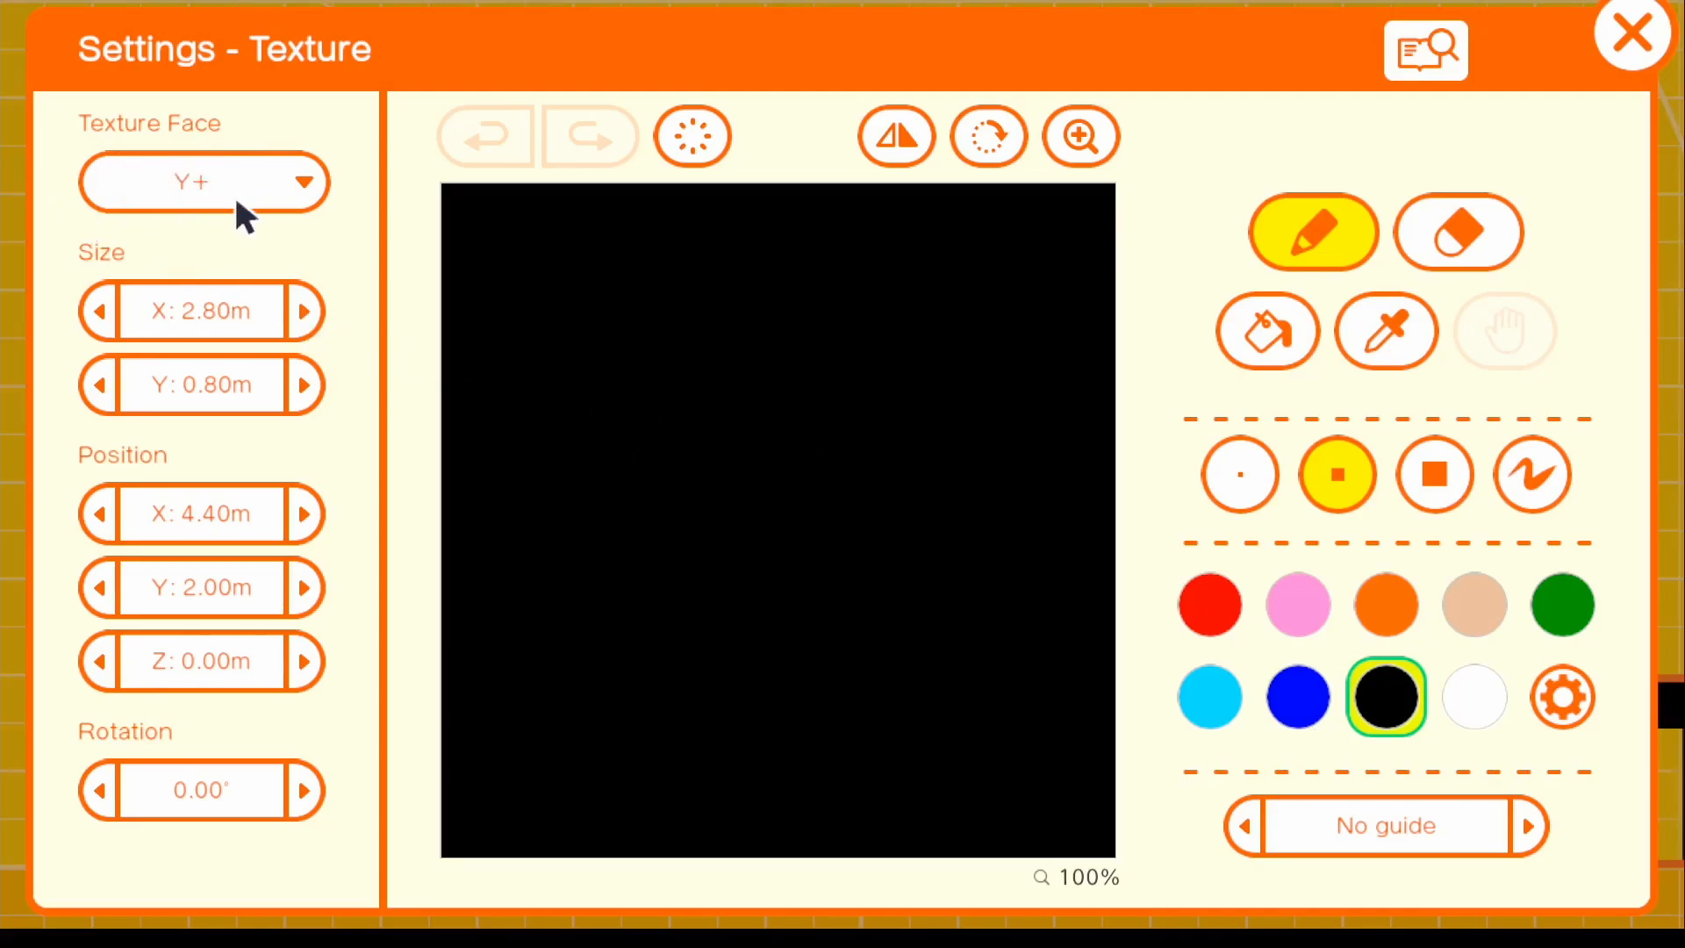
mouse_move(943, 456)
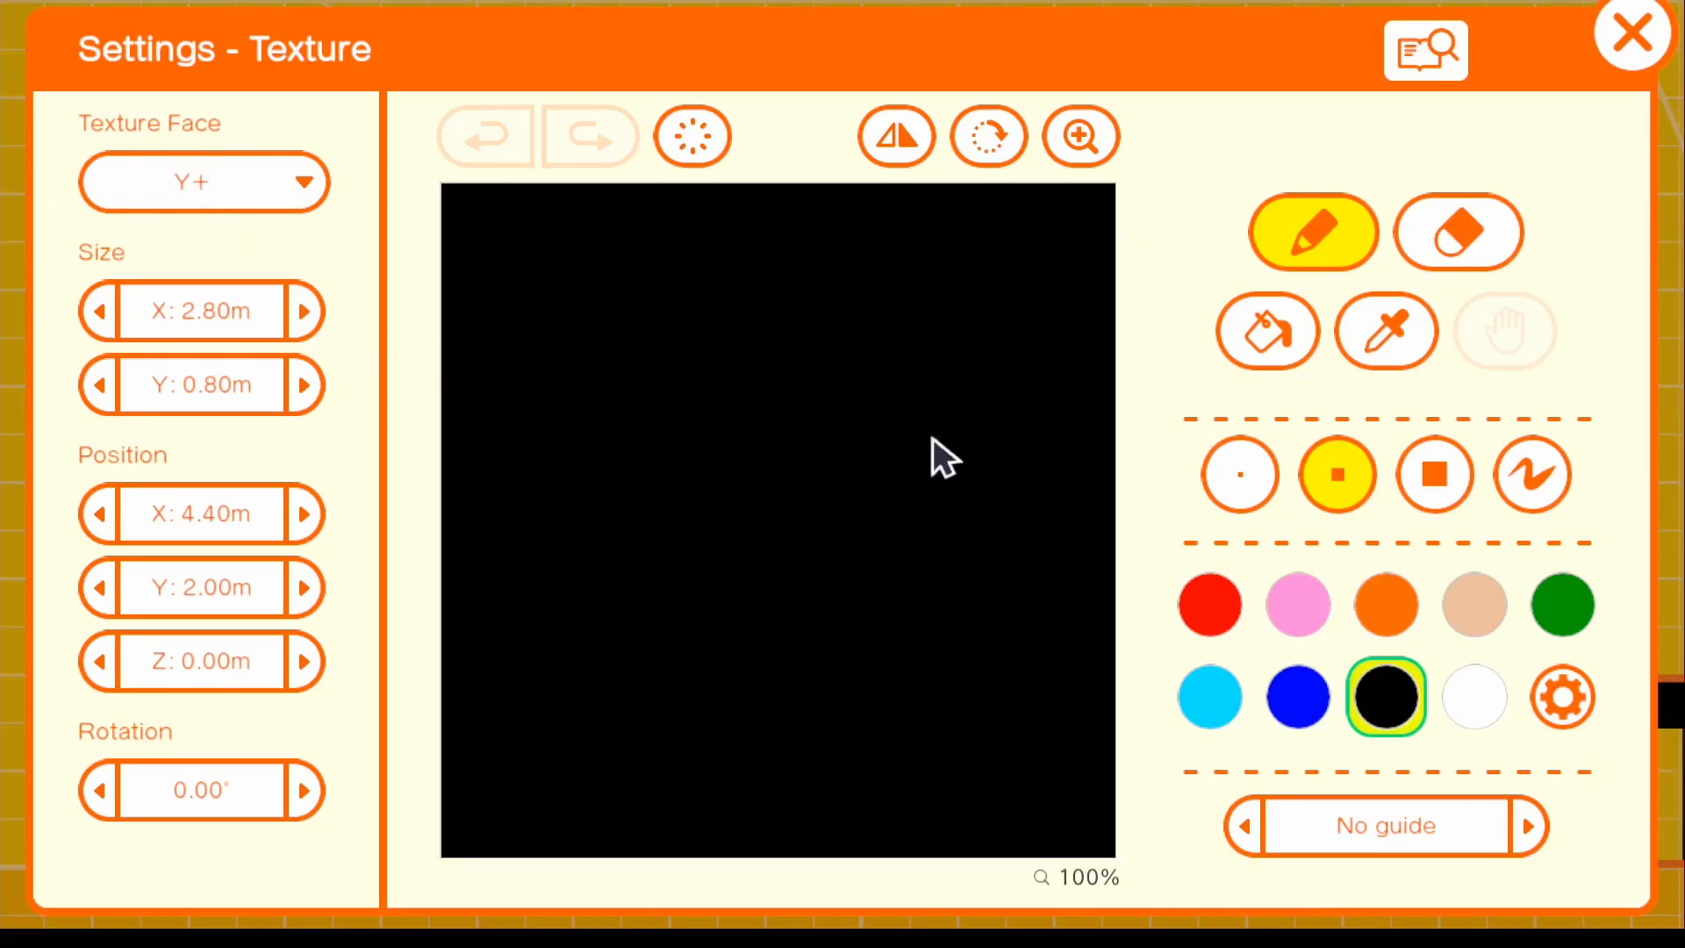
mouse_move(1564, 172)
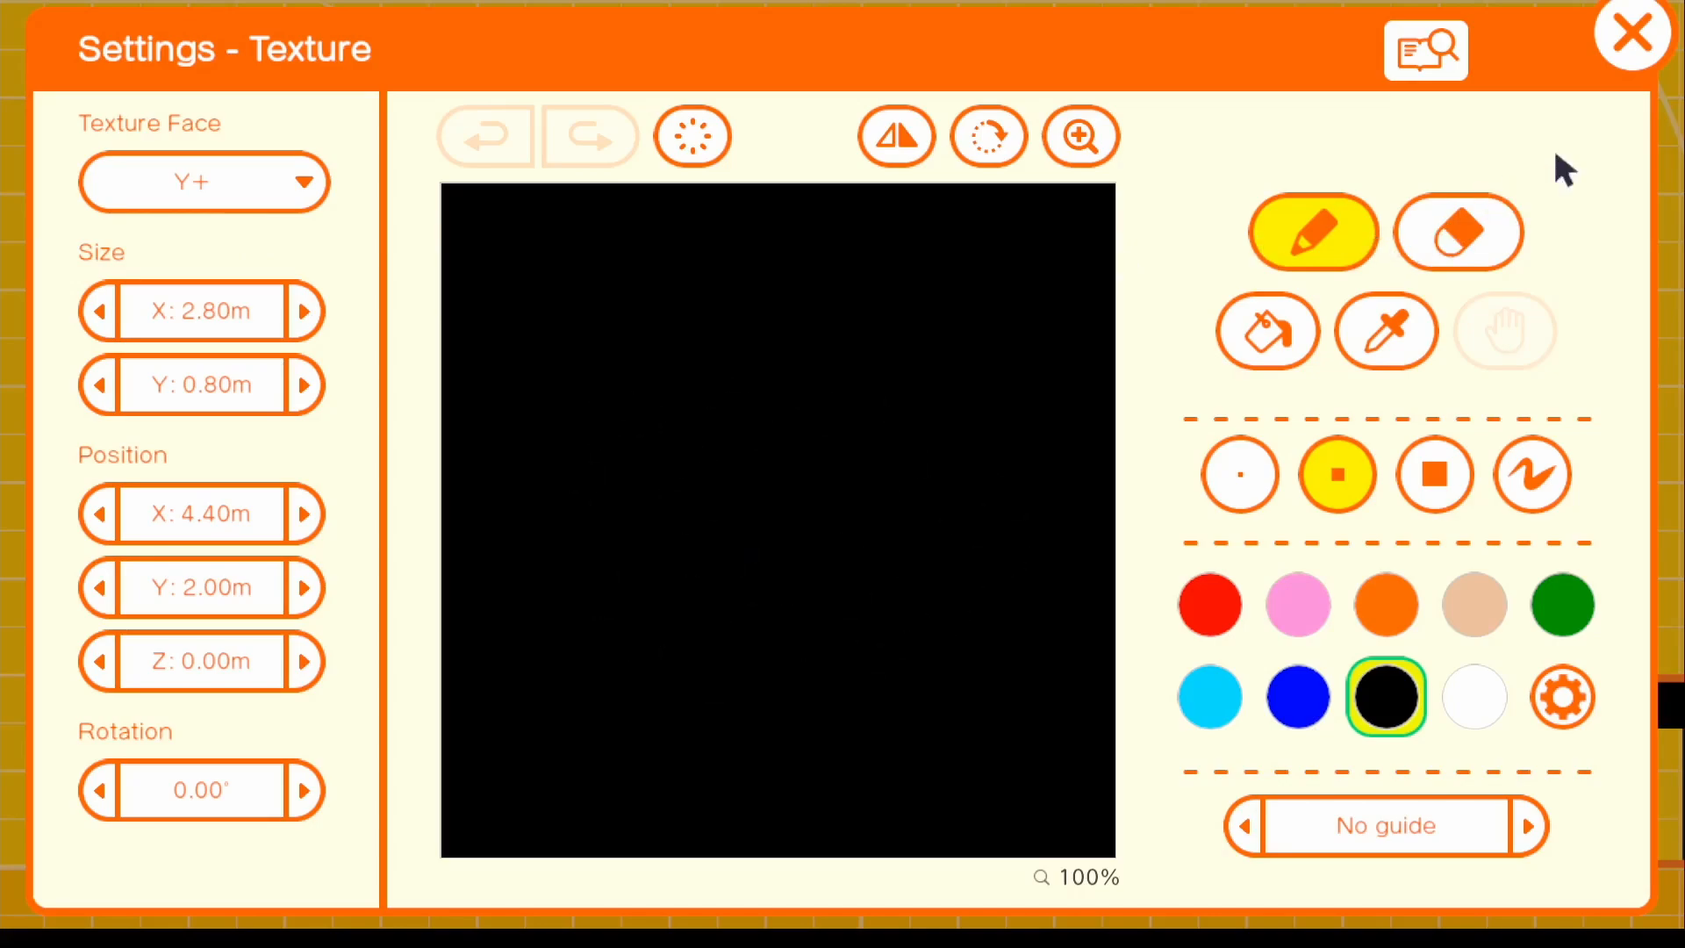
click(1630, 31)
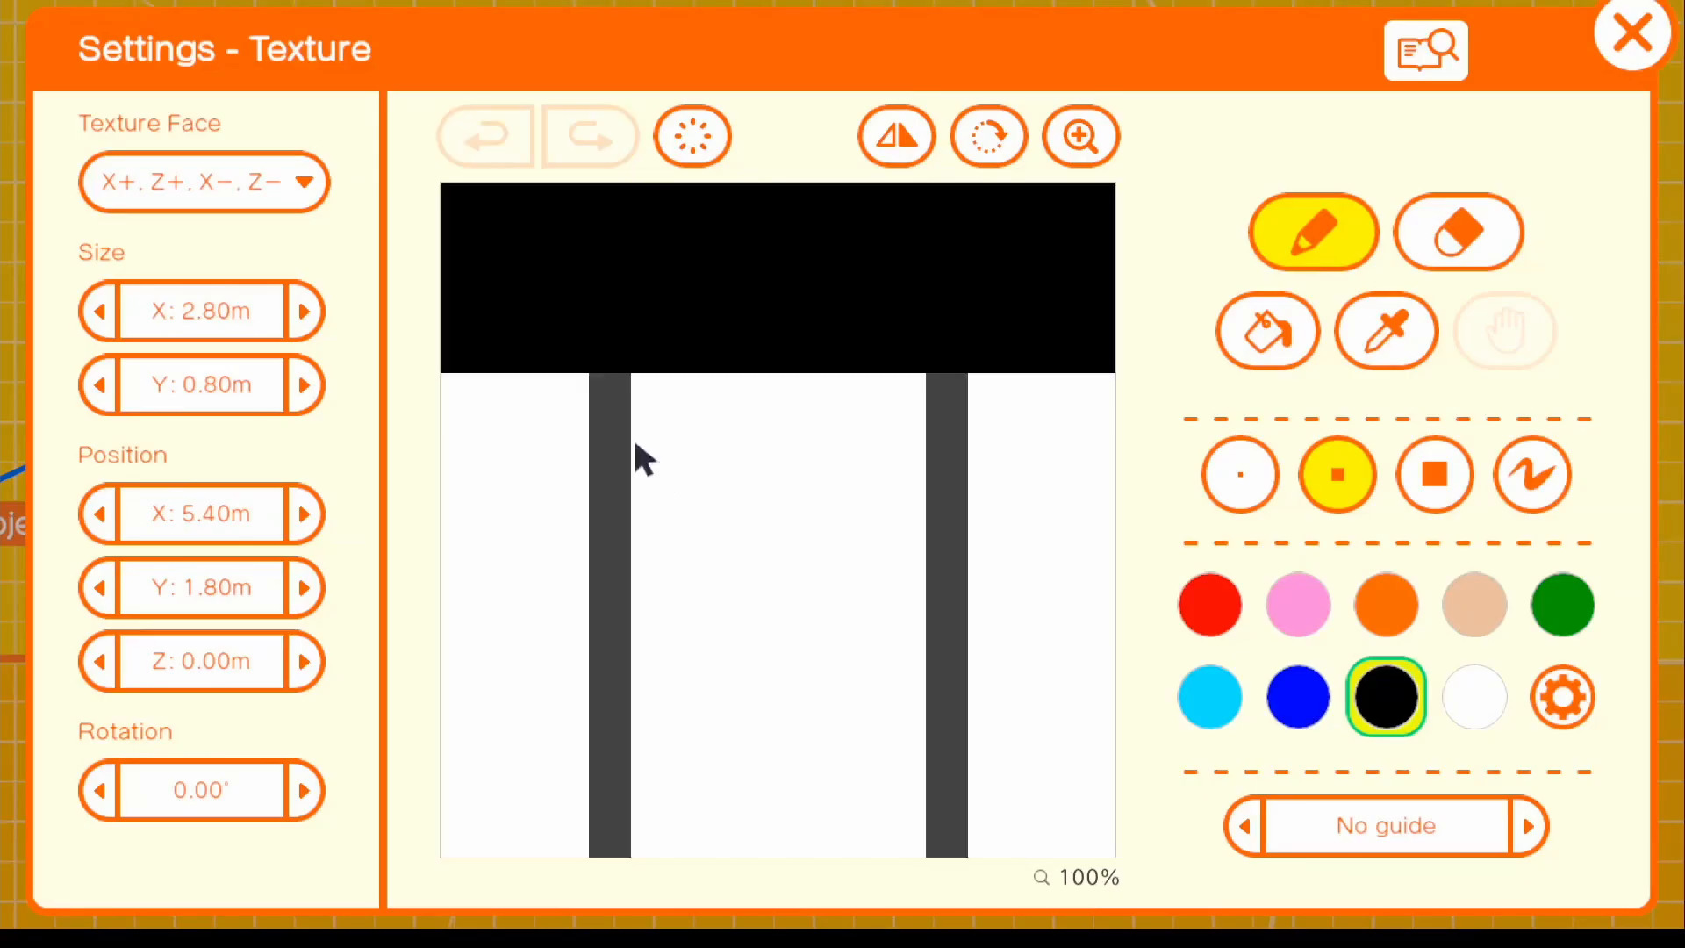
click(203, 181)
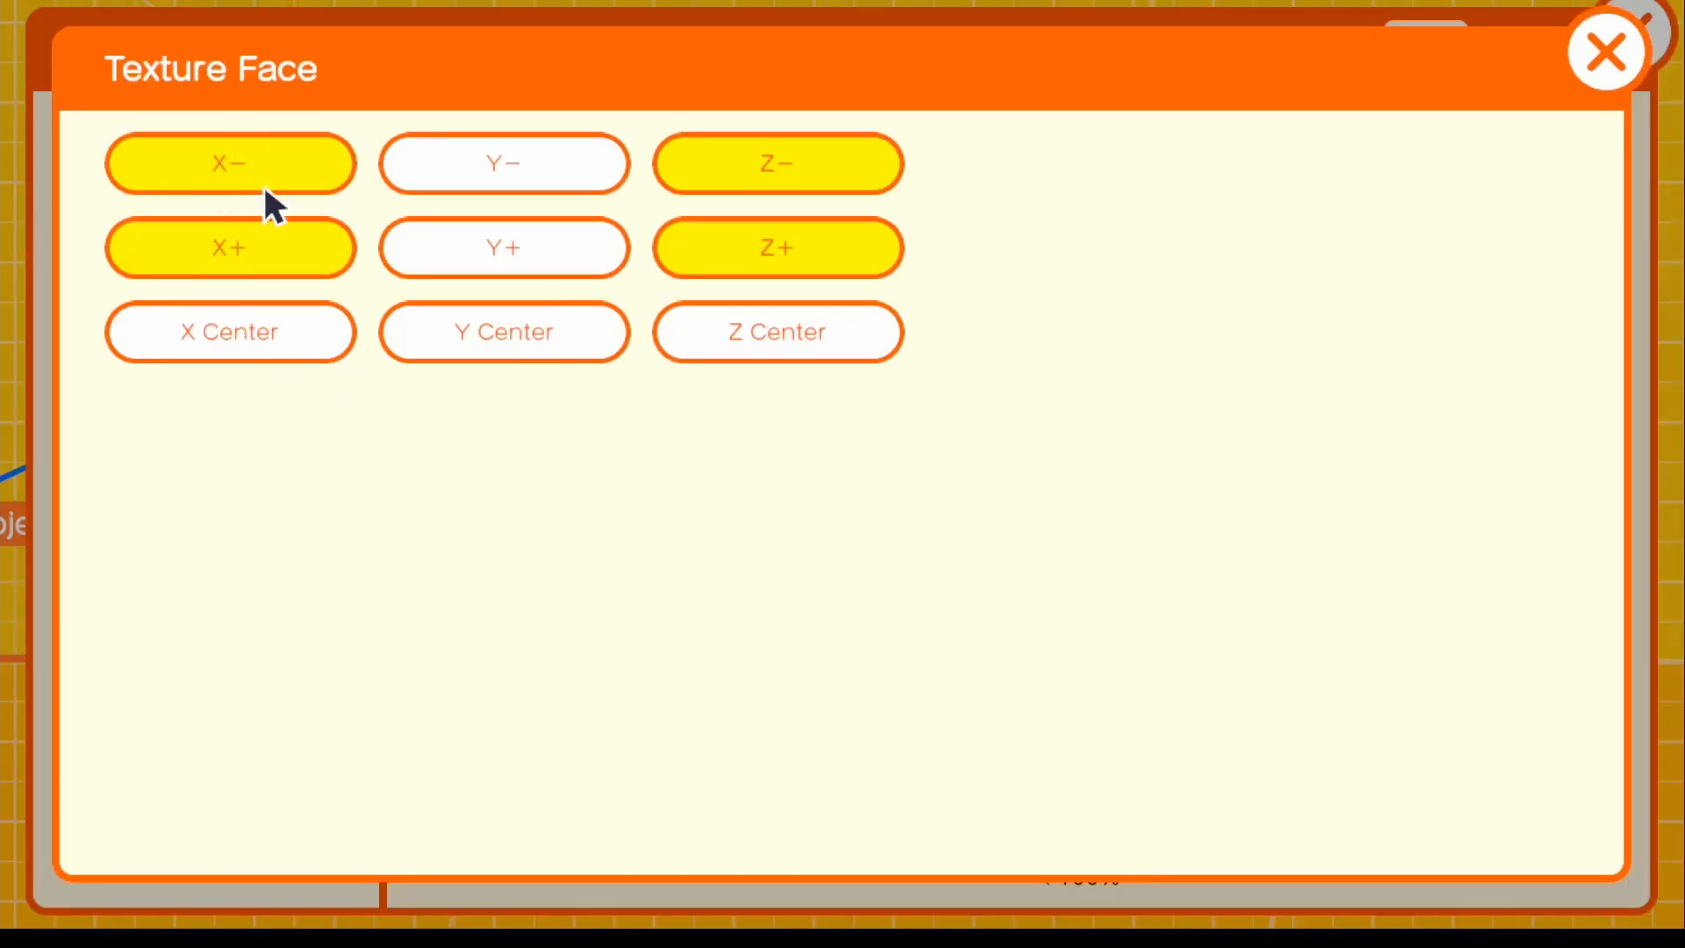
mouse_move(702, 312)
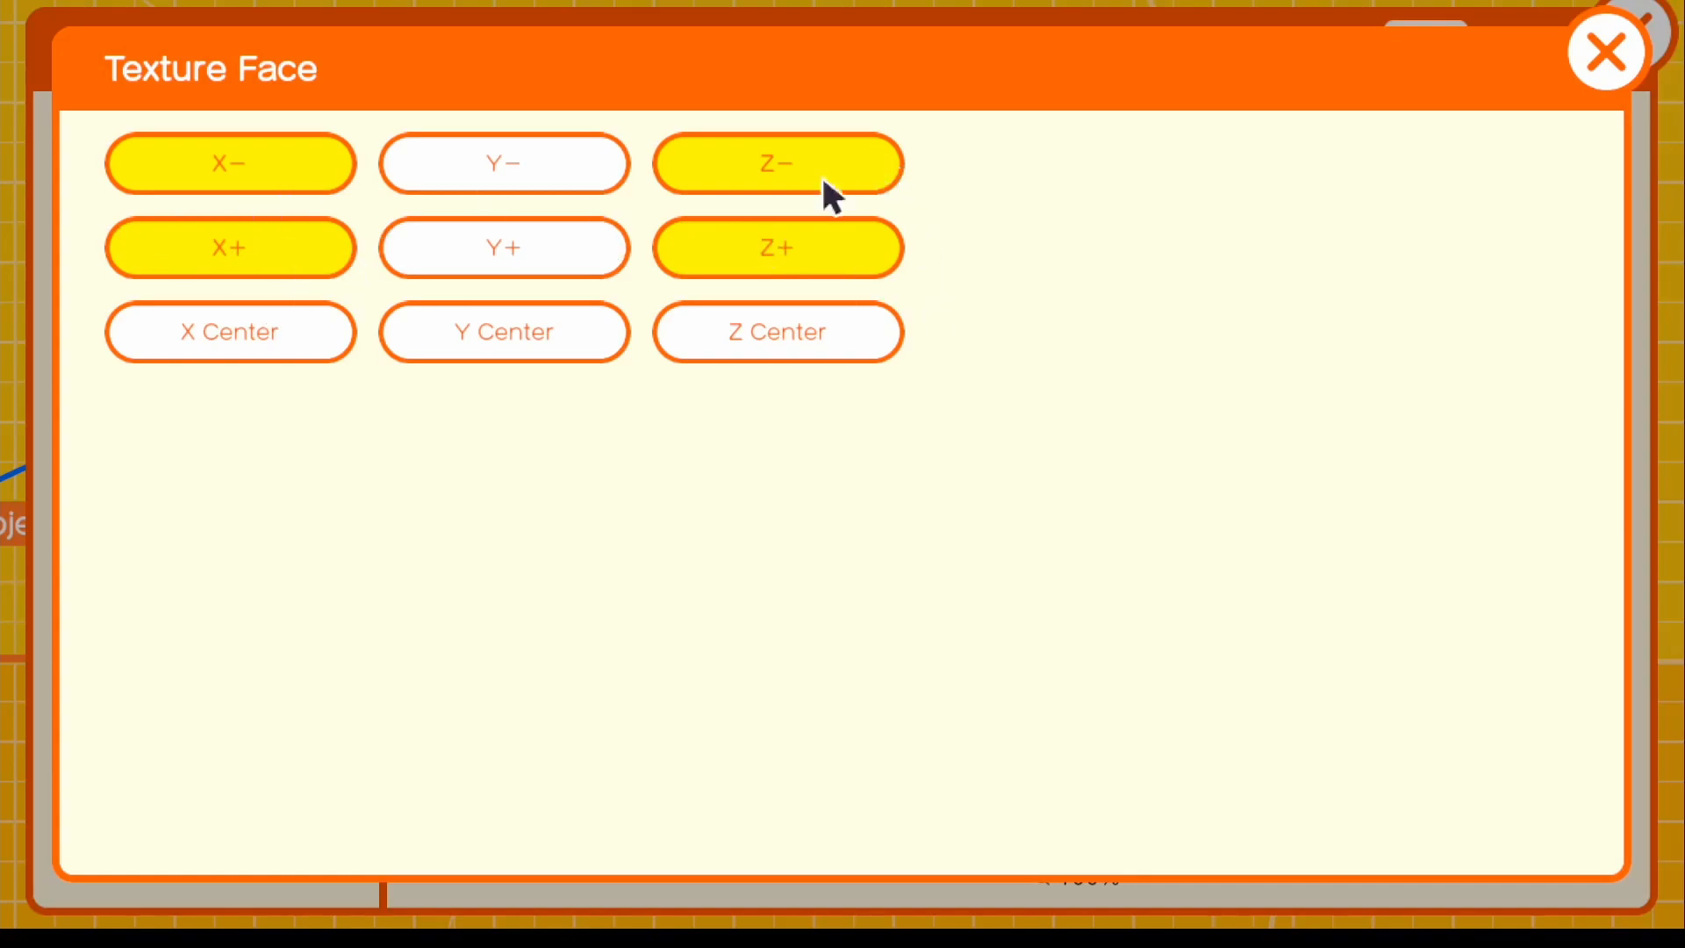
mouse_move(491, 198)
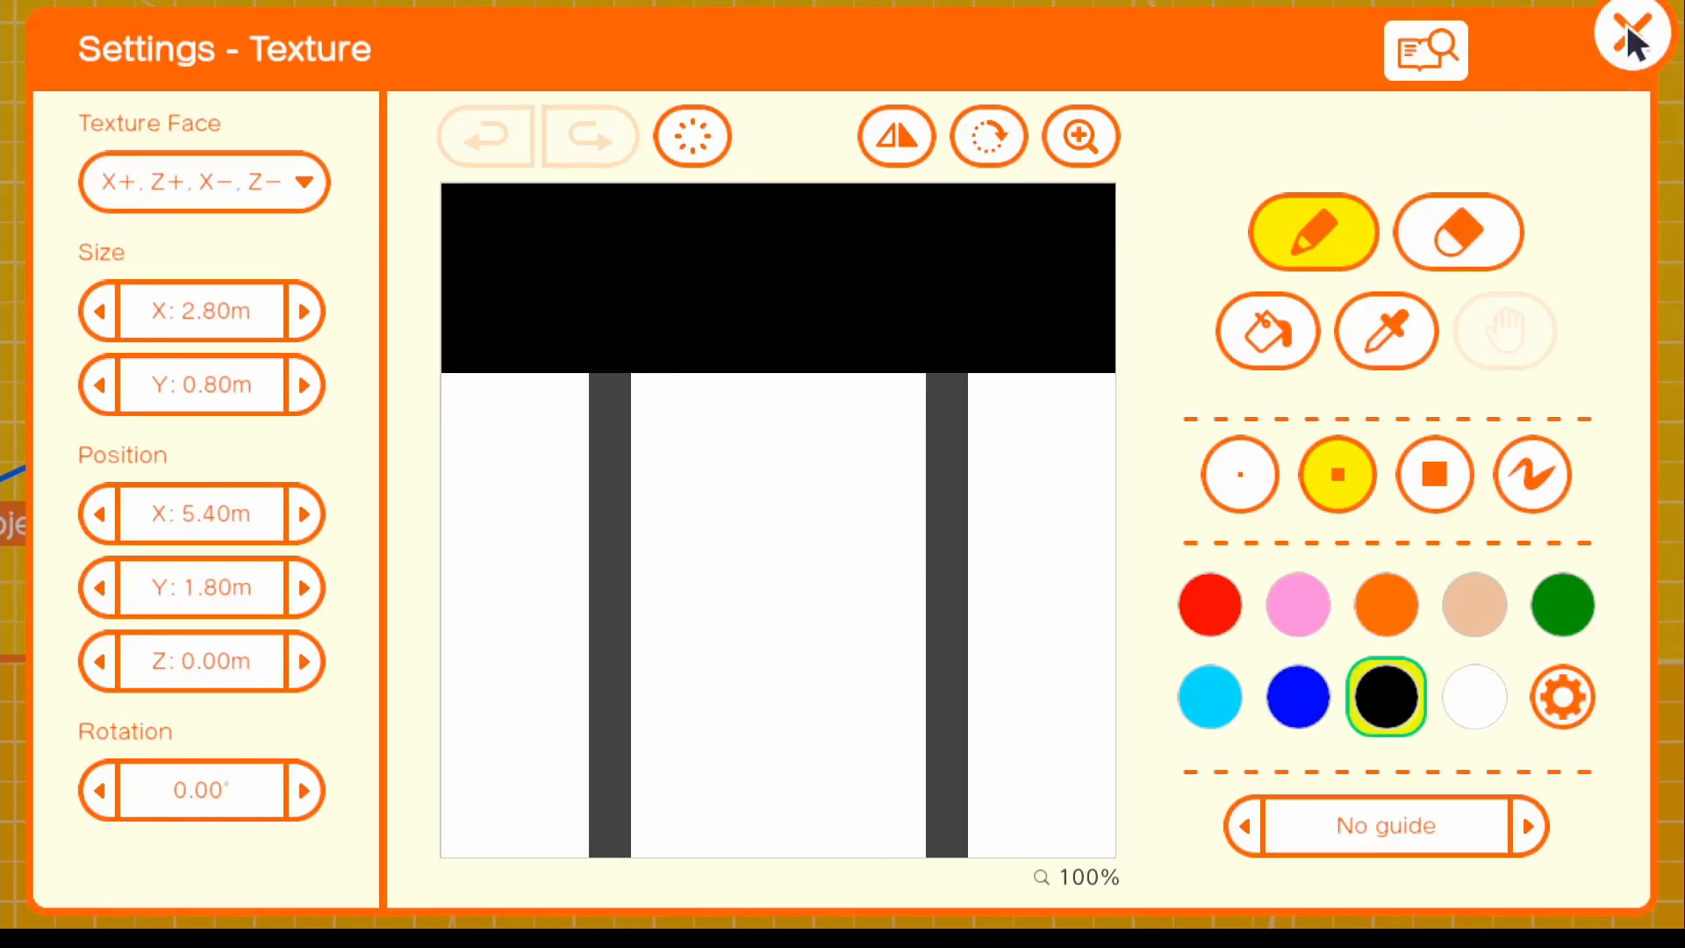
click(1632, 35)
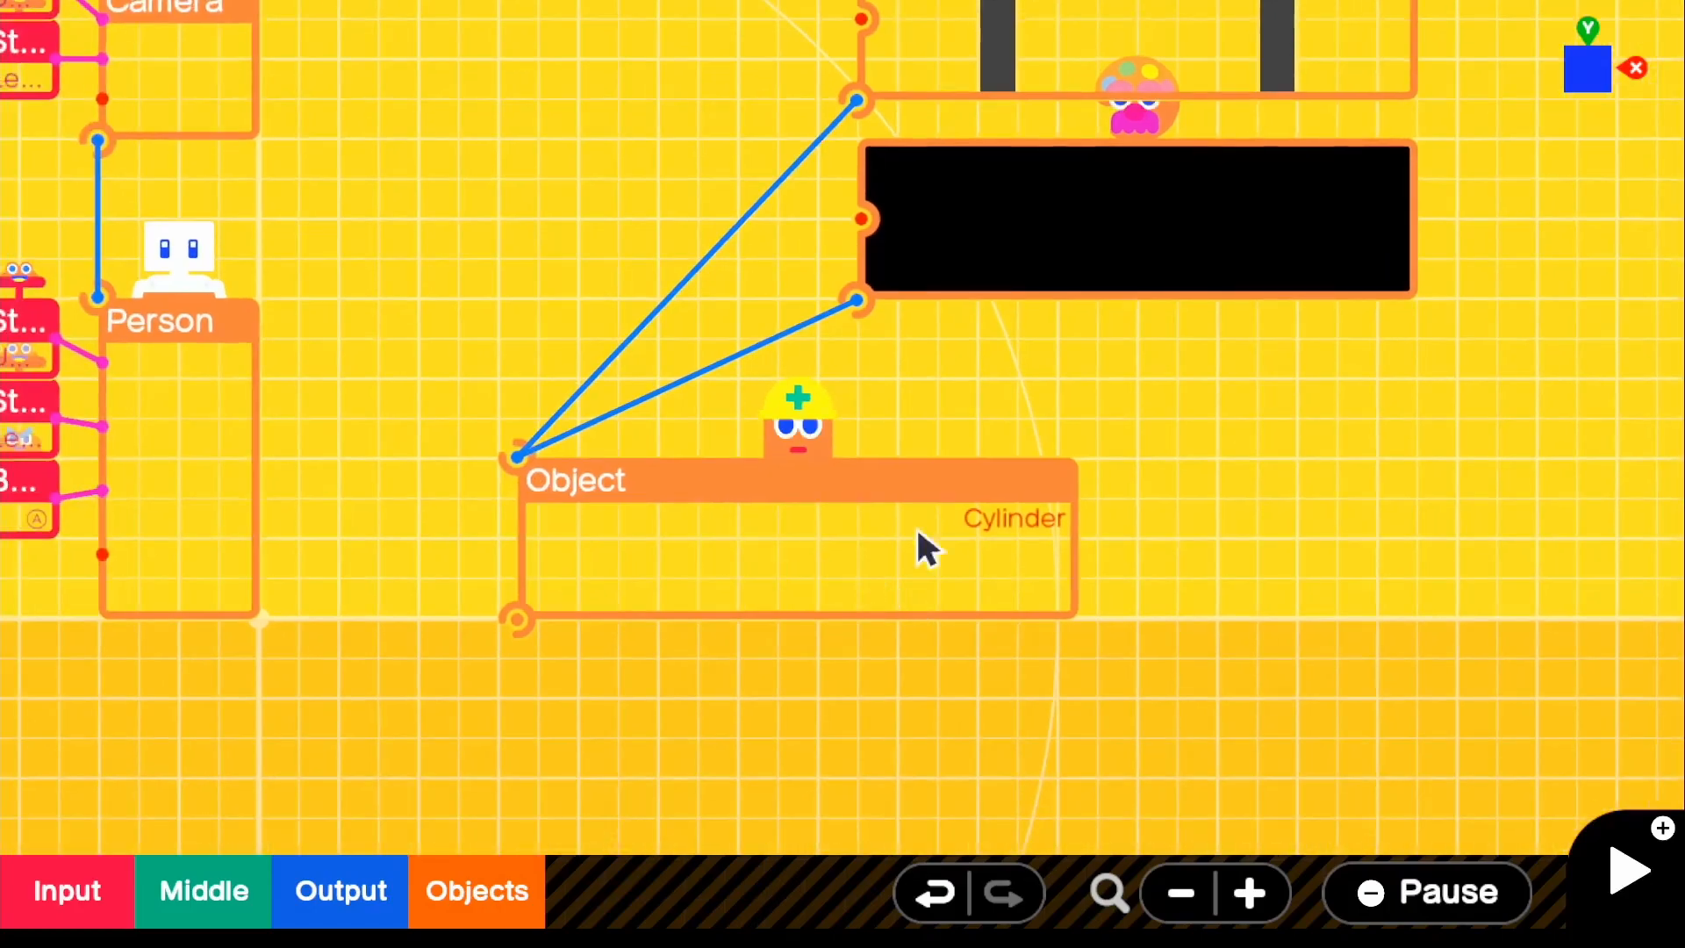
Step: Make the cylinder Object invisible so only its table textures show
click(1625, 871)
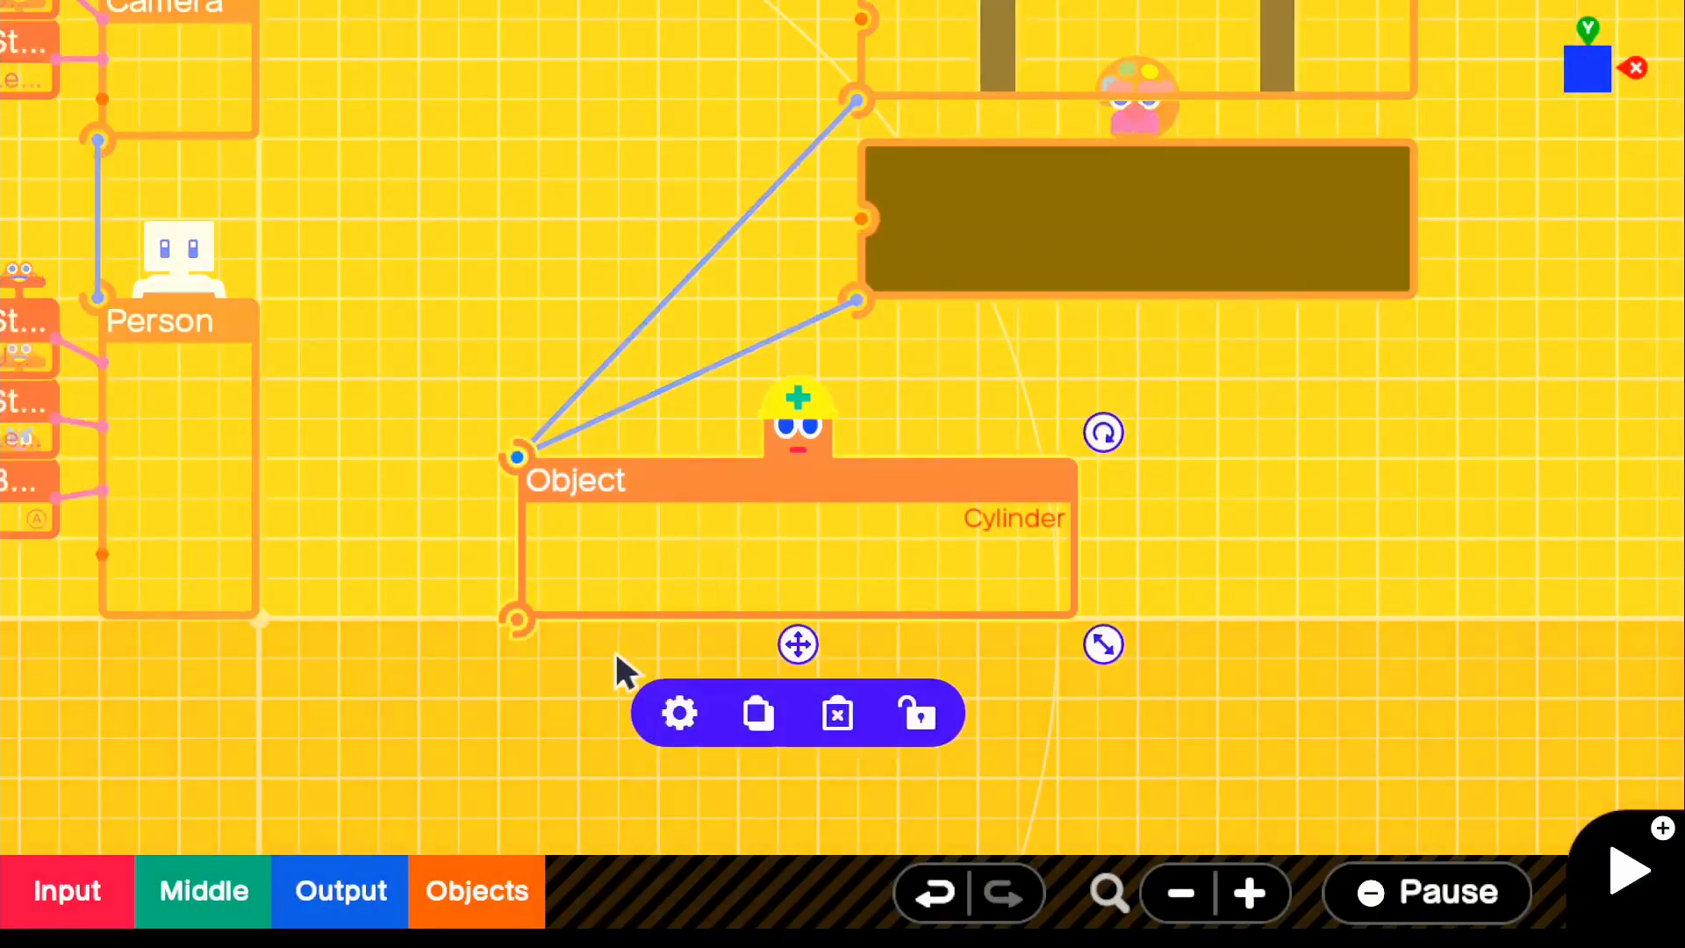
click(678, 713)
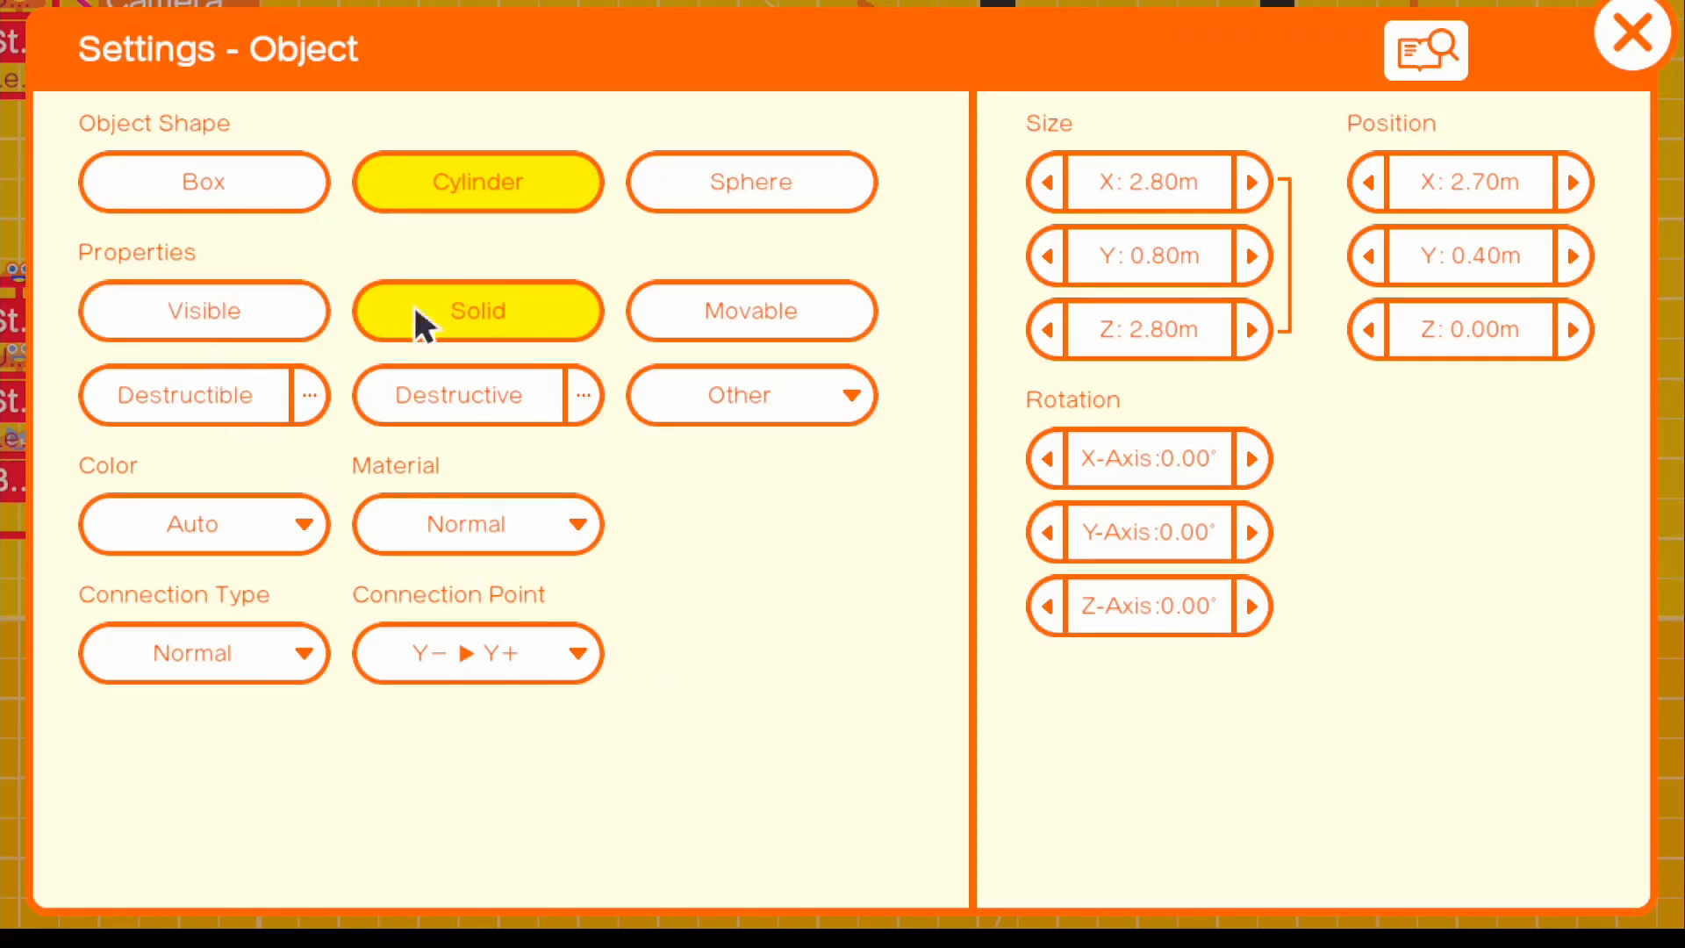
click(1631, 32)
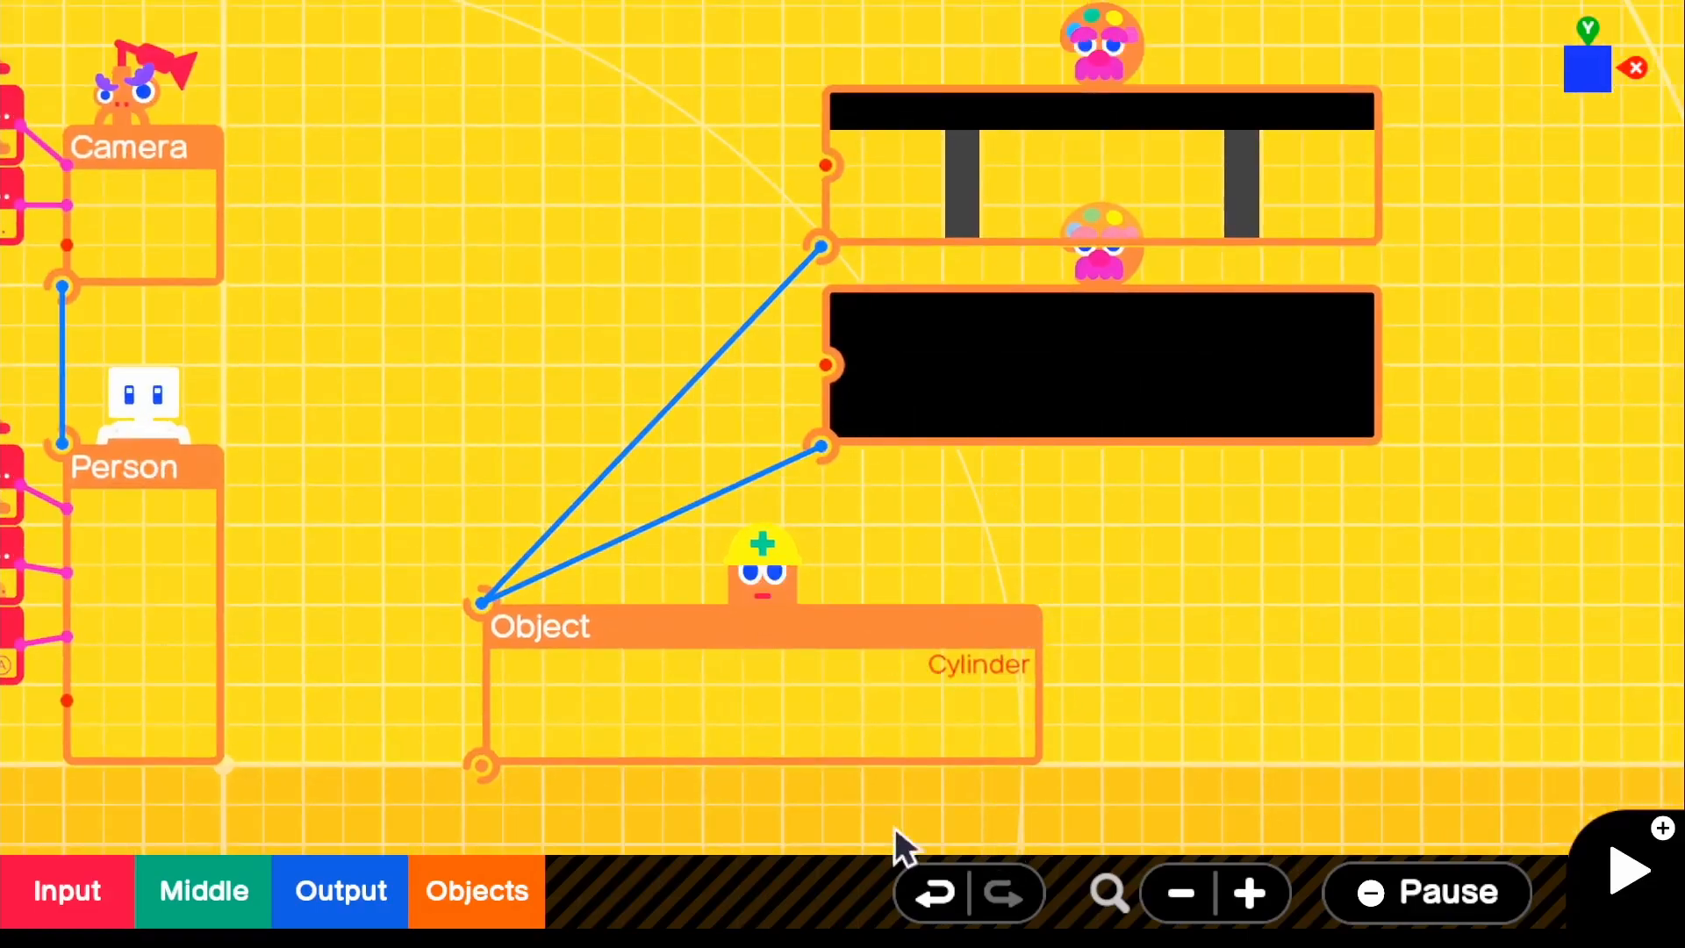
click(1626, 870)
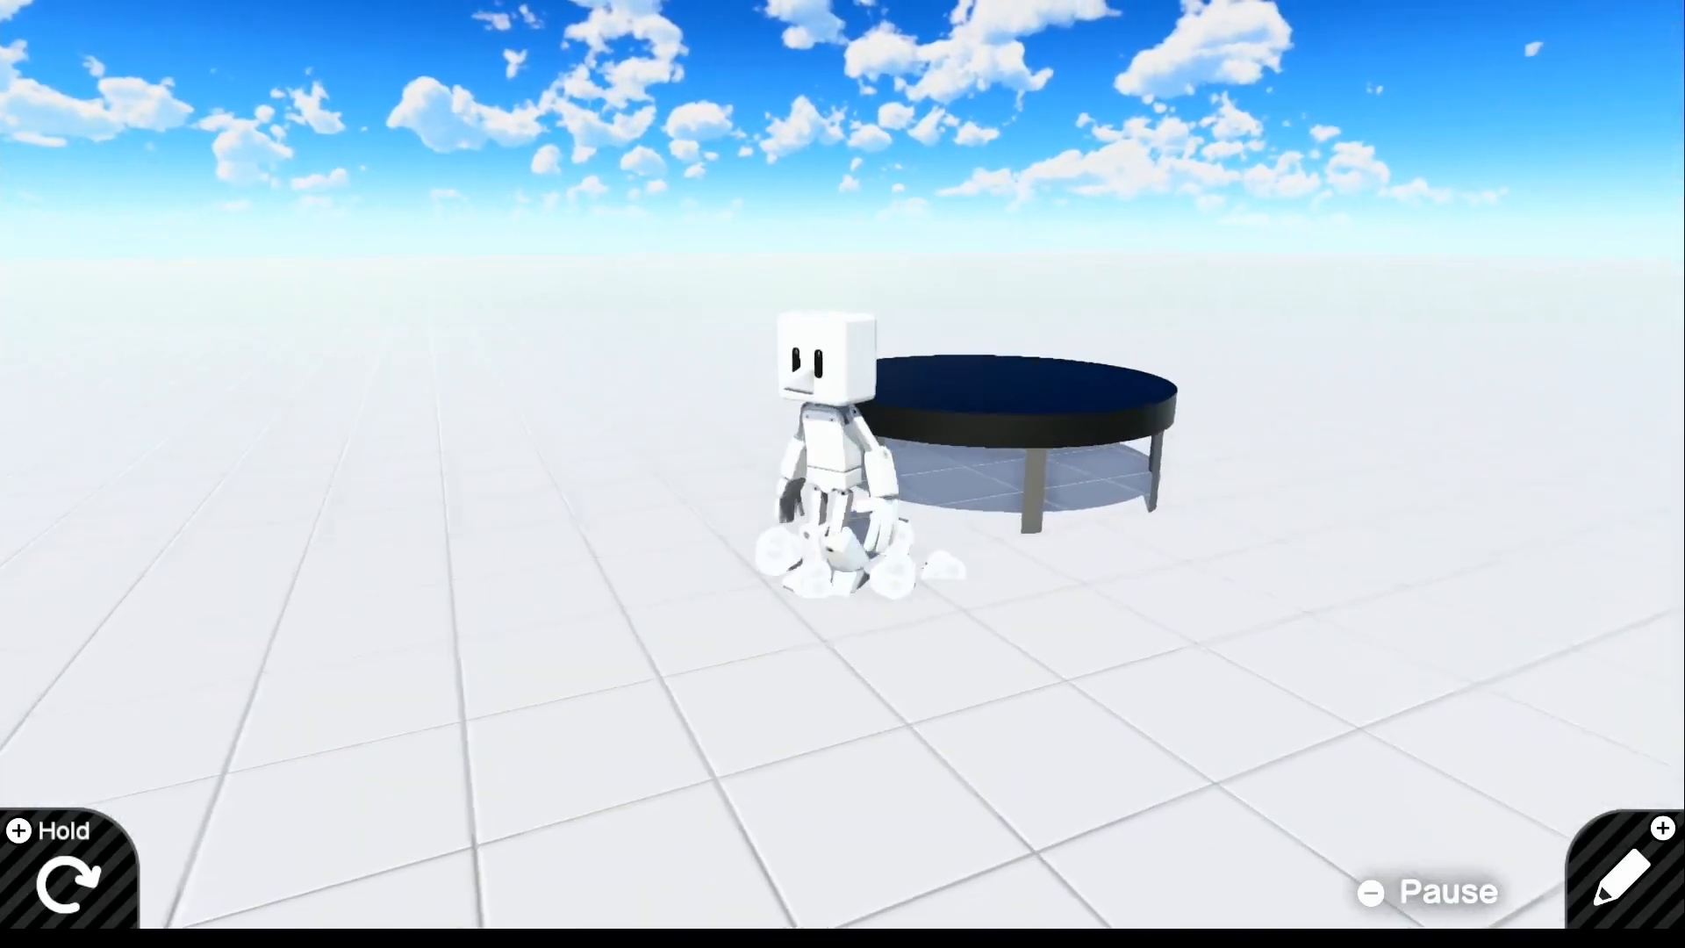
Step: Leave the test run and return to programming with the Sensors list open
click(1626, 871)
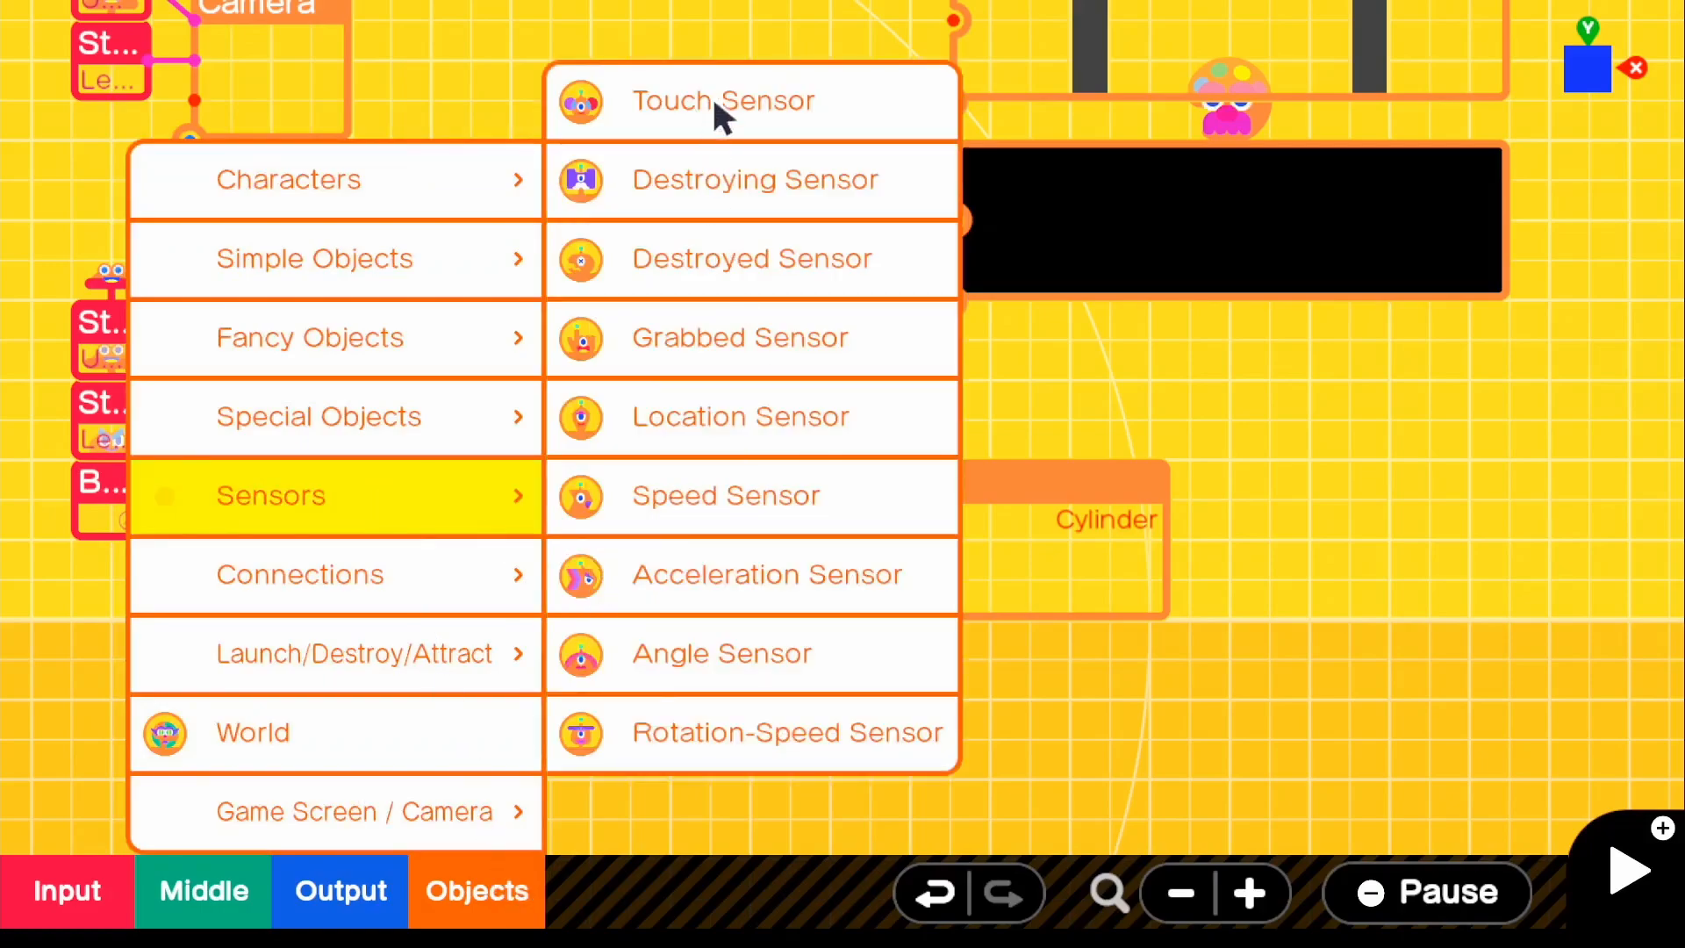
Step: Add a Touch Sensor Nodon above the cylinder Object Nodon
click(721, 100)
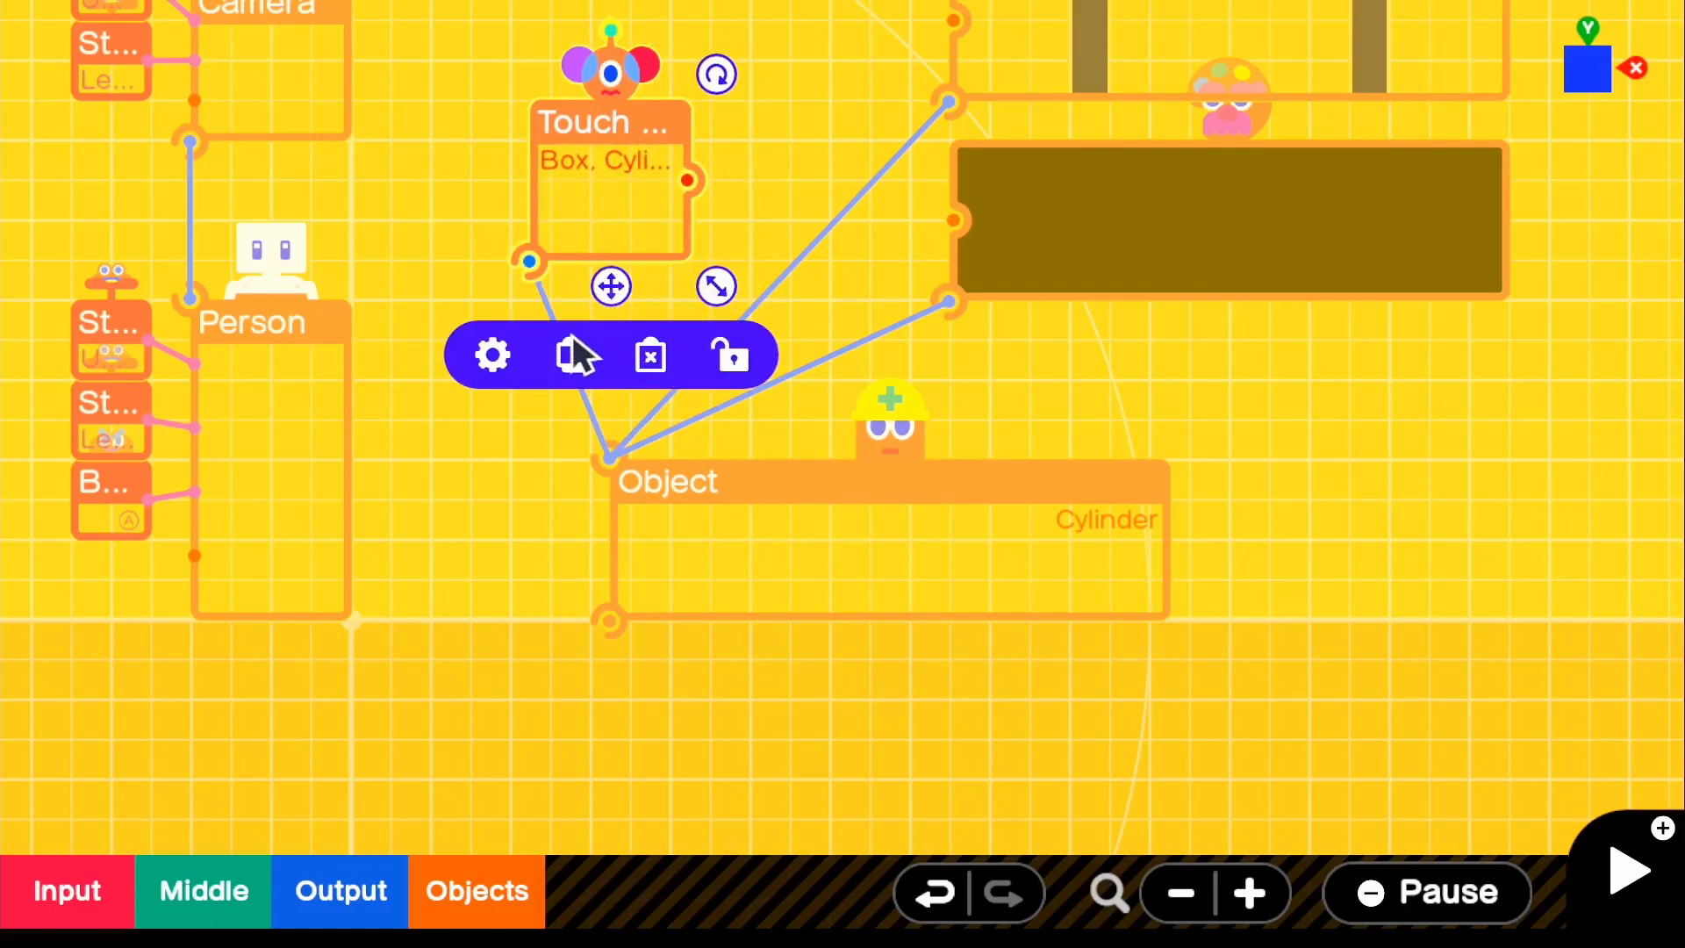
mouse_move(496, 381)
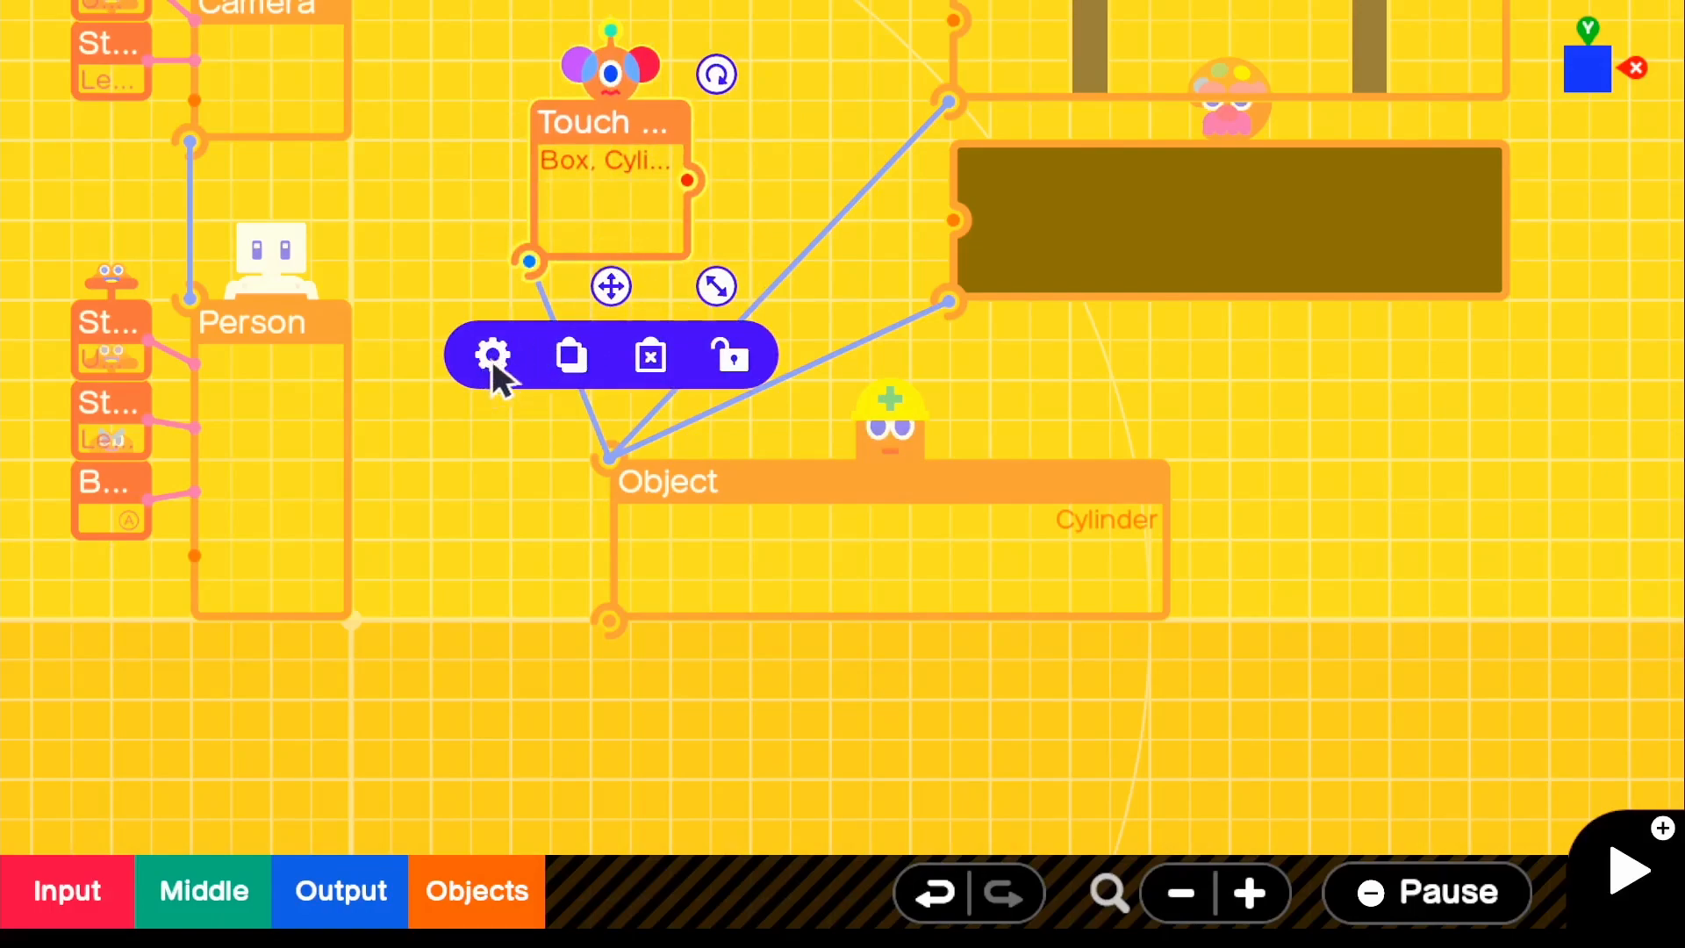
Step: Set the Touch Sensor's Check What? target to Person
click(492, 356)
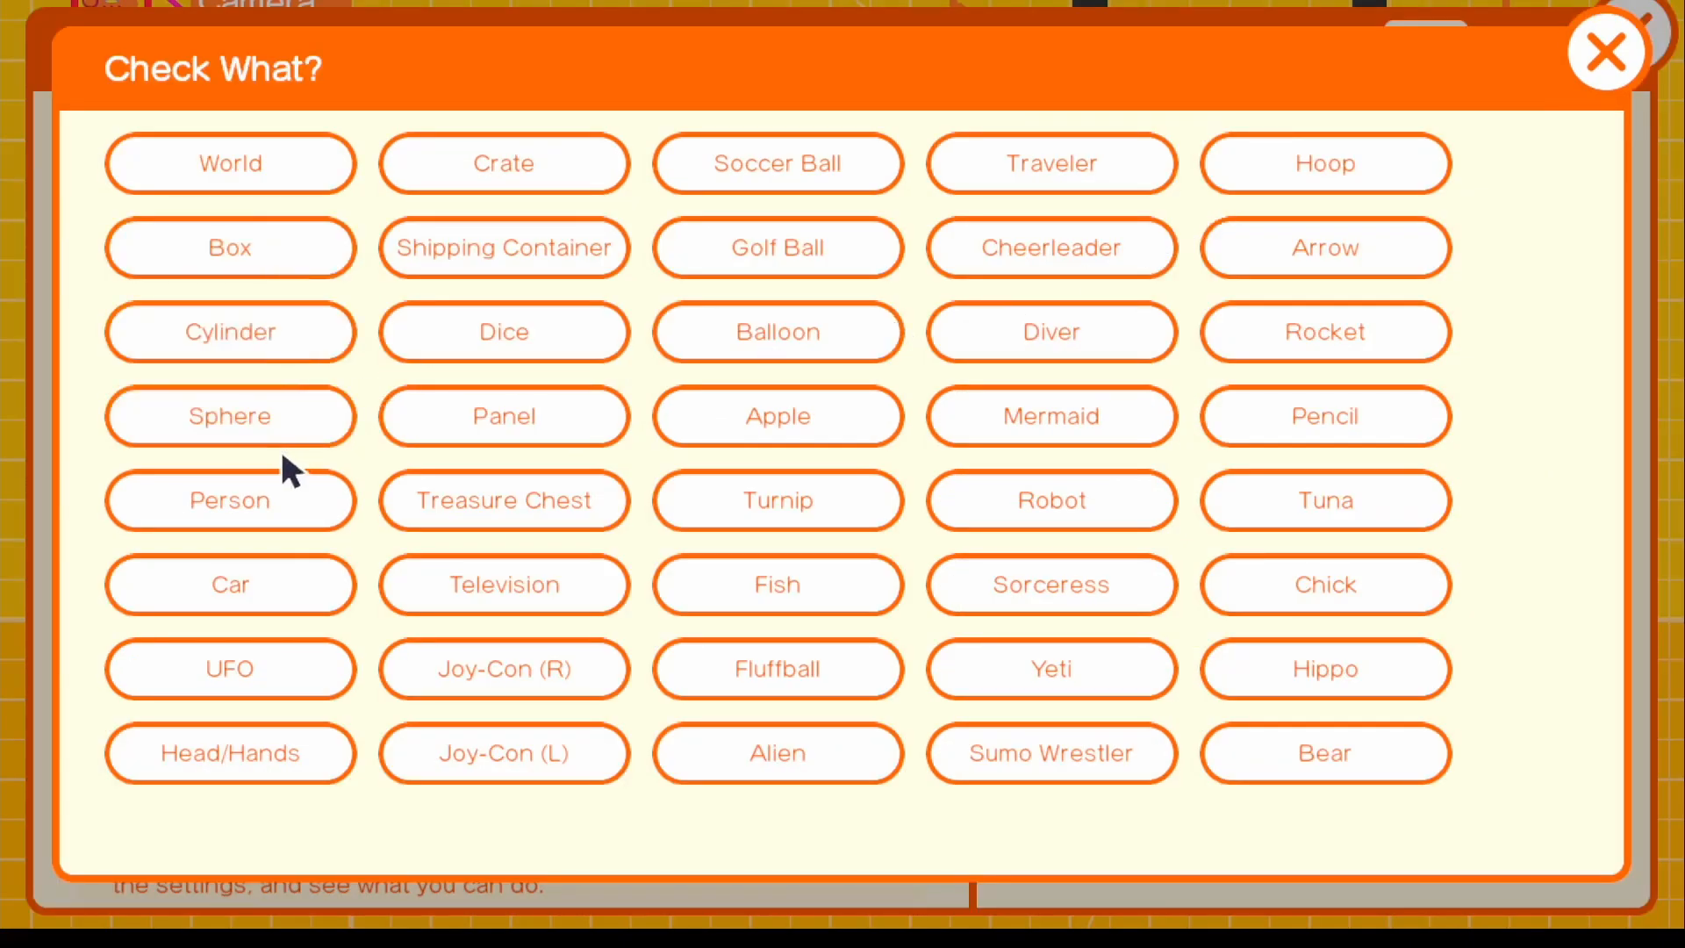
click(229, 500)
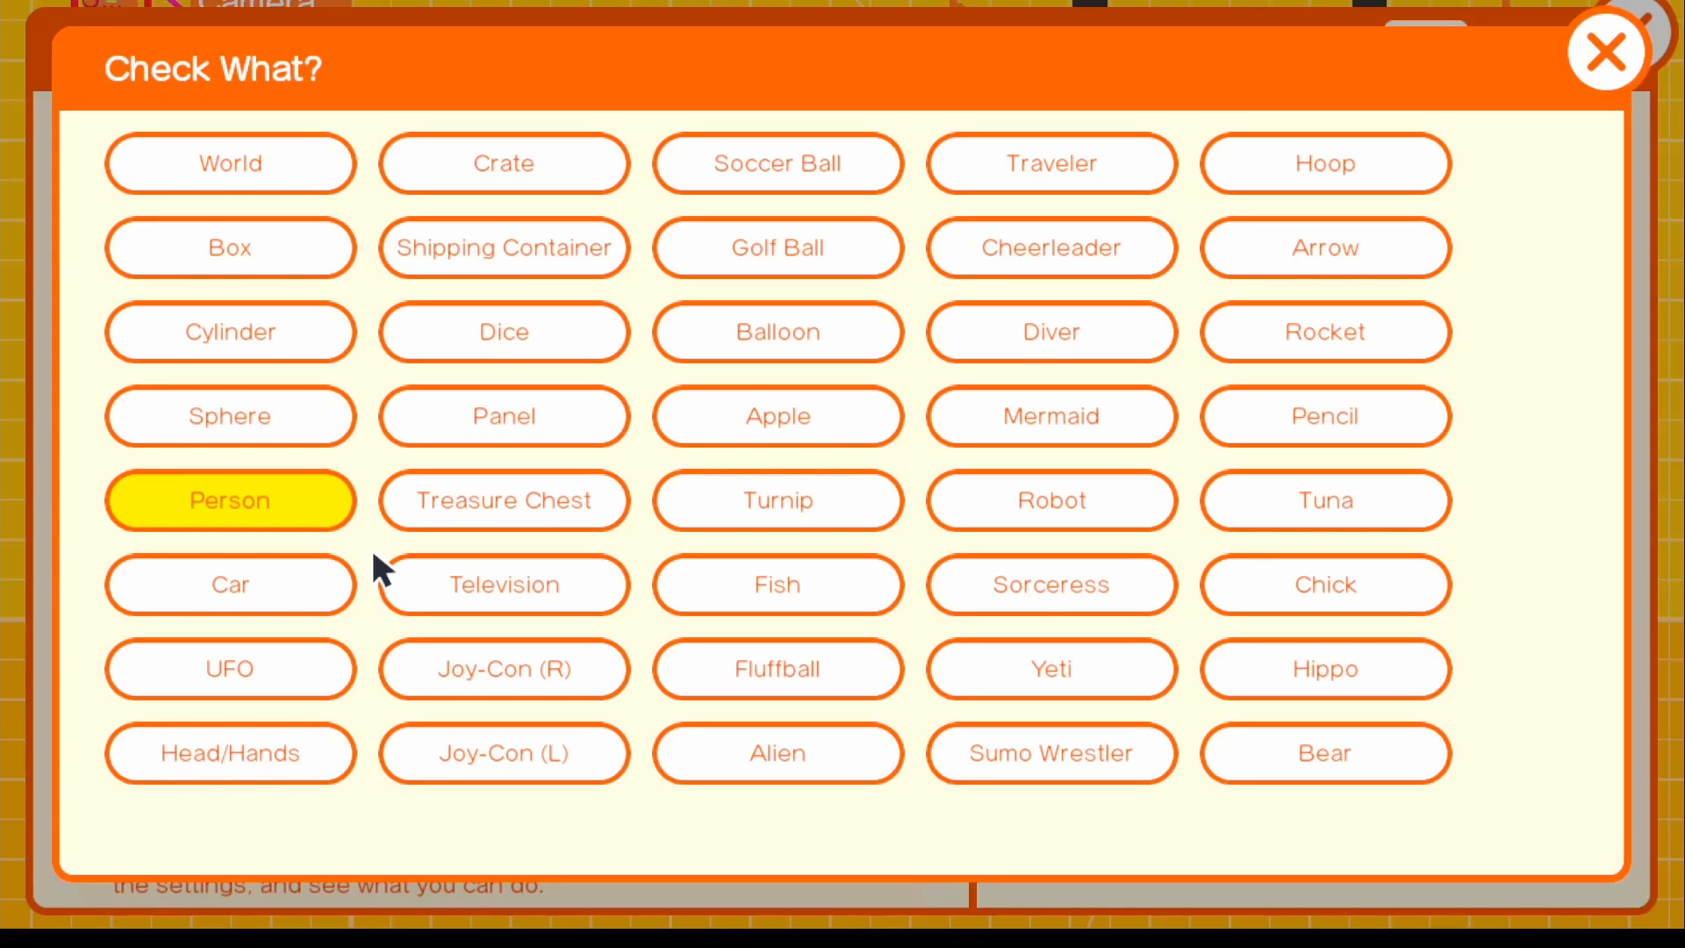
mouse_move(316, 612)
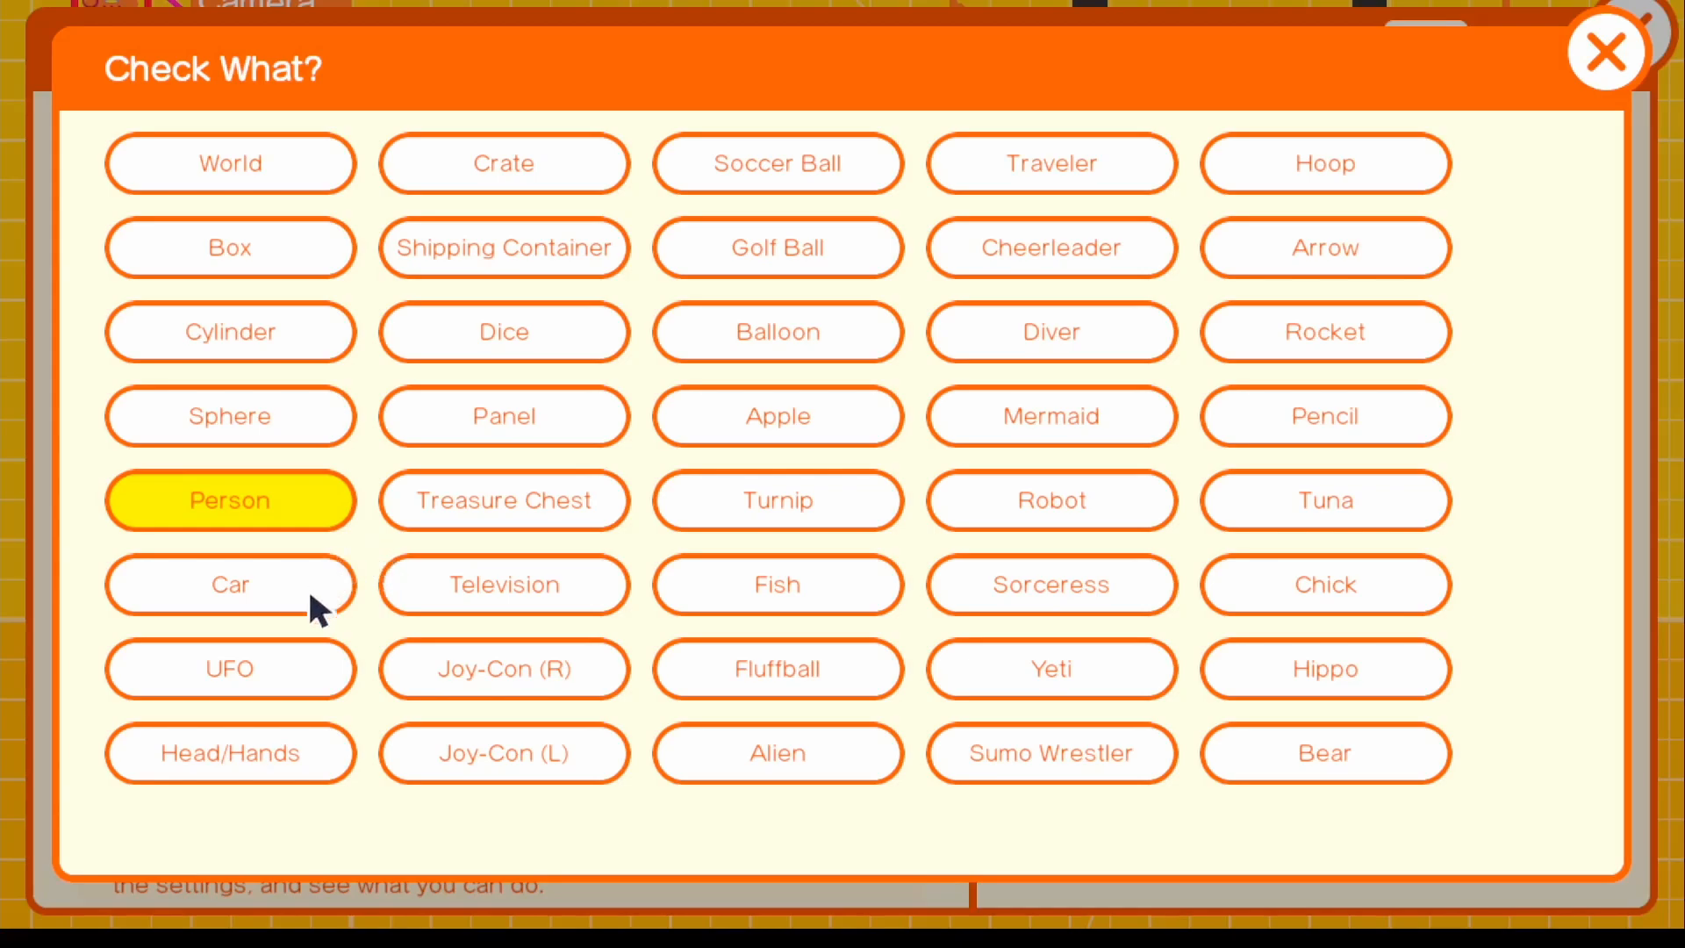
mouse_move(1095, 633)
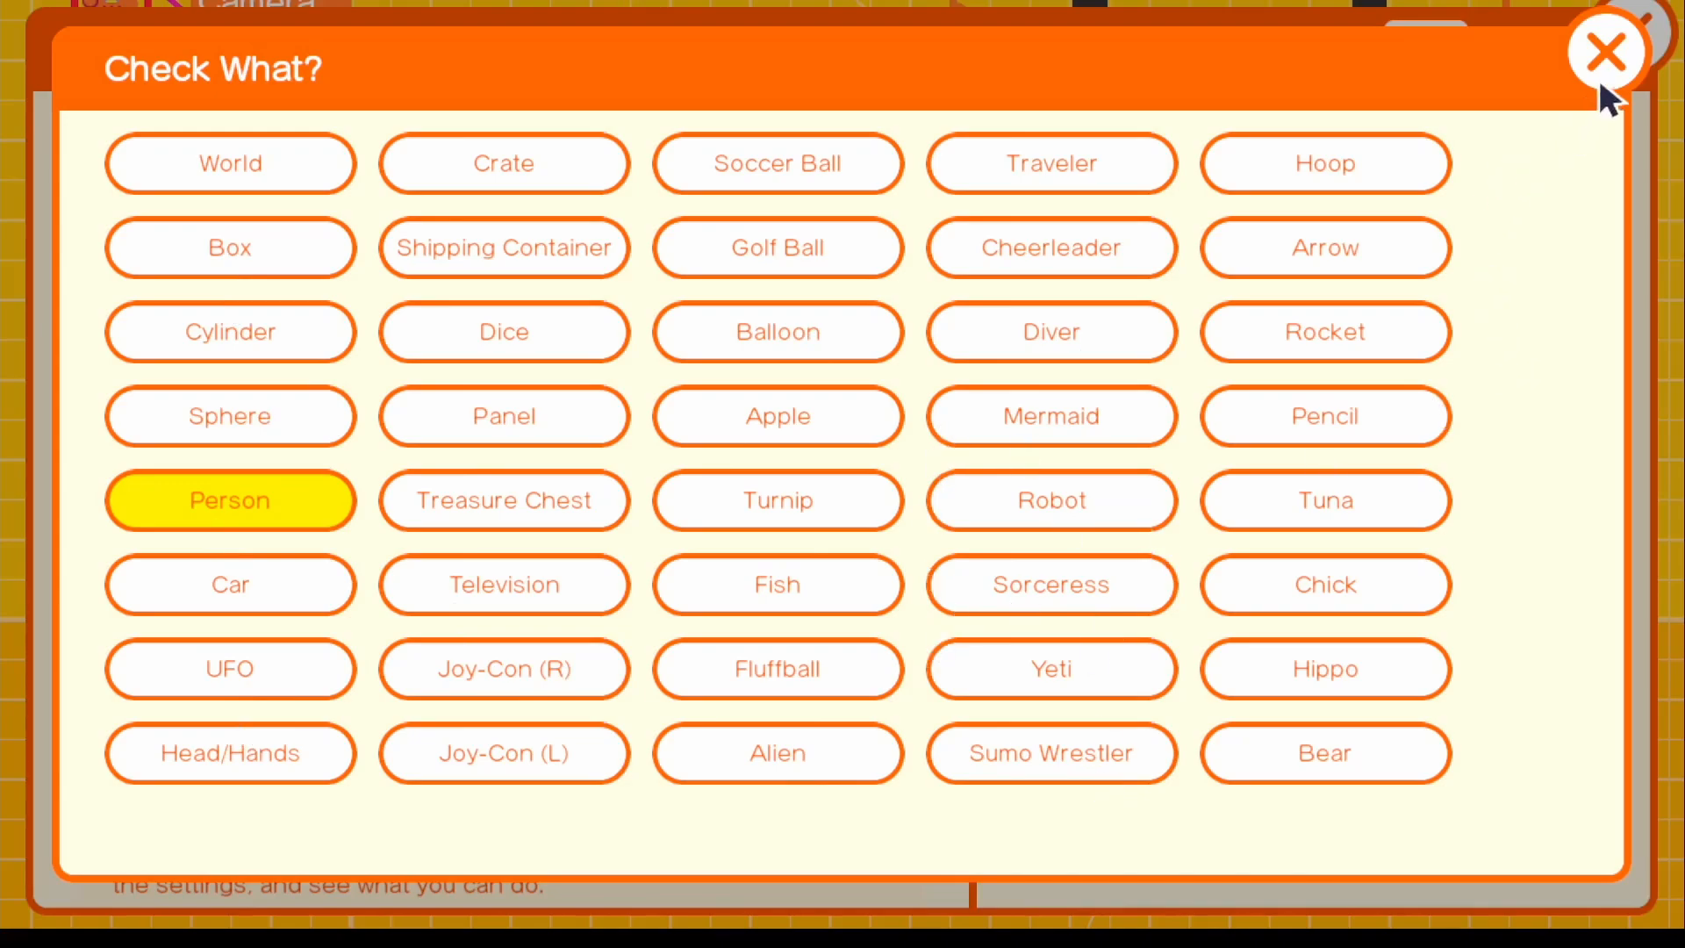
mouse_move(876, 332)
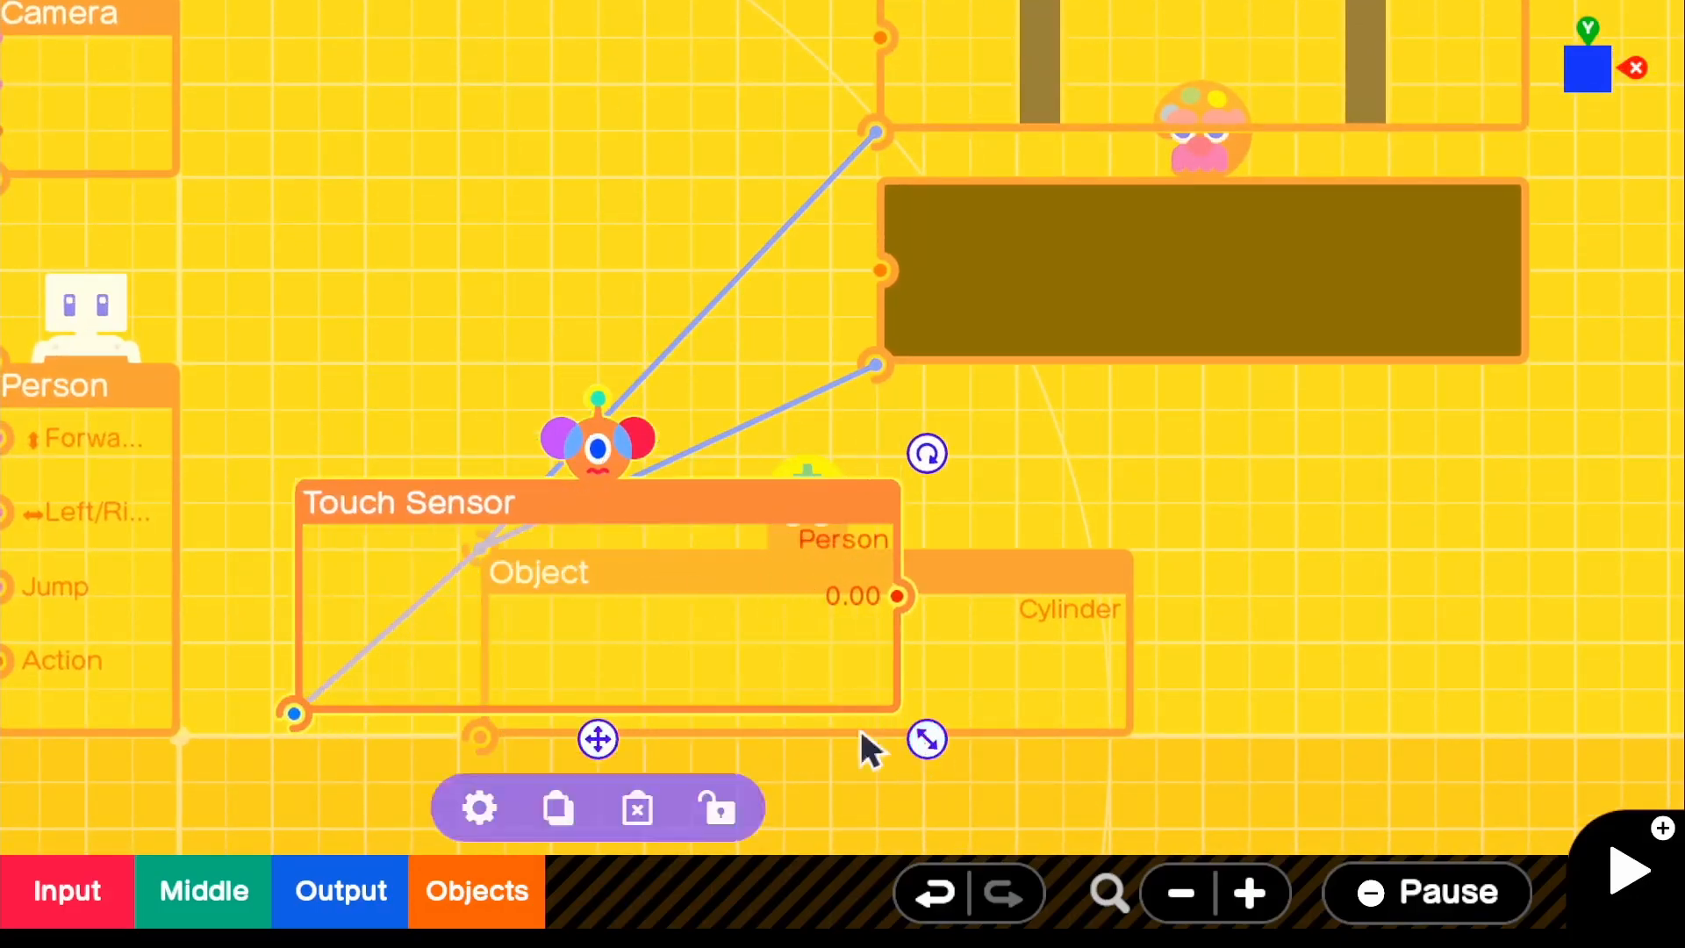
Step: Lay the Touch Sensor over the cylinder Object and wire its output to the Person's Jump input
drag(597, 739, 808, 764)
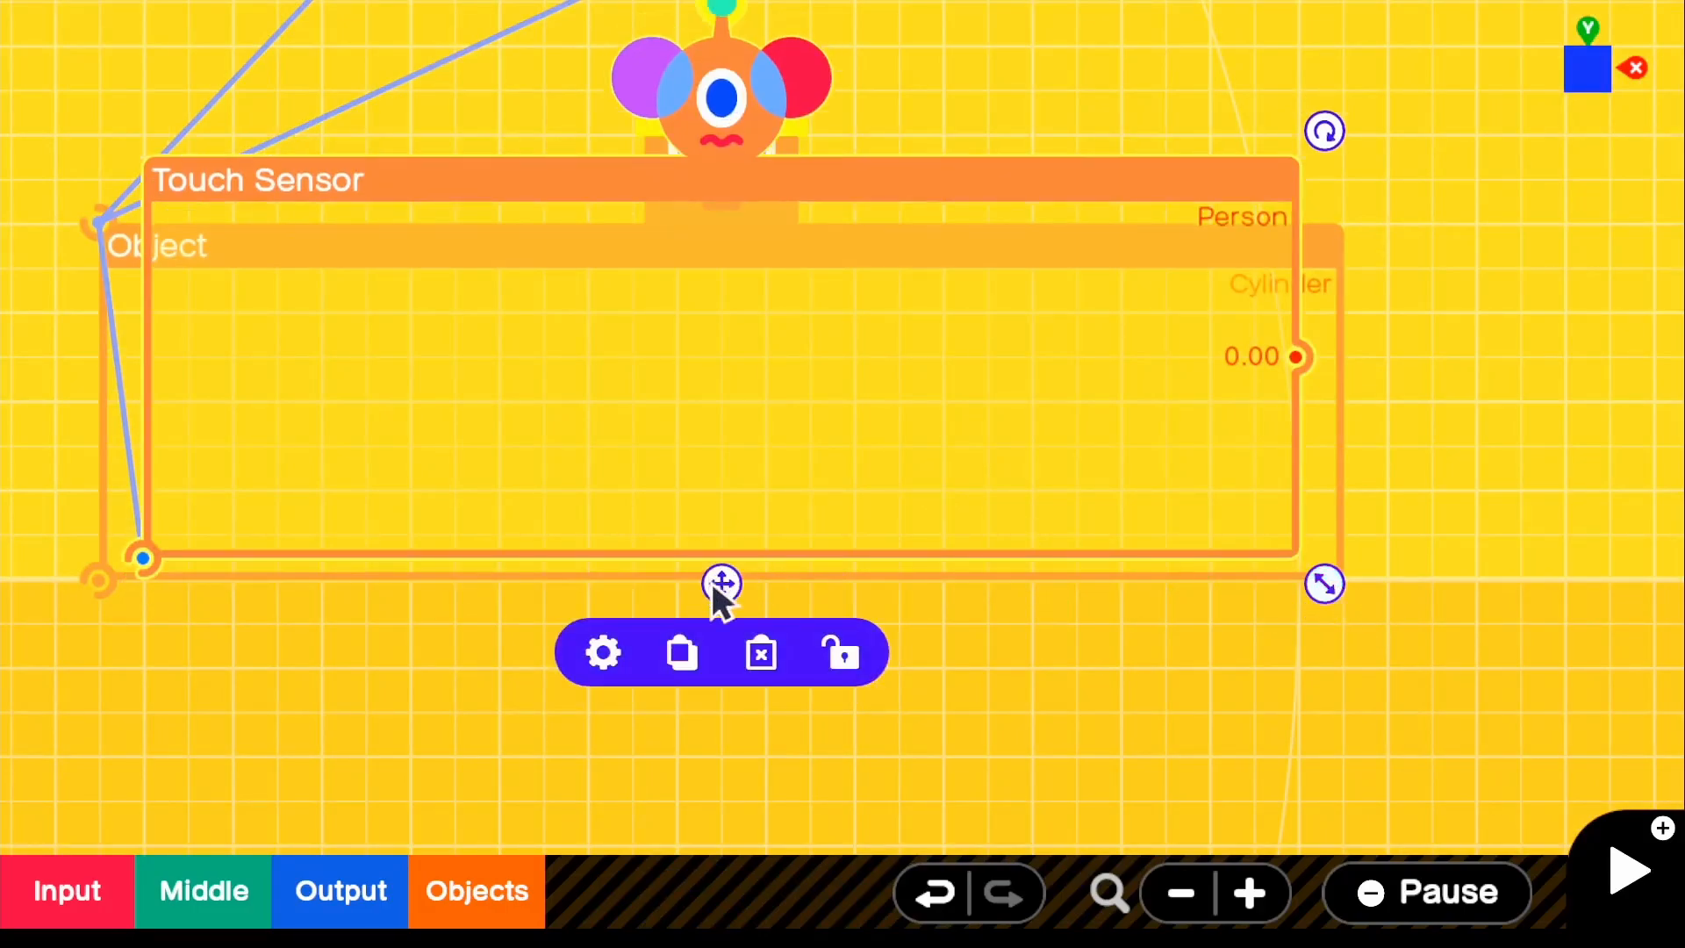
drag(722, 583, 884, 678)
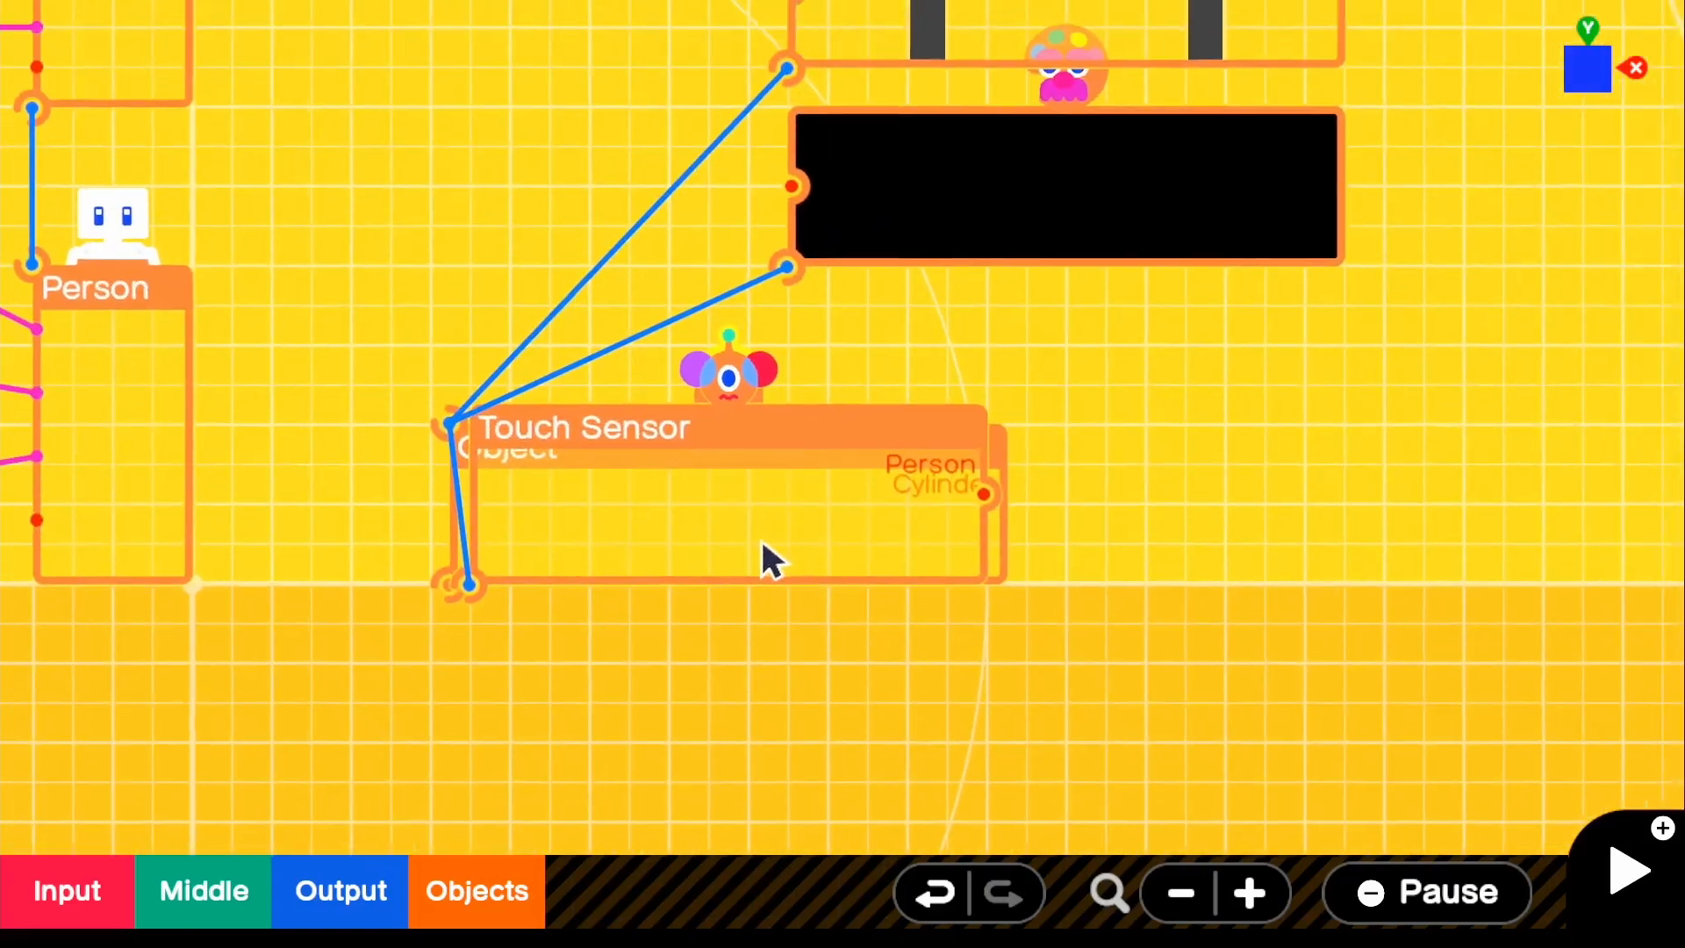
click(728, 495)
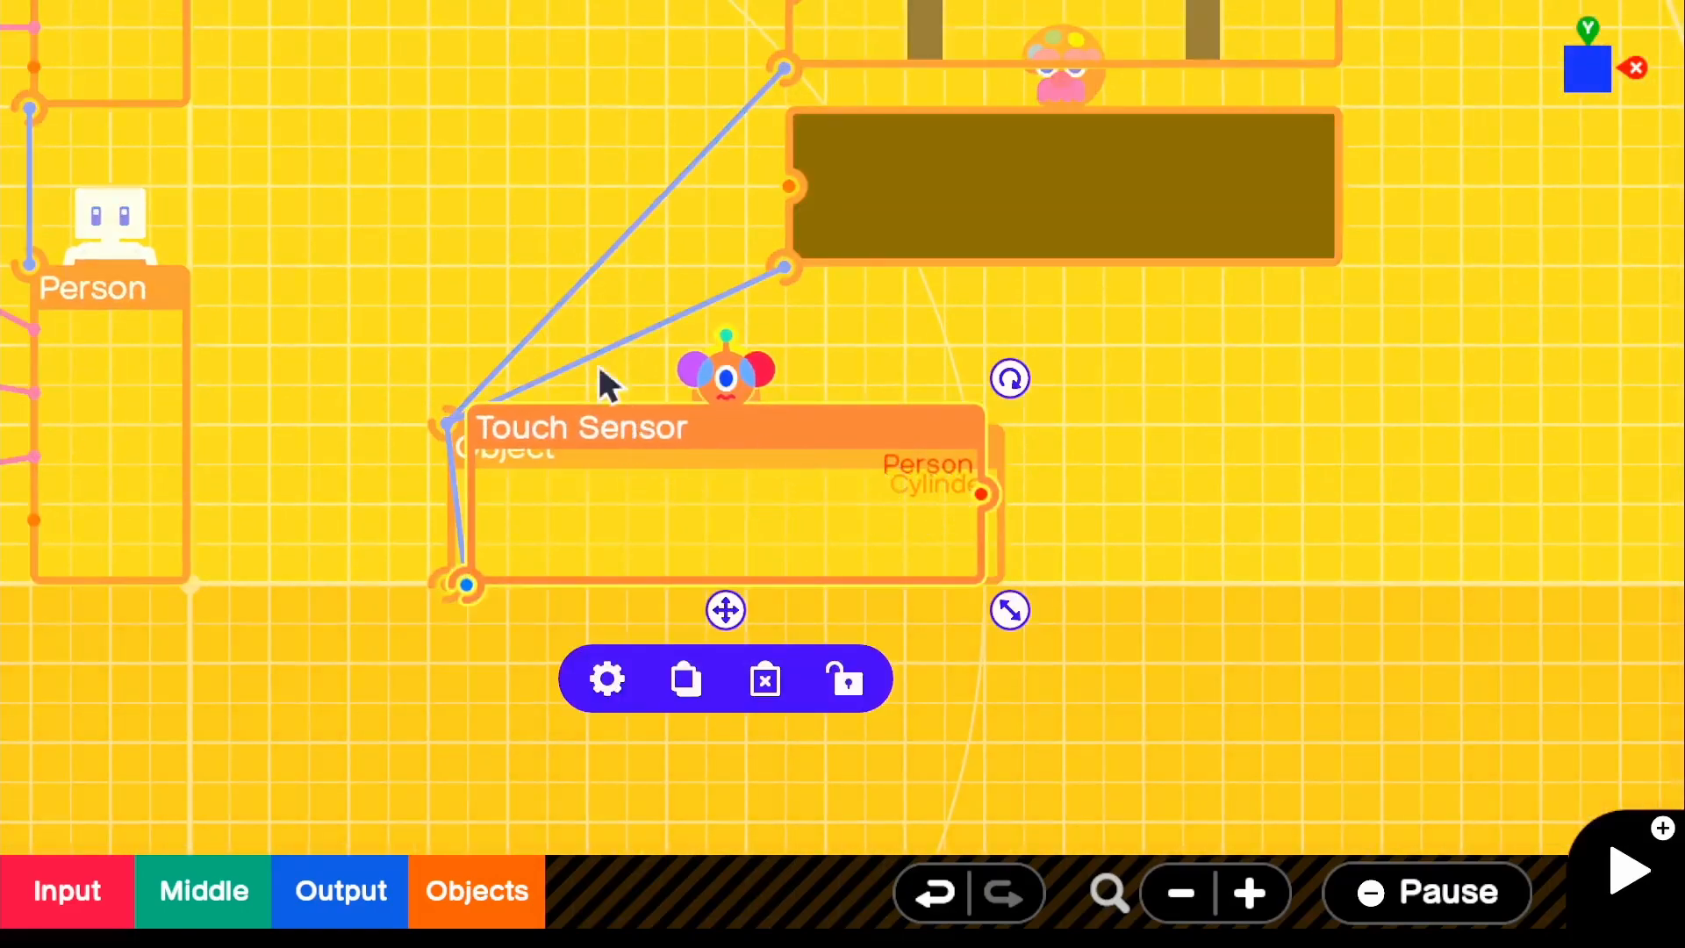
mouse_move(655, 457)
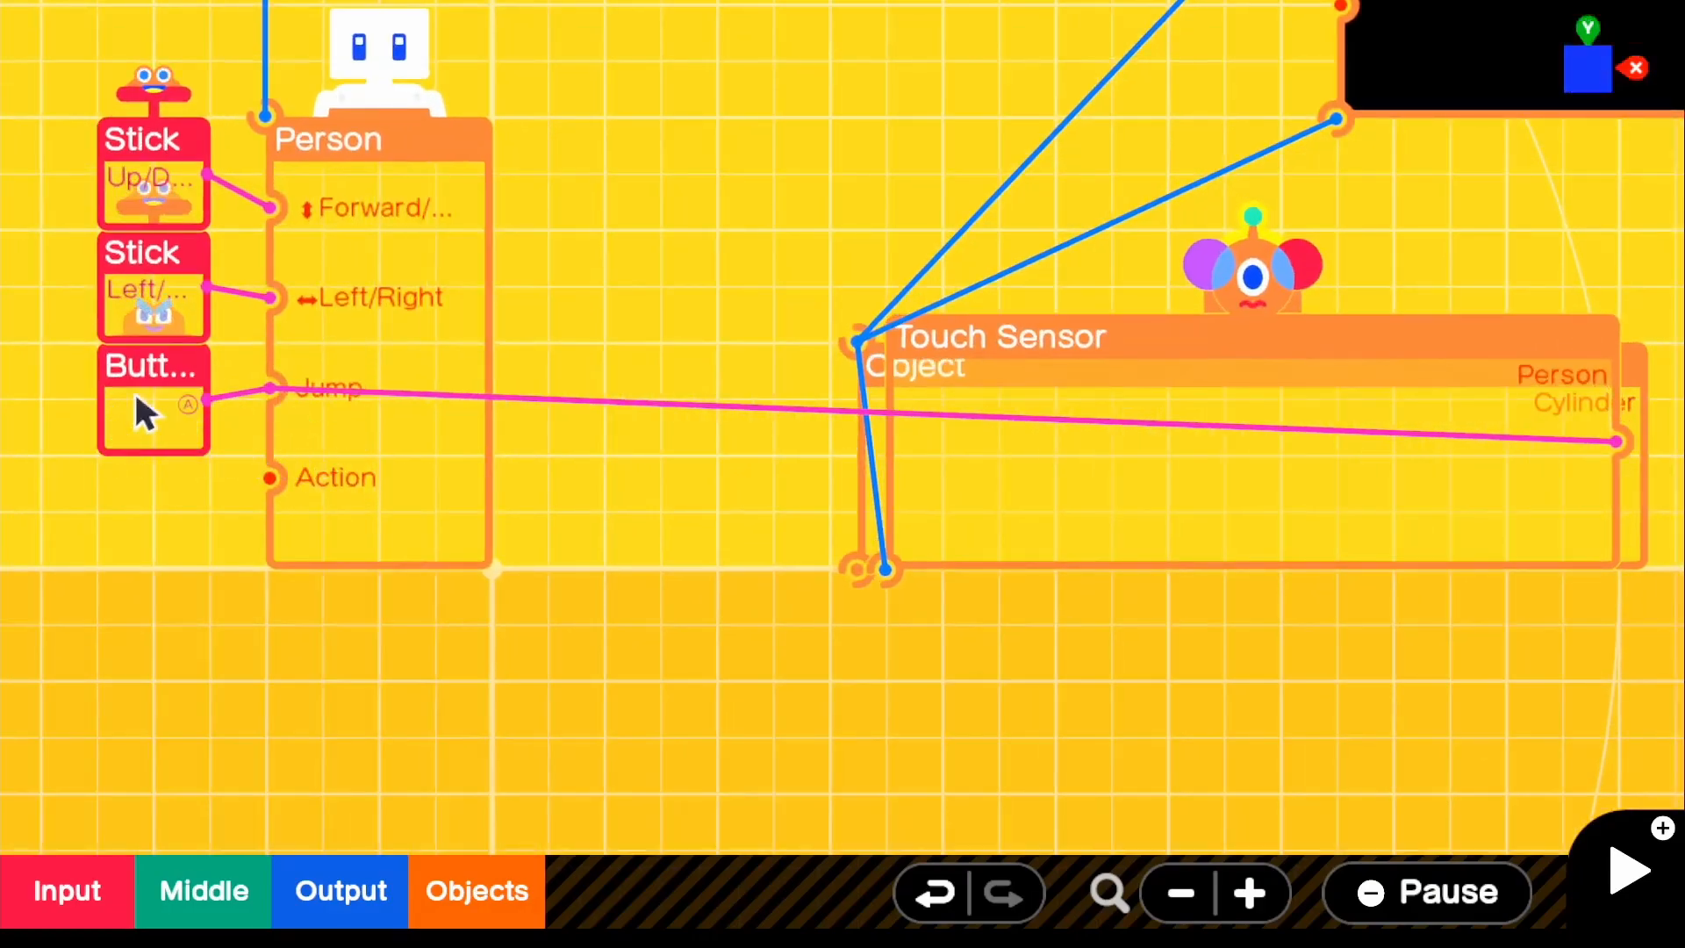
mouse_move(1134, 371)
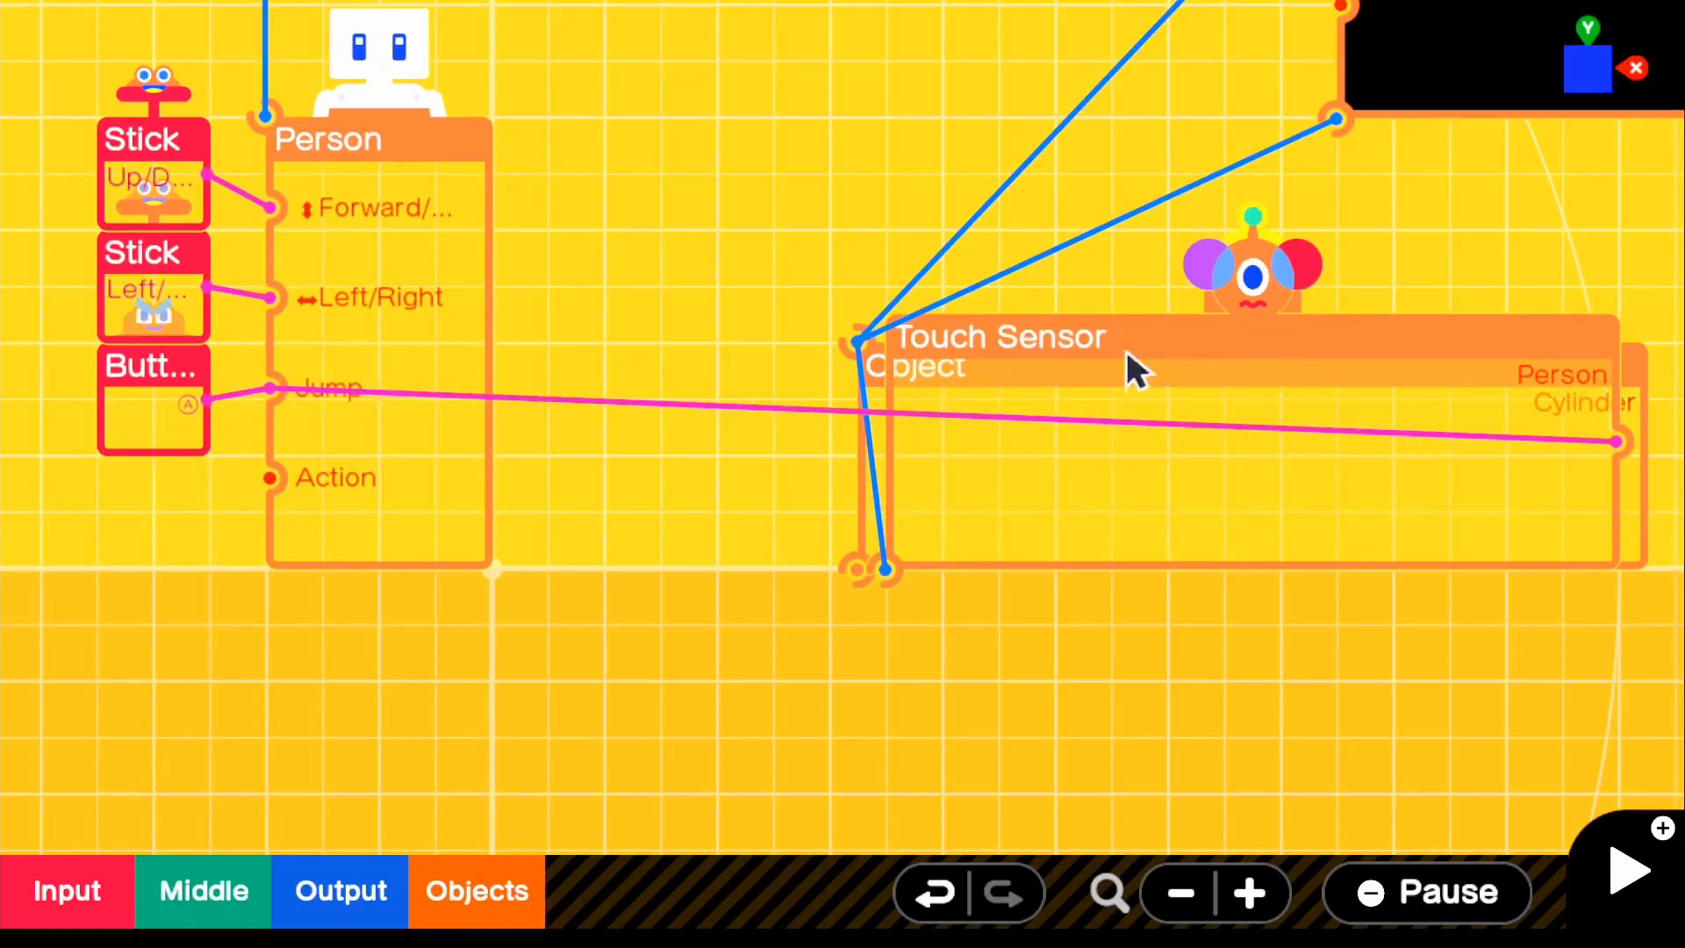
mouse_move(714, 476)
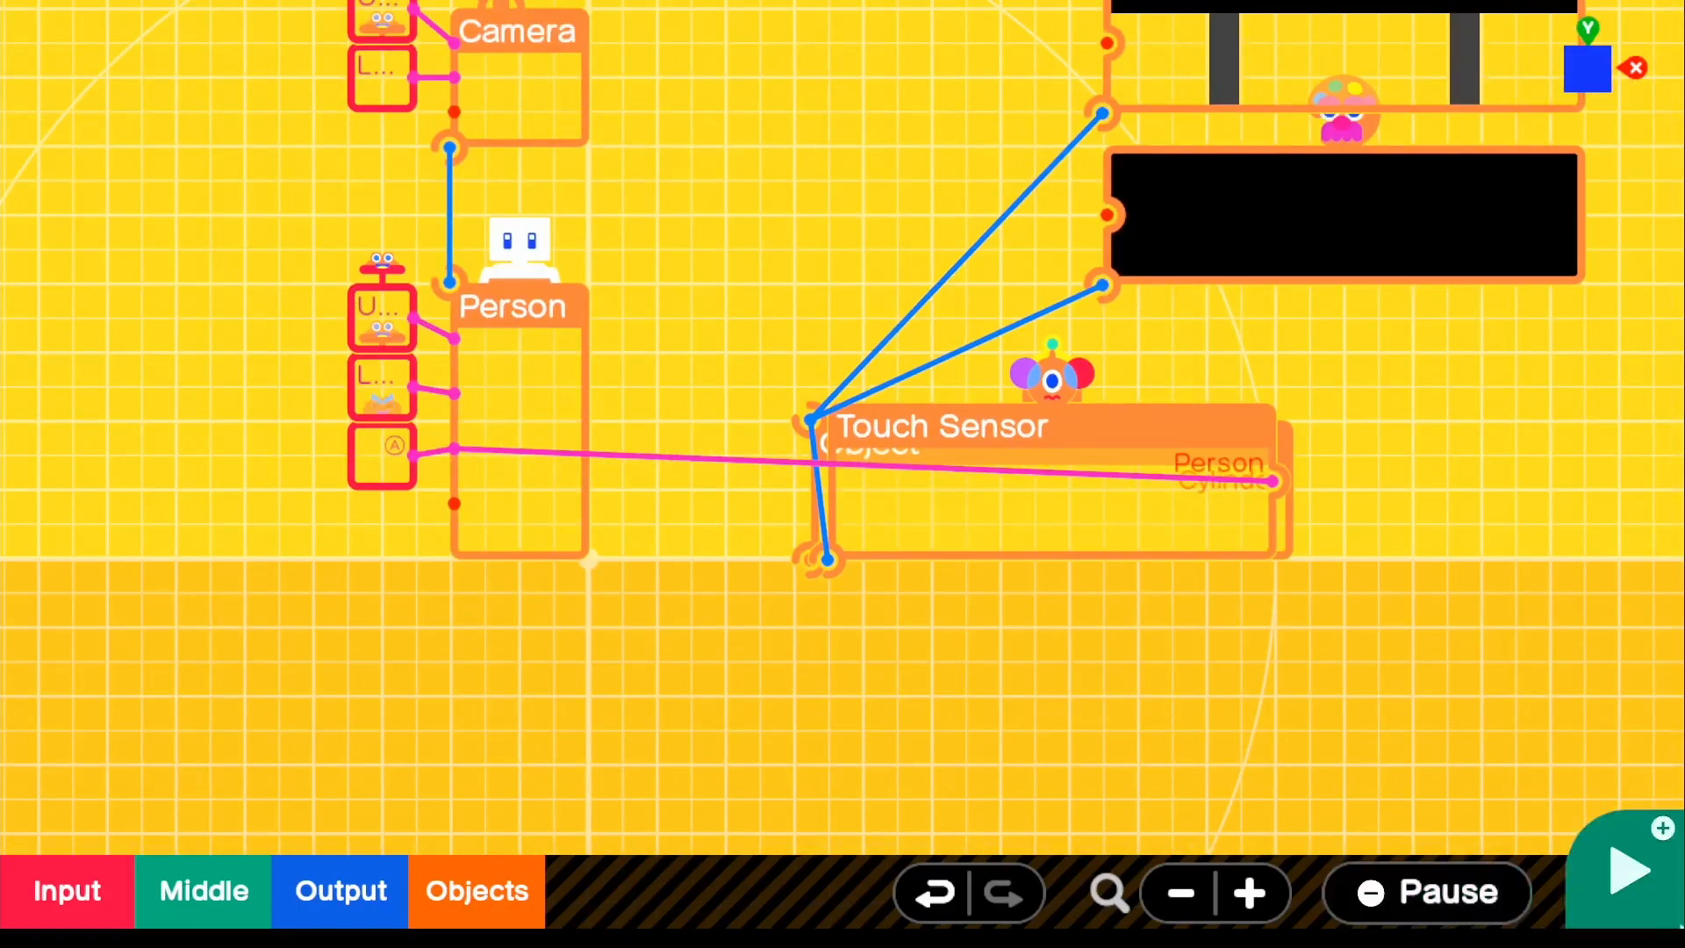
Step: Set the Touch Sensor shape to Cylinder and test-play to see it as a ring on the trampoline
click(1626, 871)
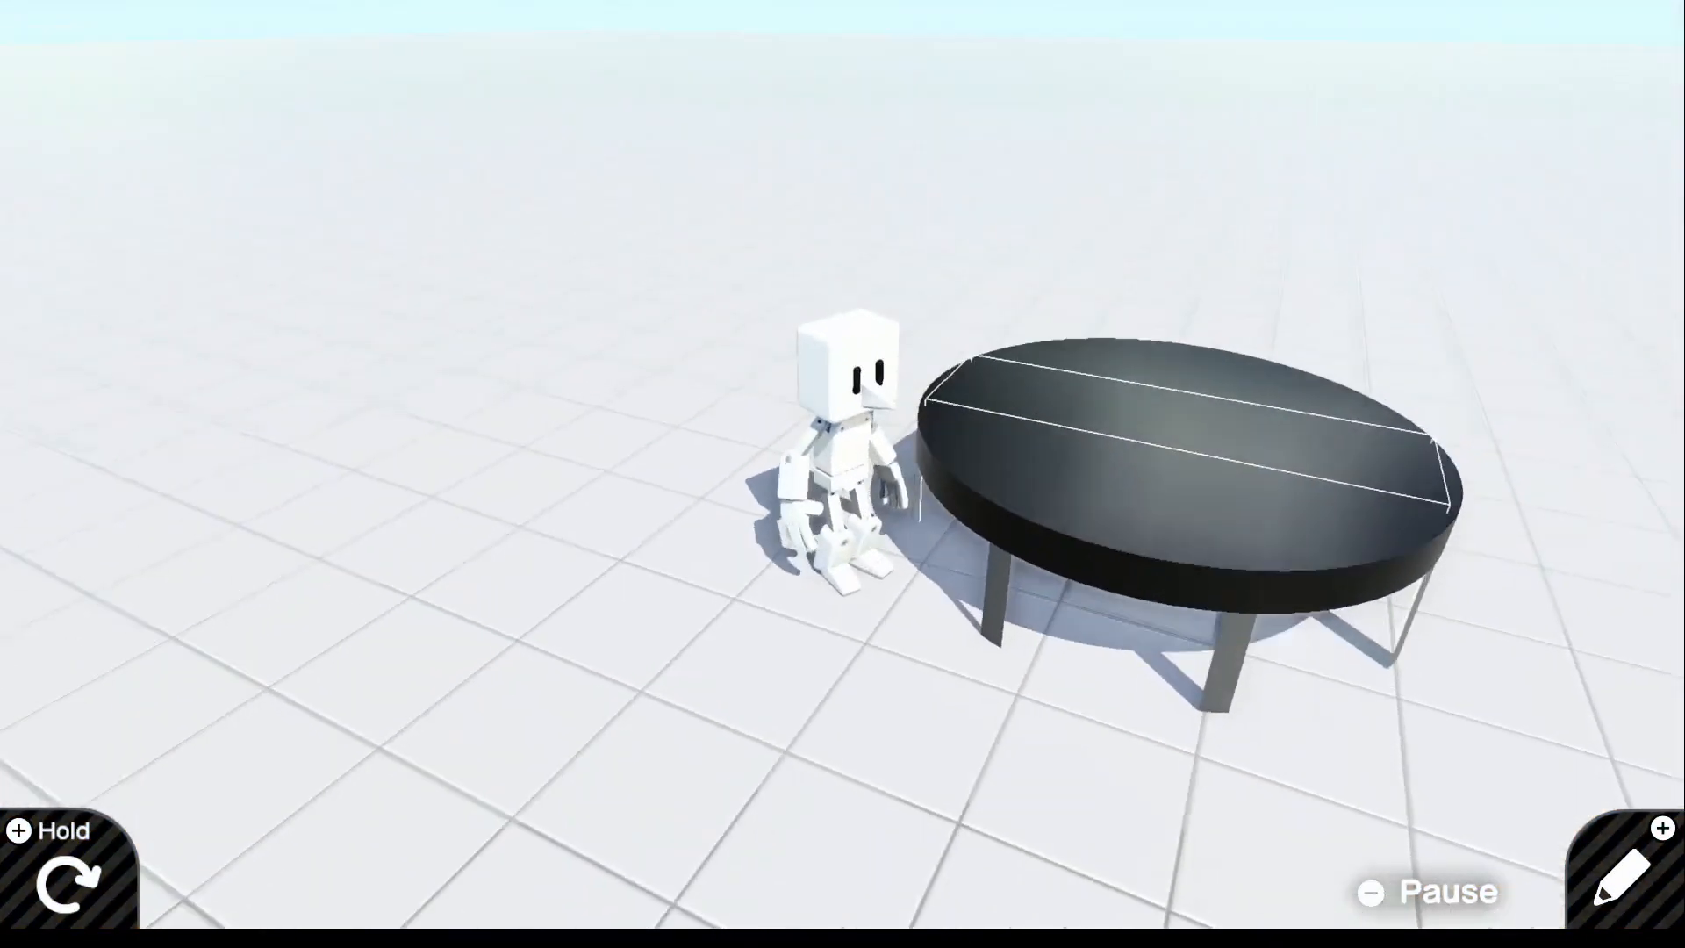
click(1610, 867)
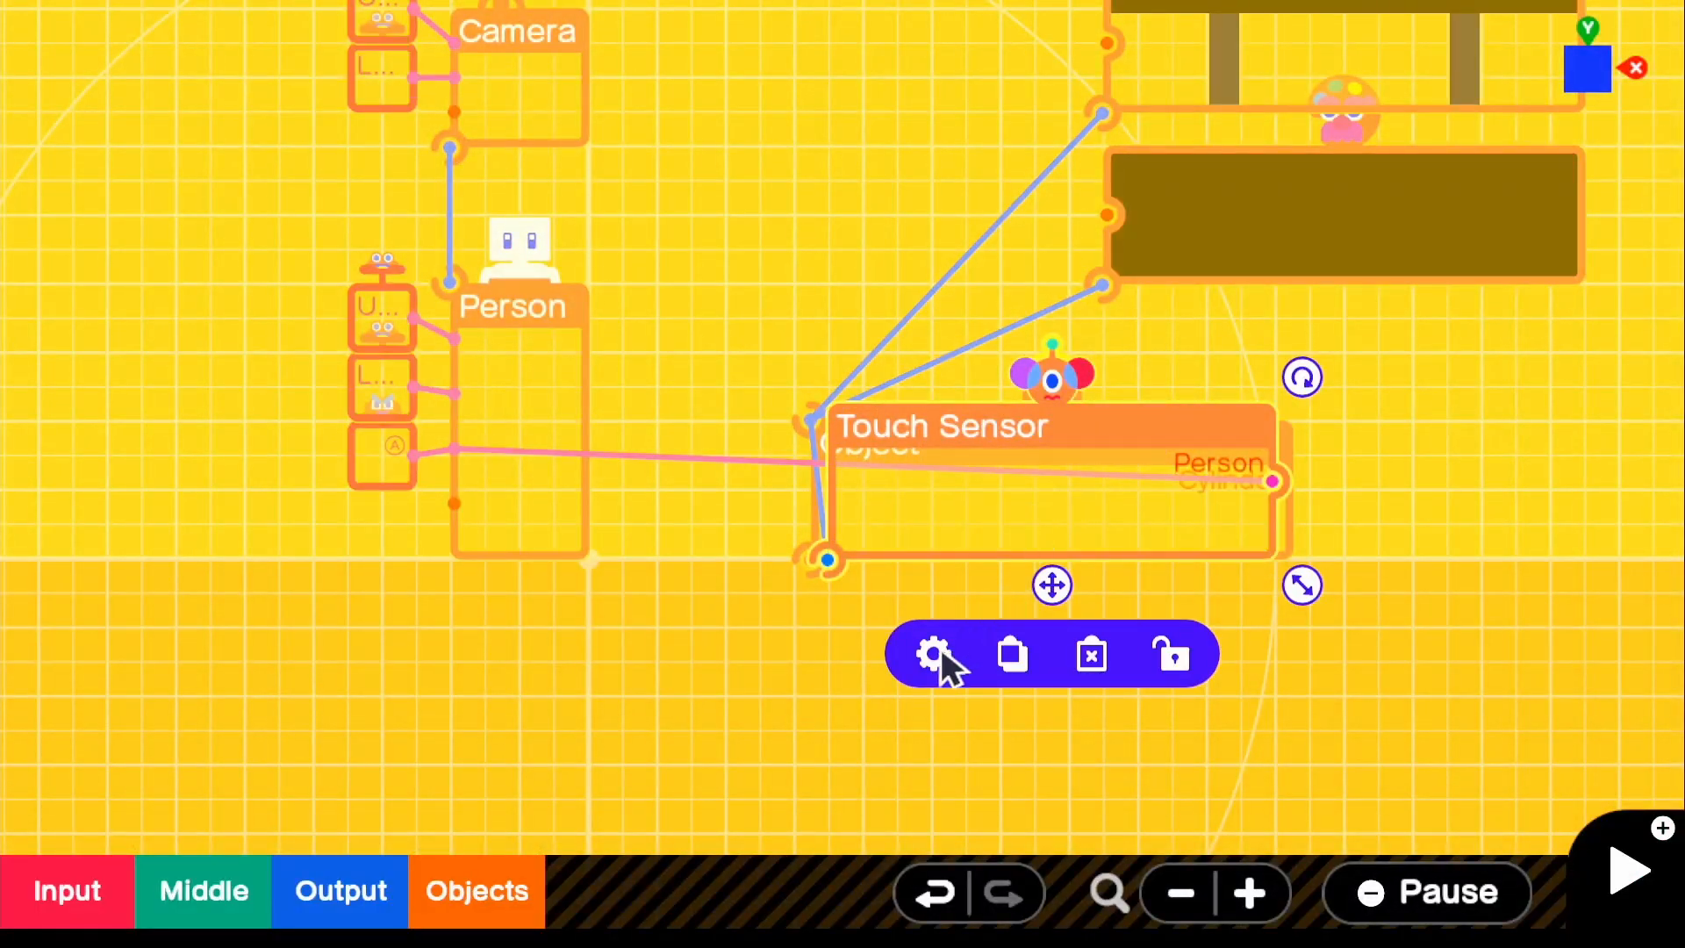
click(932, 653)
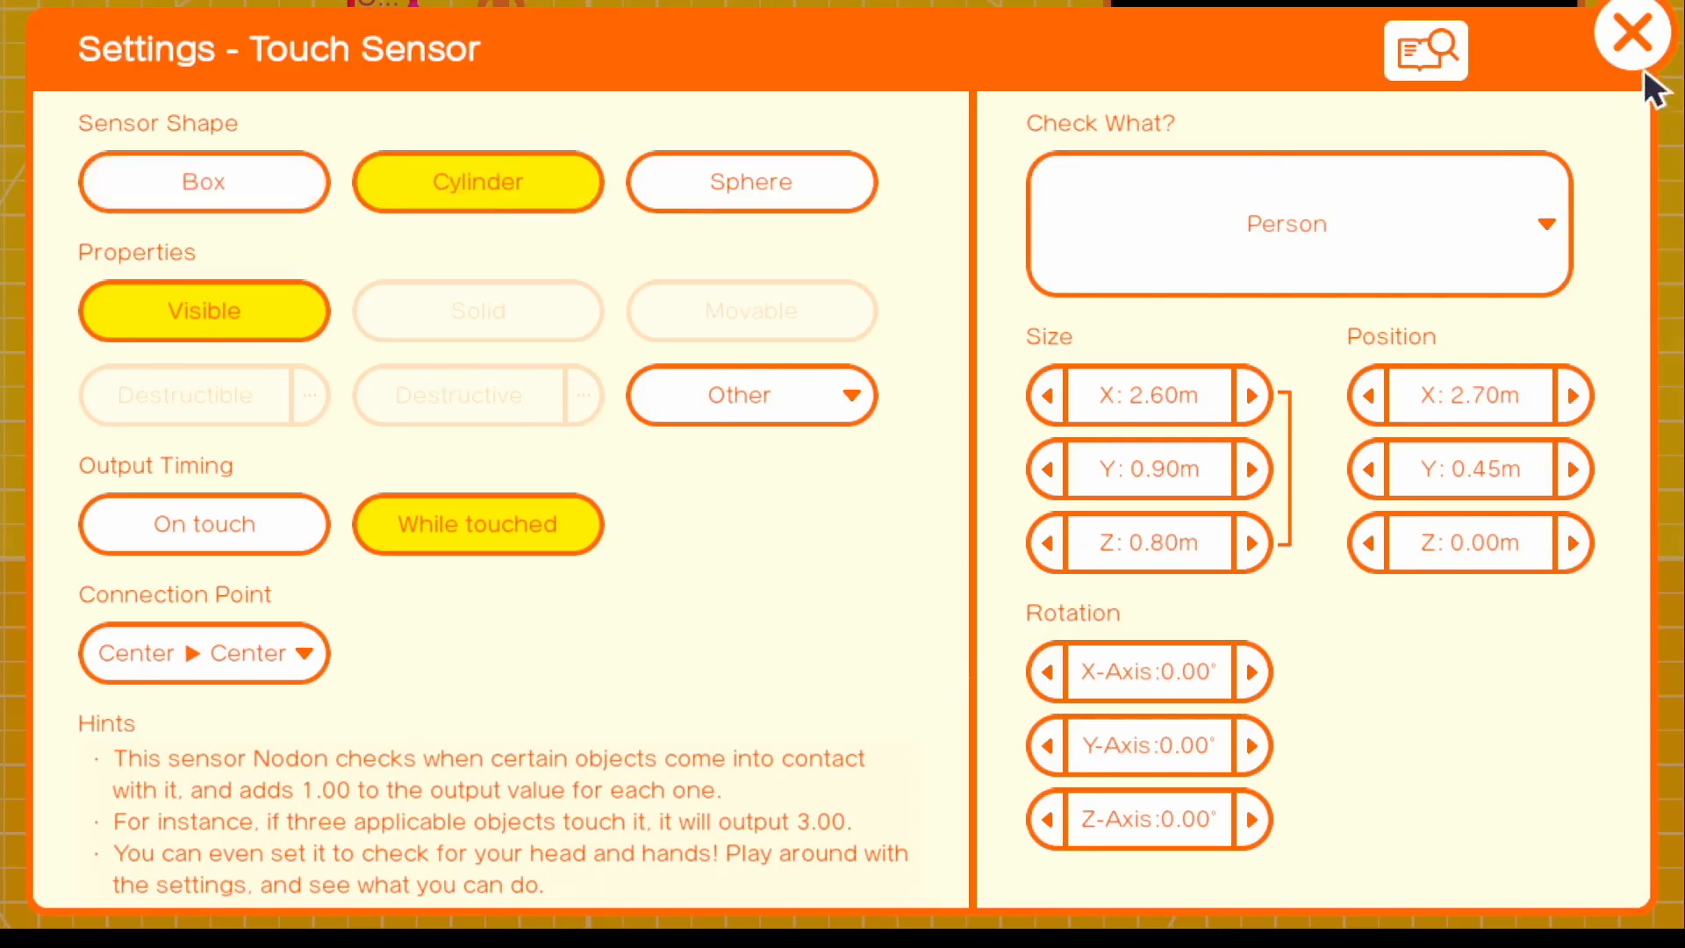
click(1631, 31)
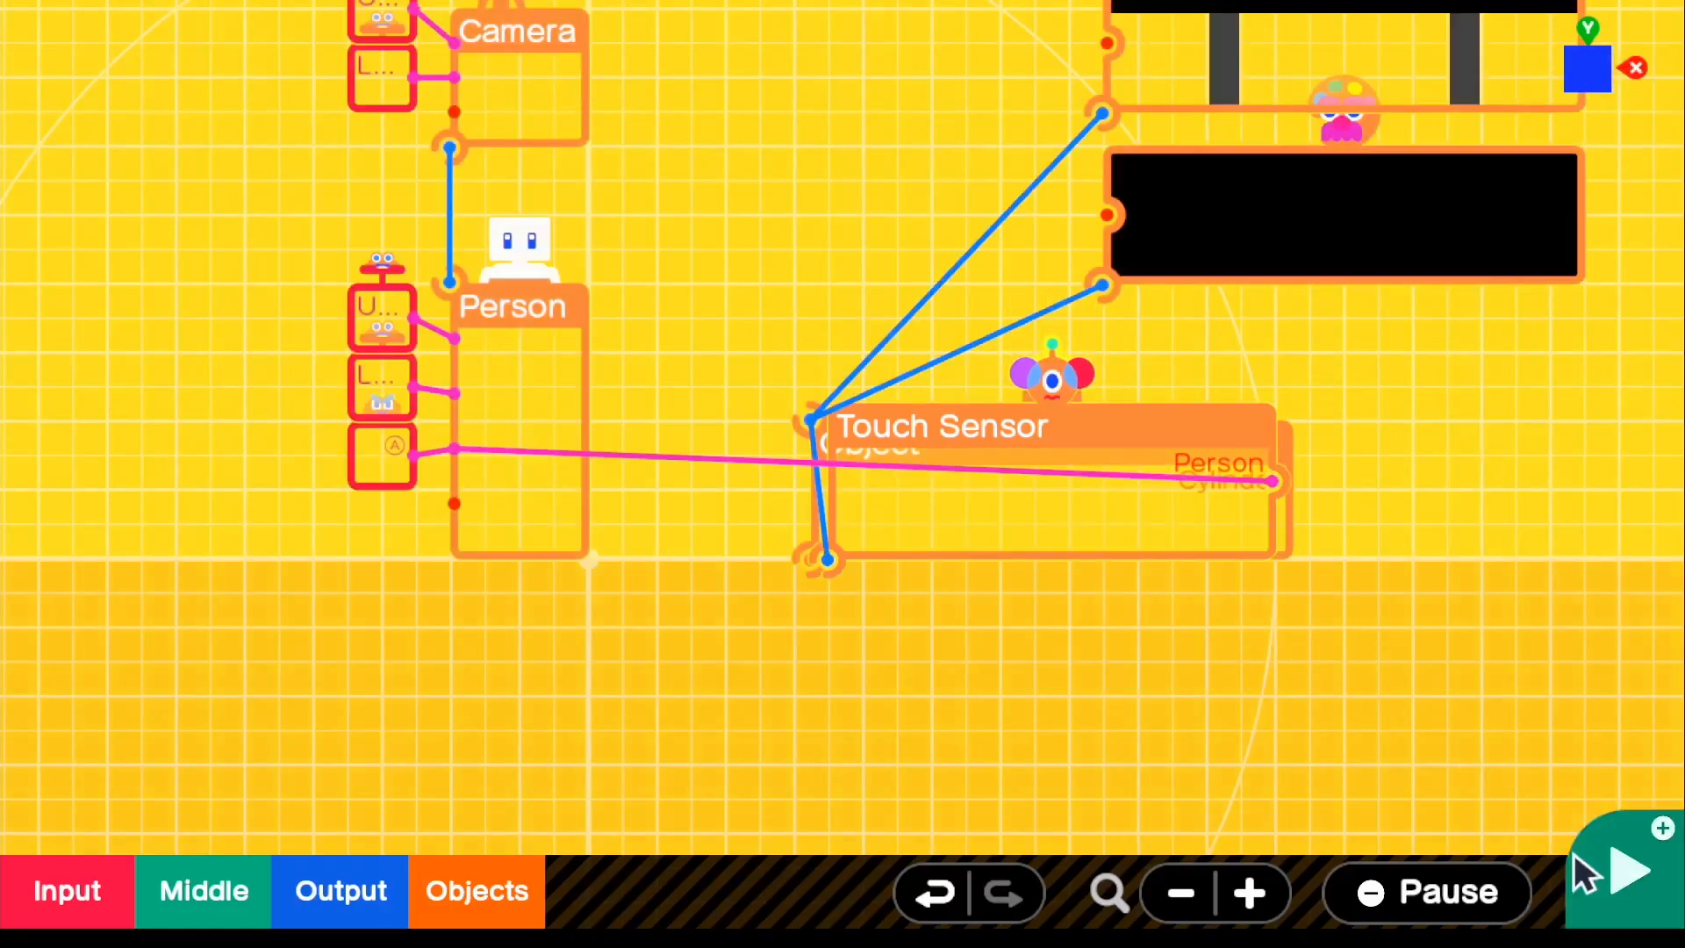
click(1630, 871)
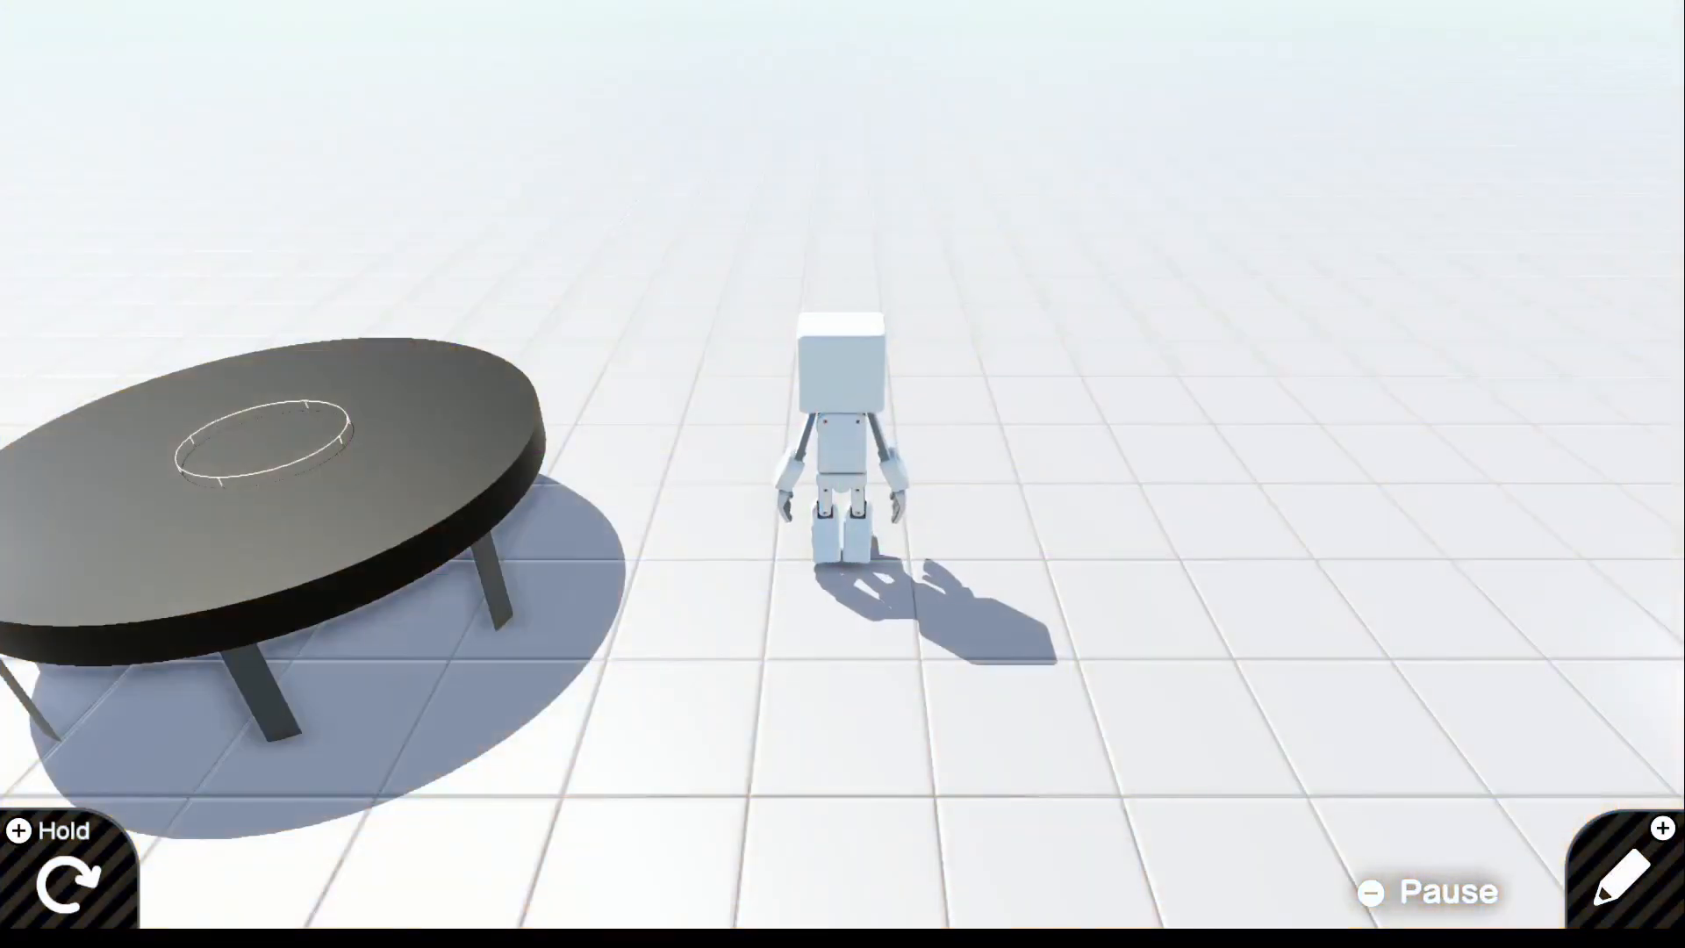
click(1617, 871)
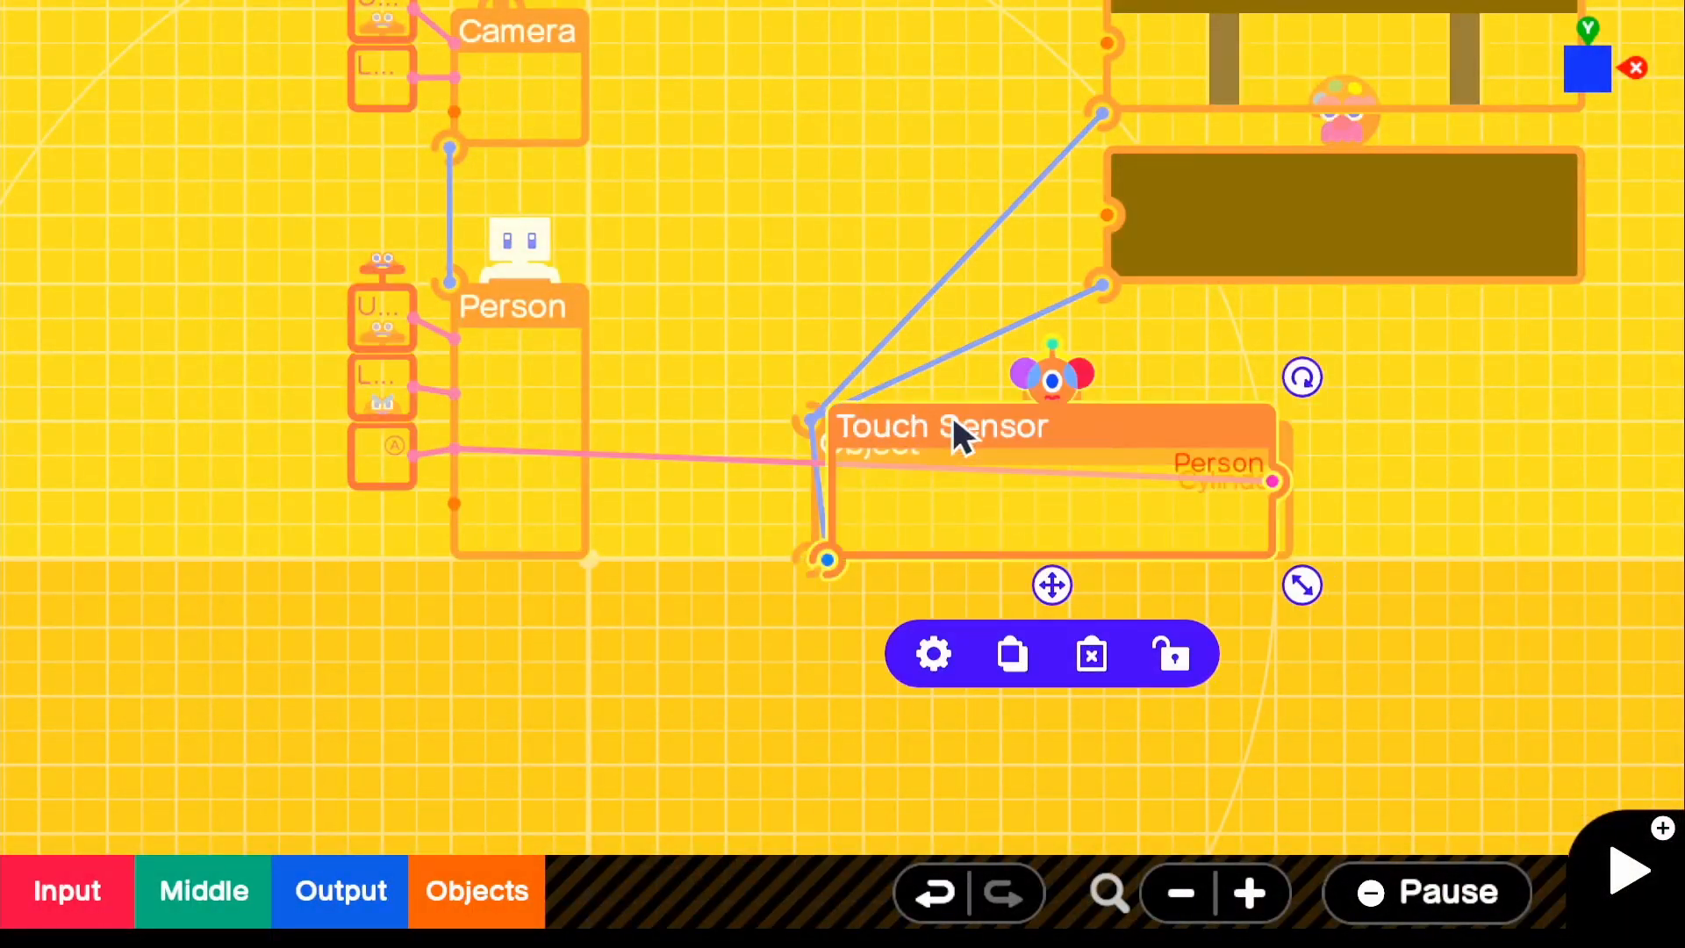
Step: Widen the Touch Sensor to 2.80 m, test, then trim it to 2.70 m across the tabletop
click(930, 654)
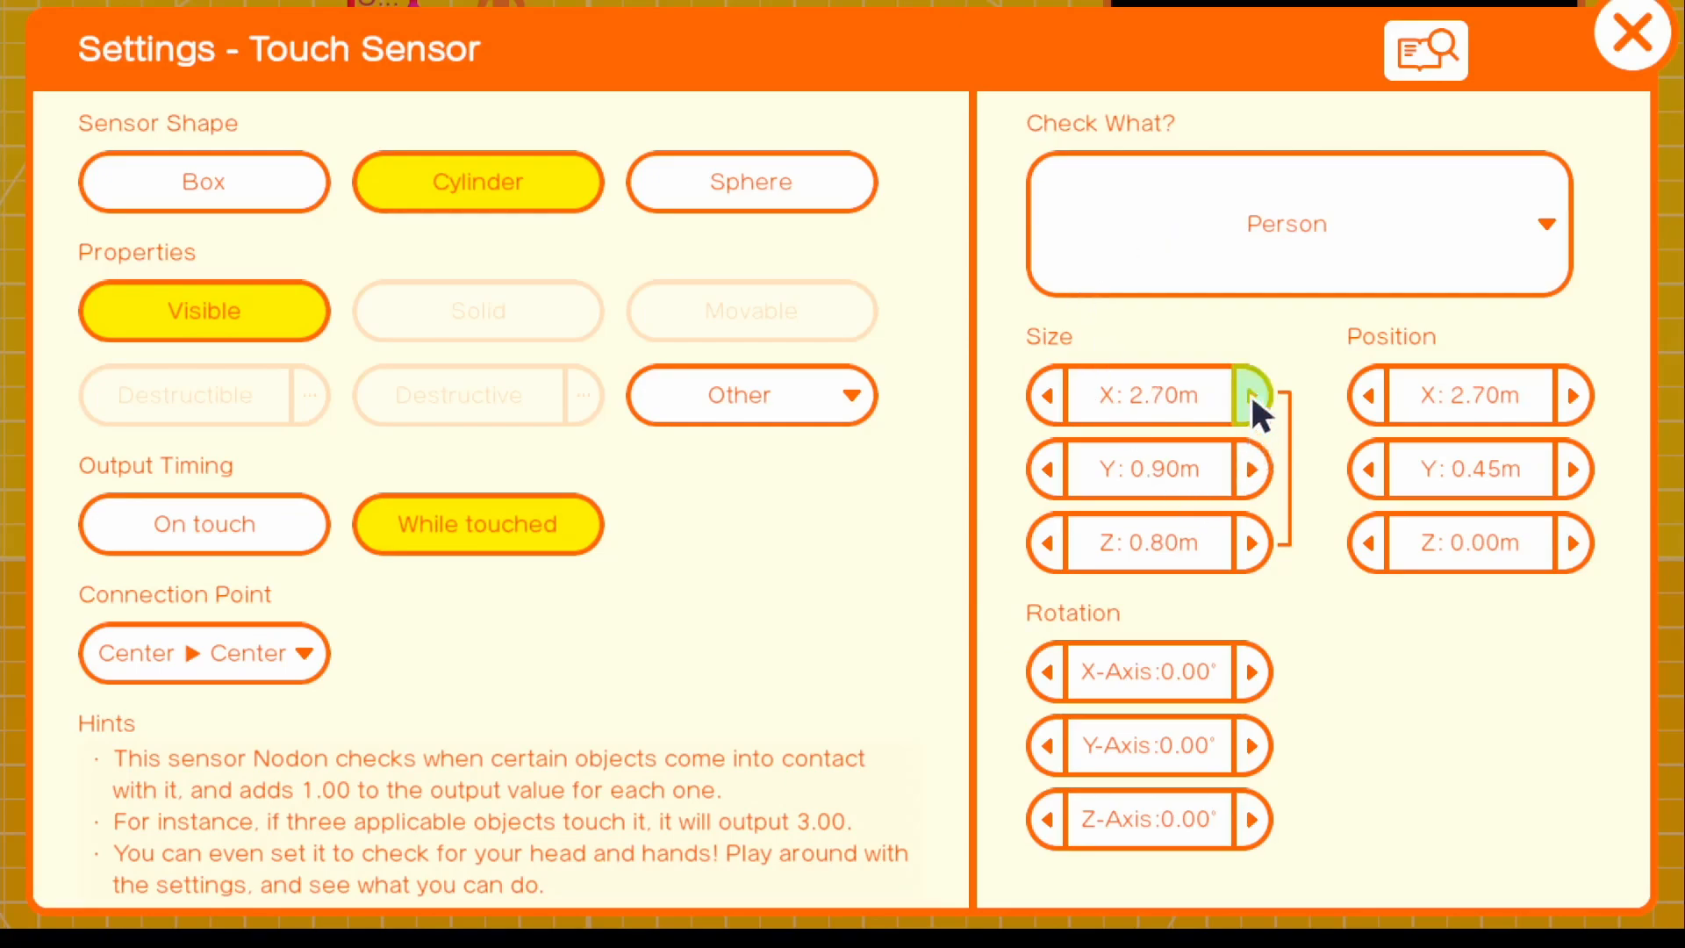
click(1250, 395)
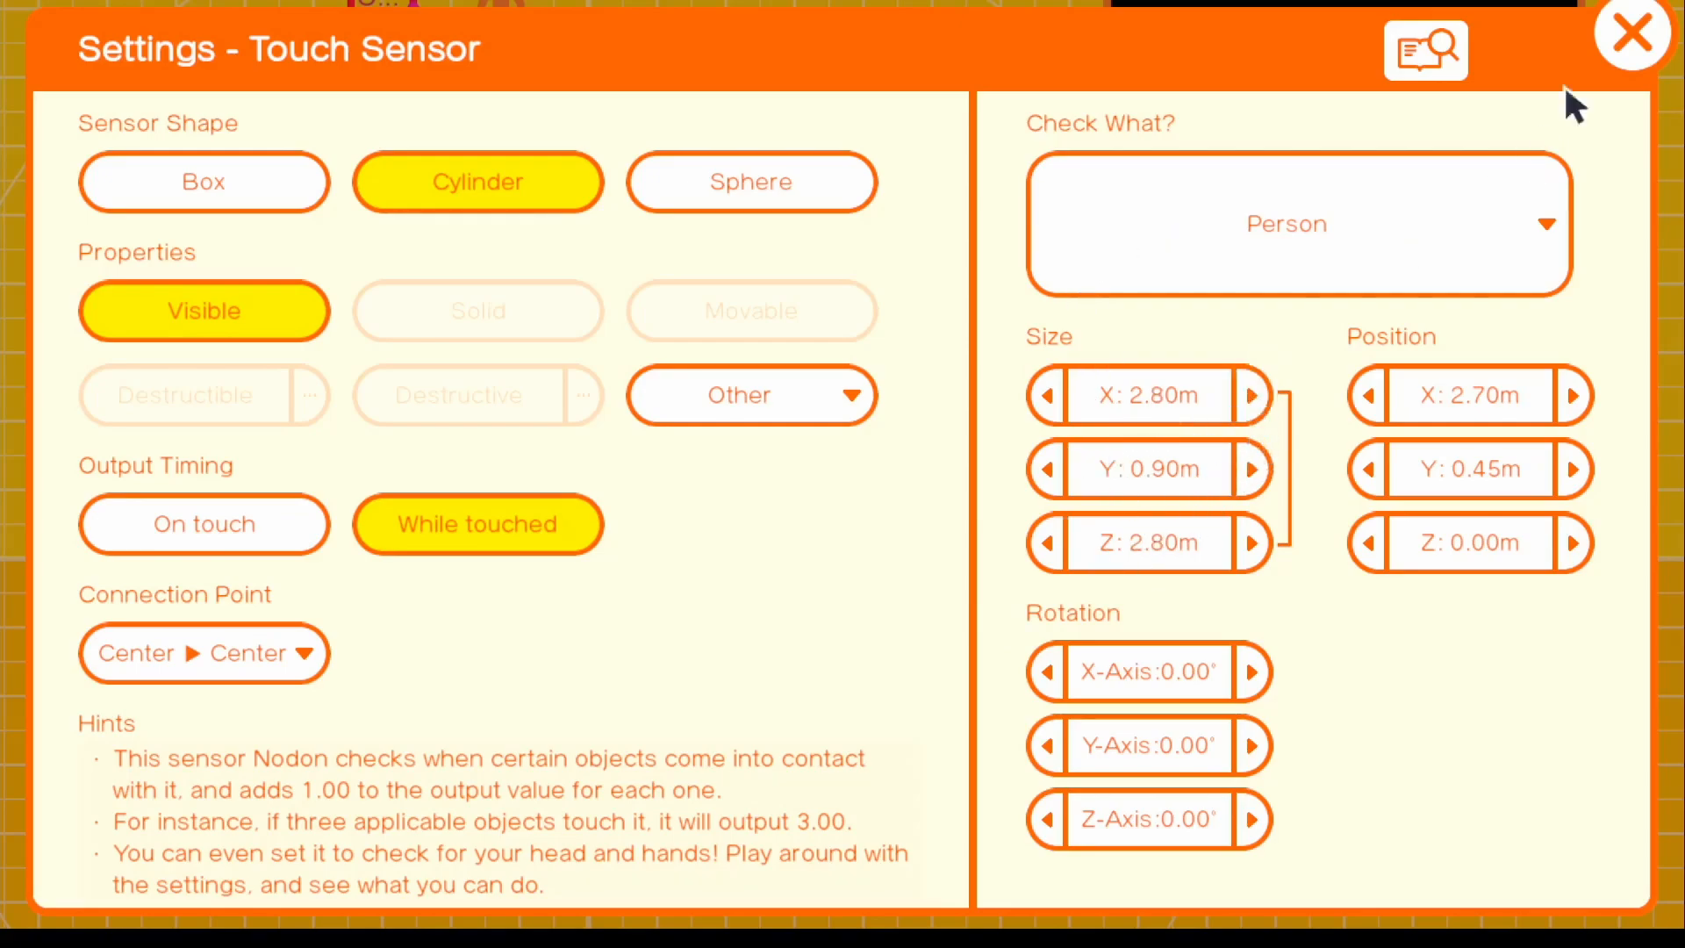
click(1631, 32)
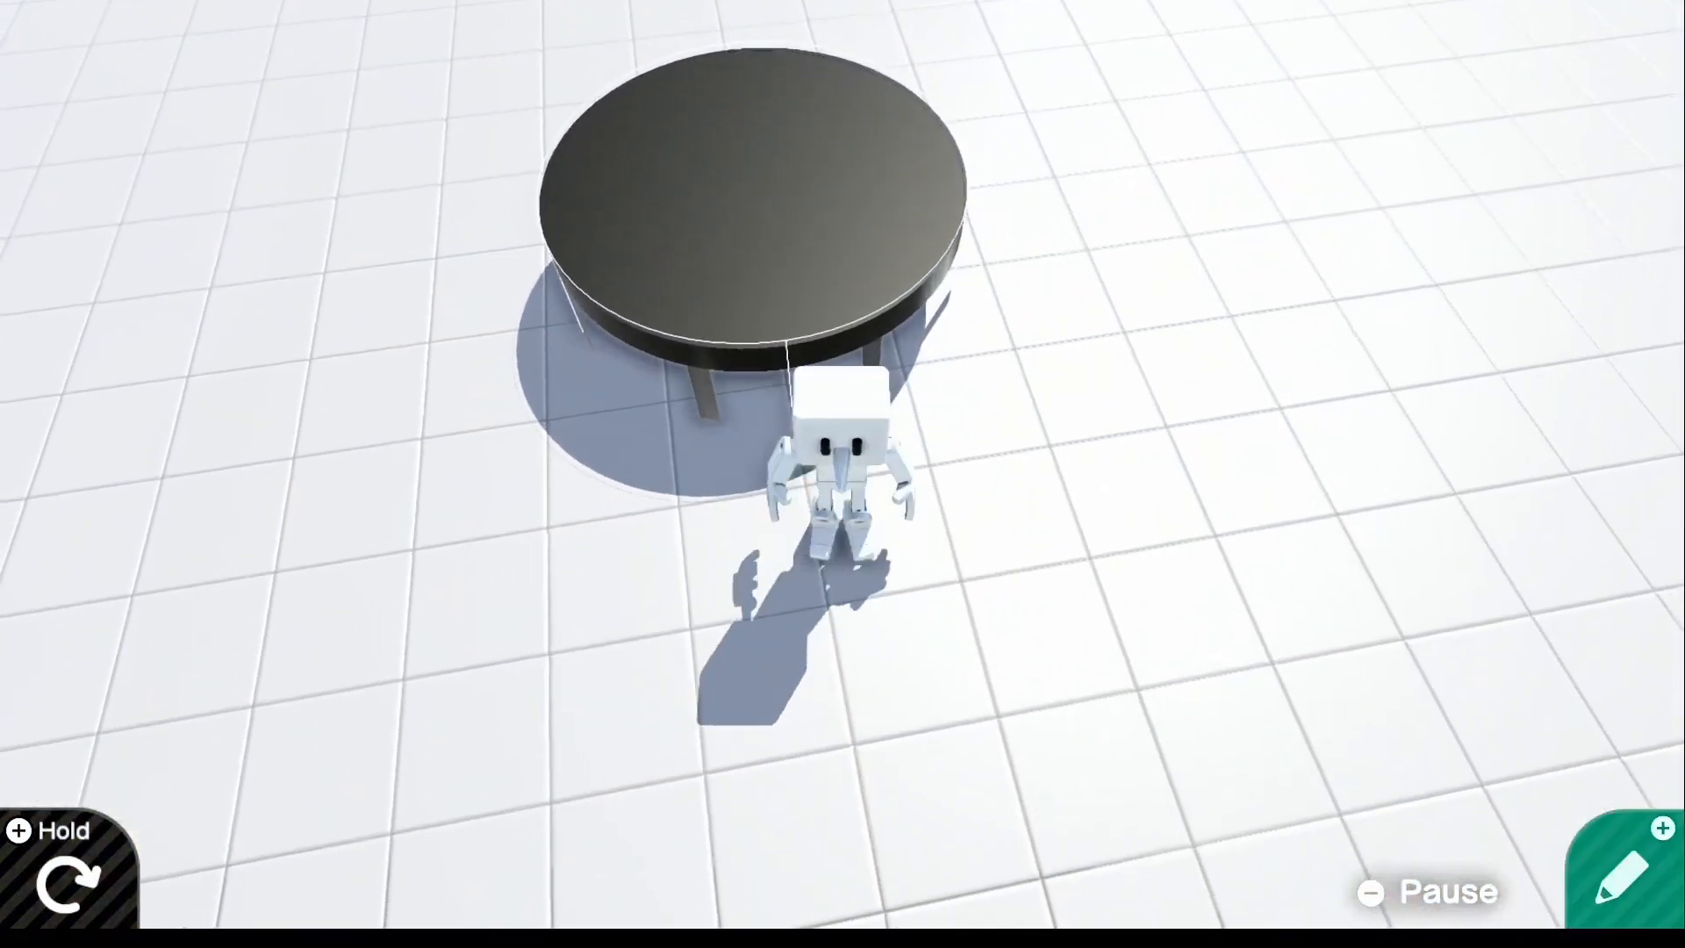
click(1626, 871)
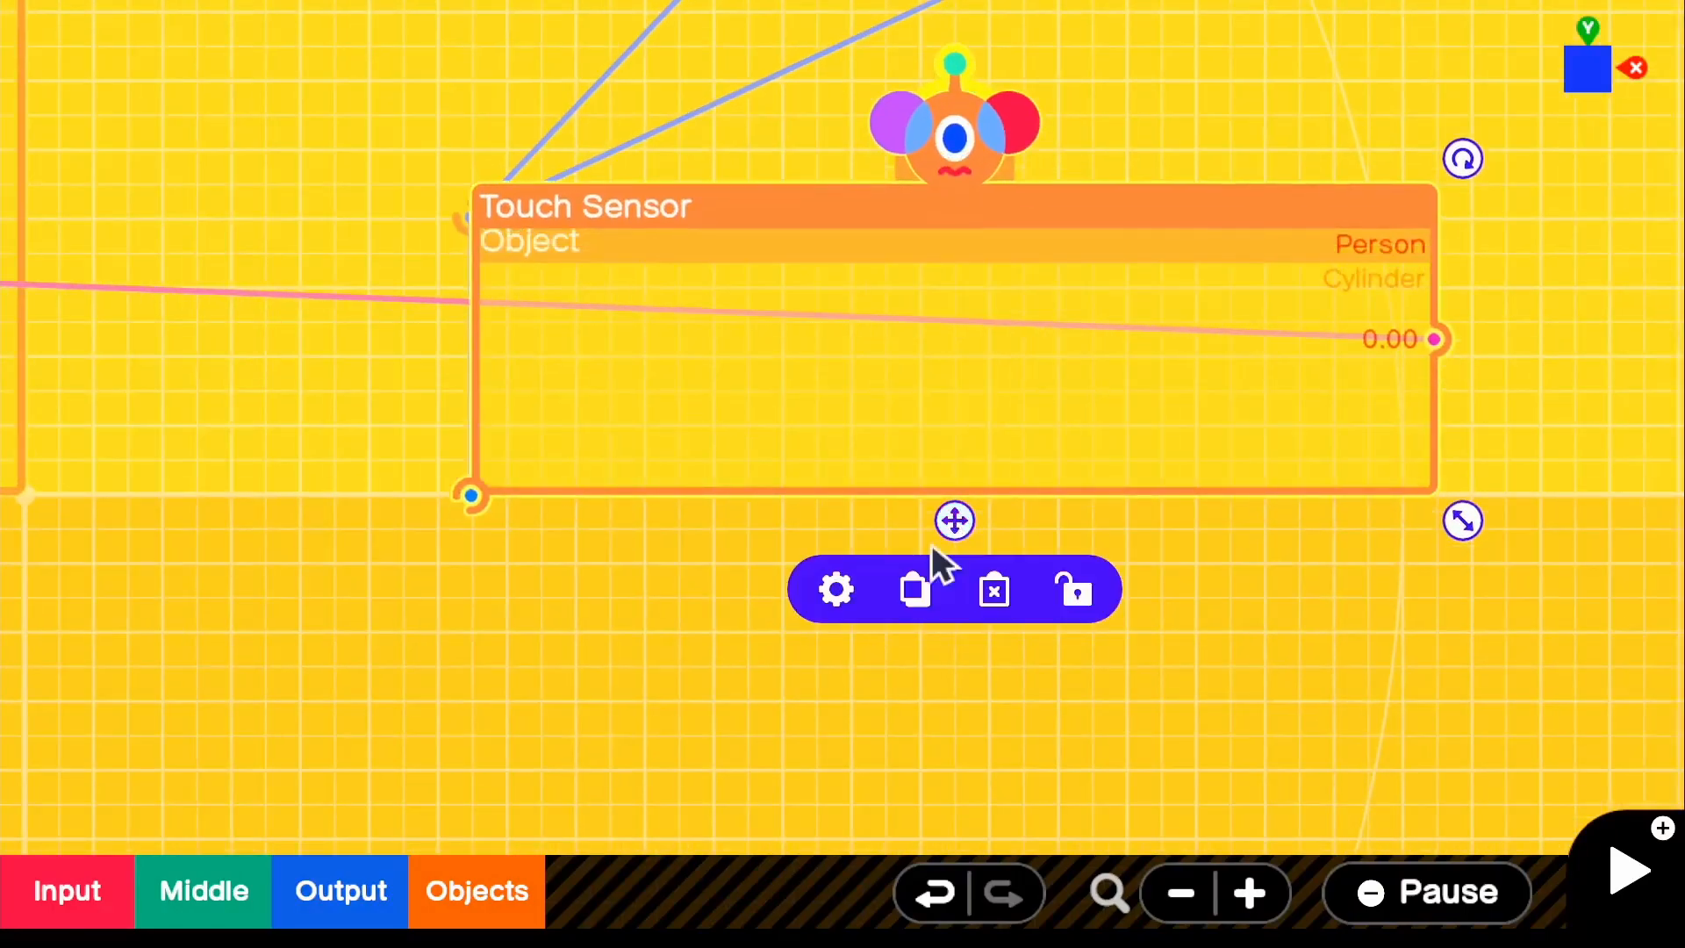
click(835, 589)
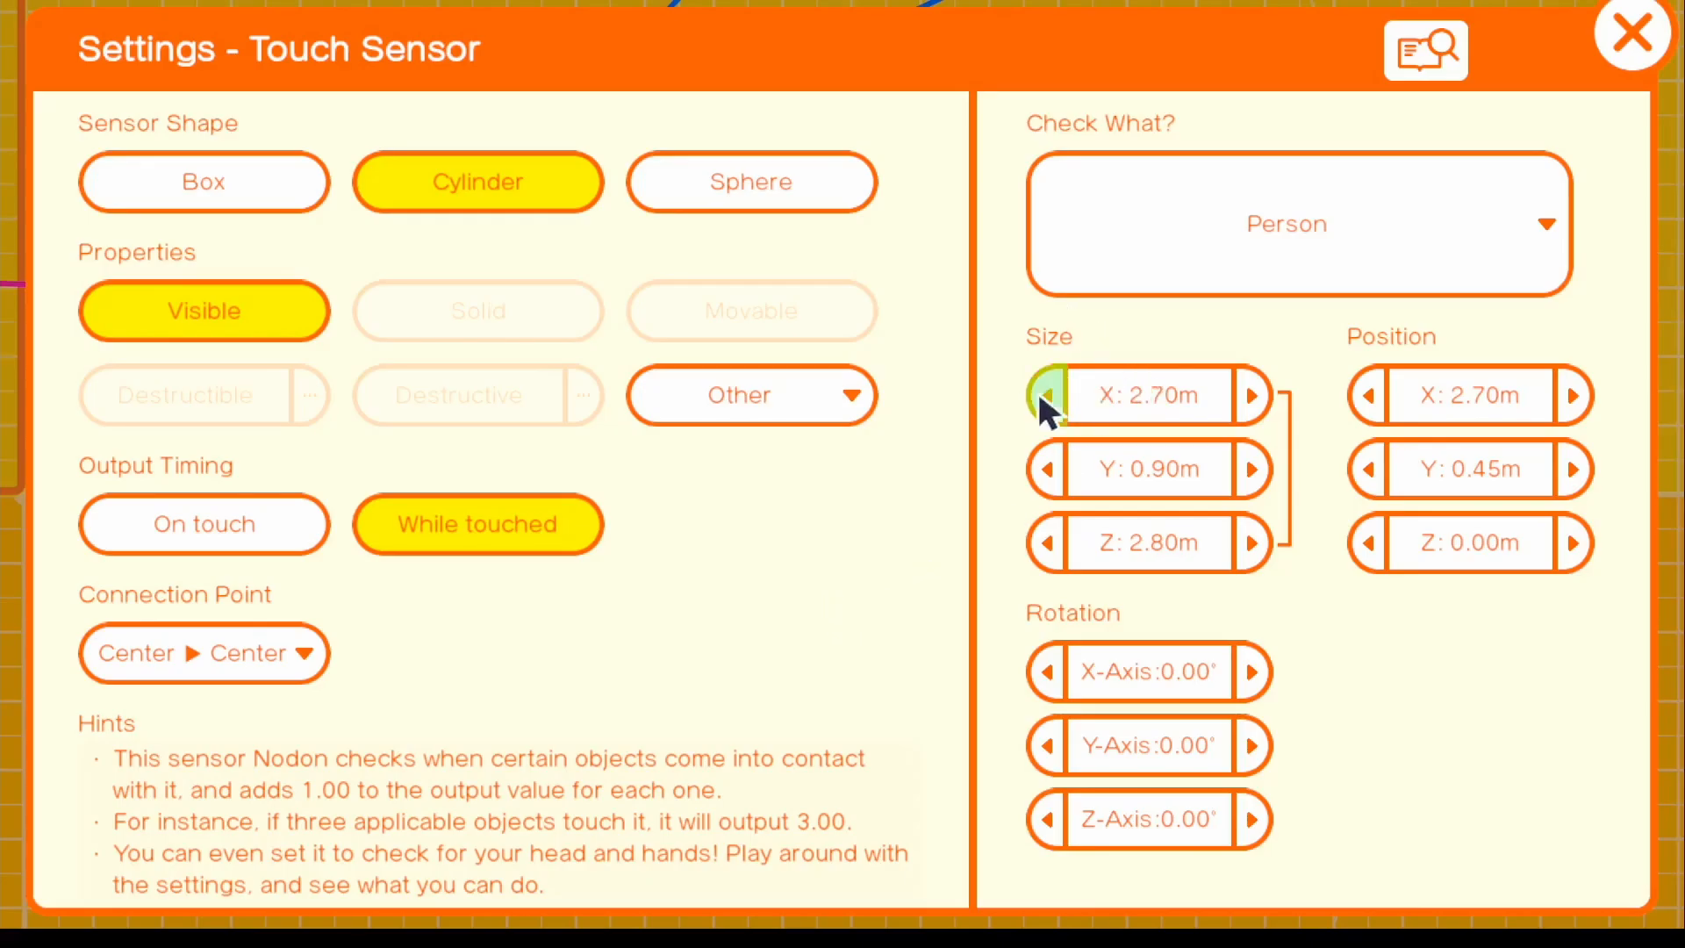
click(1631, 31)
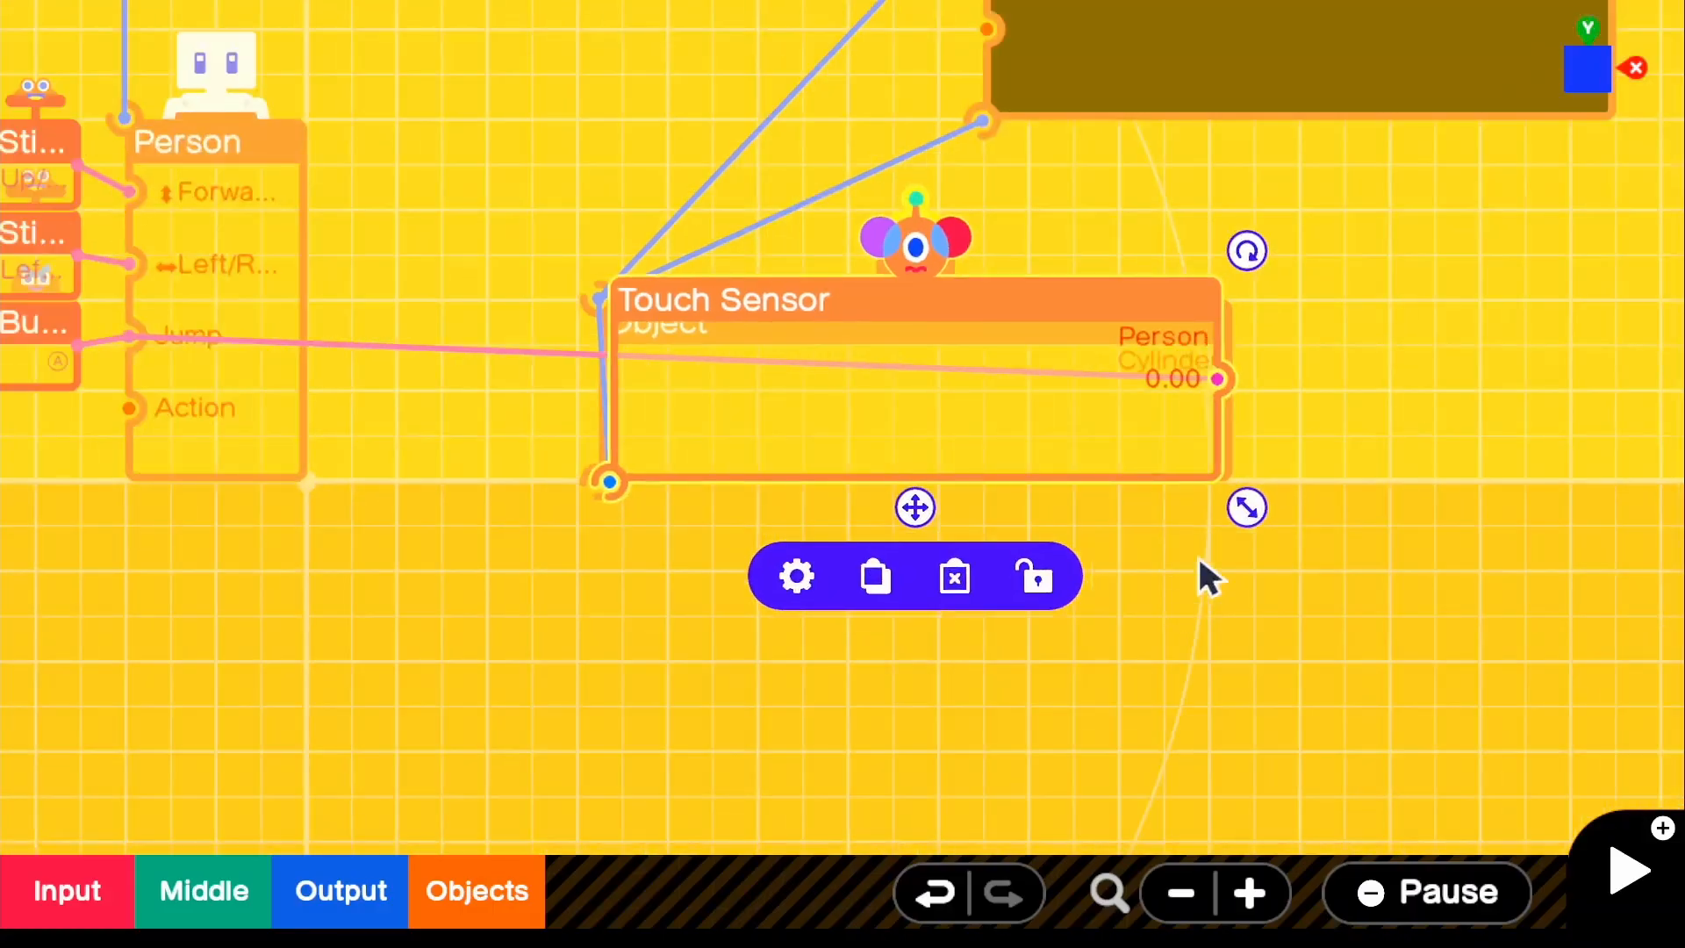
click(1625, 871)
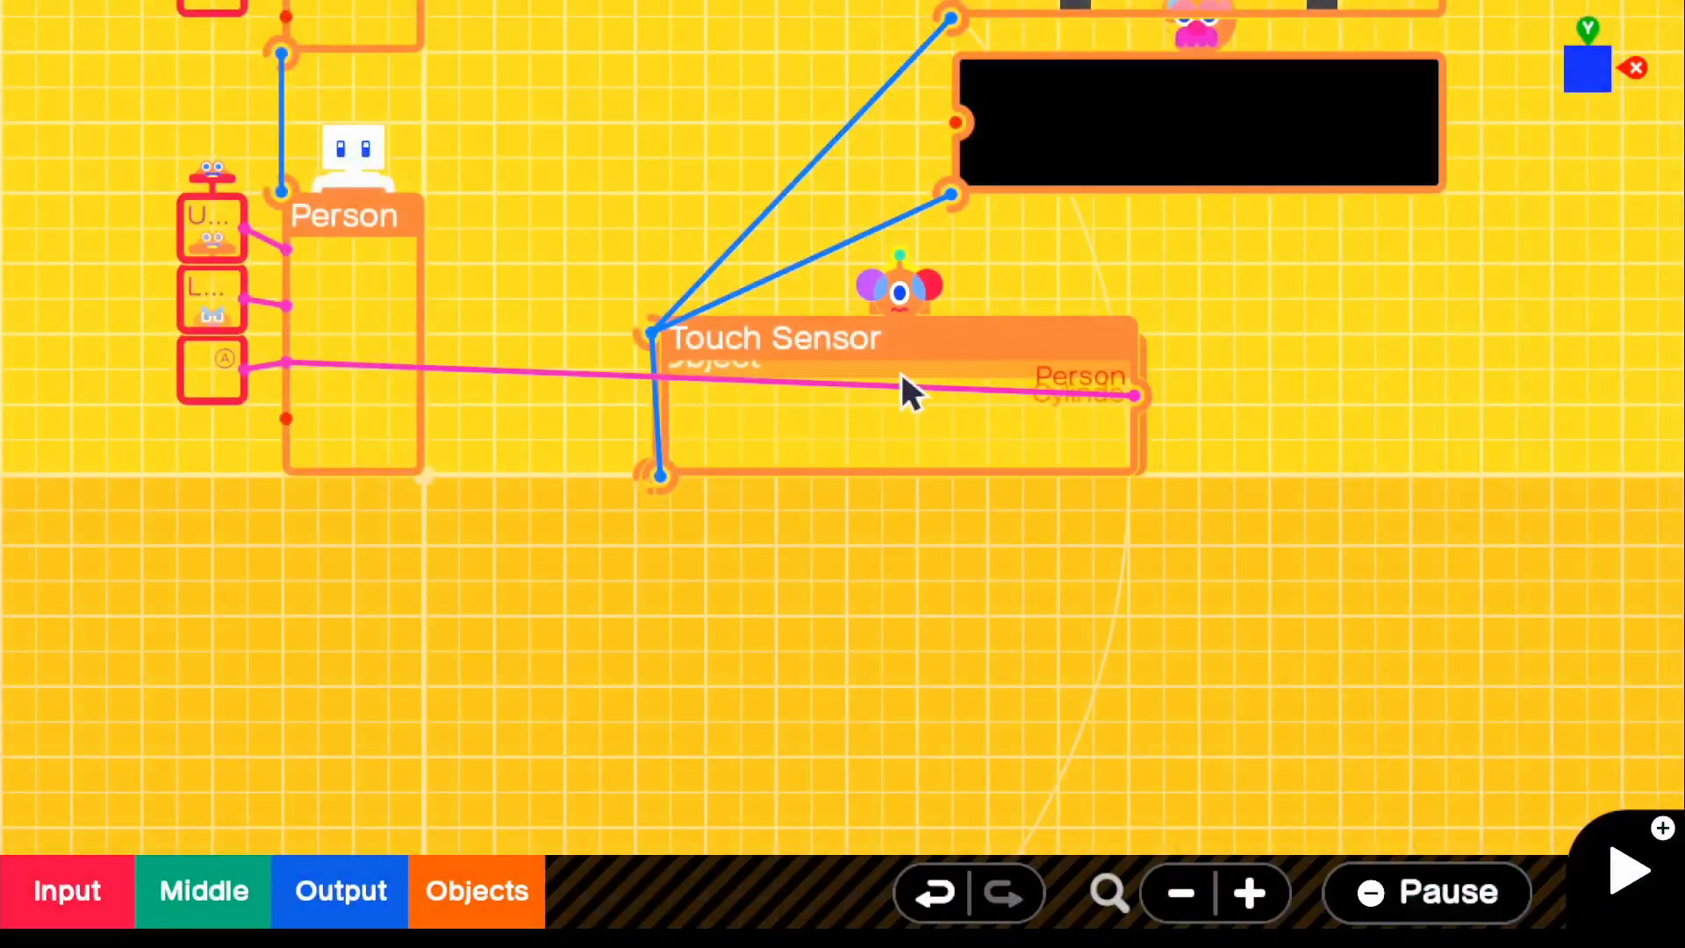
Step: Select the Touch Sensor Nodon and start a test run with the person beside the trampoline
click(903, 391)
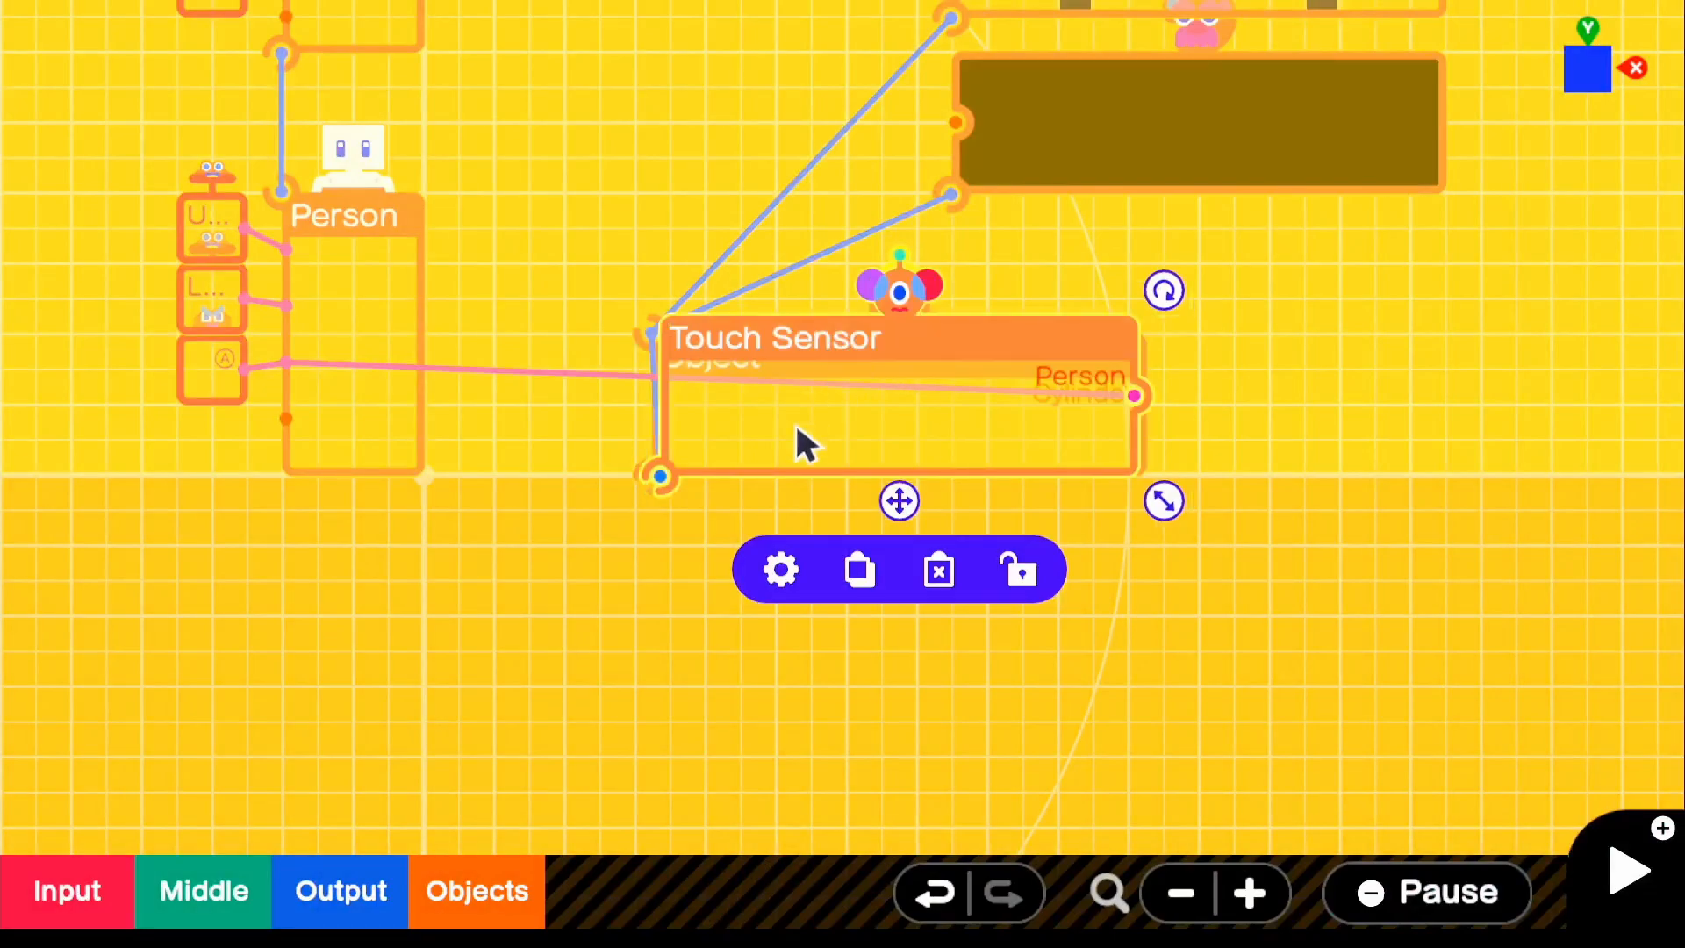
click(780, 569)
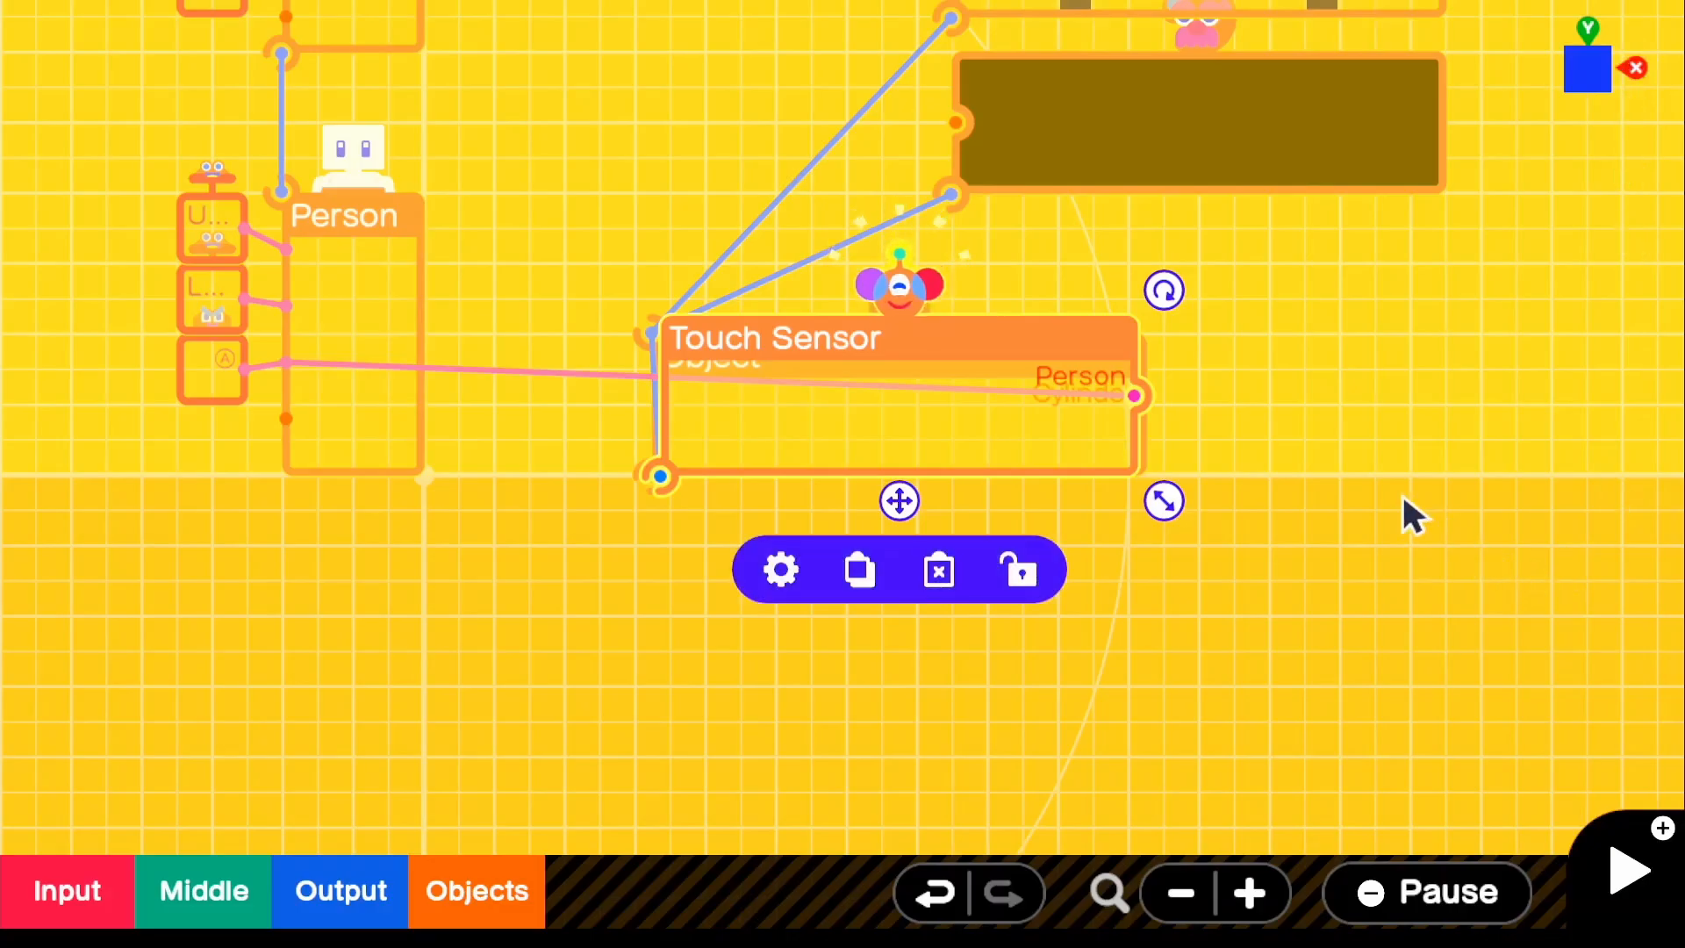
click(1625, 870)
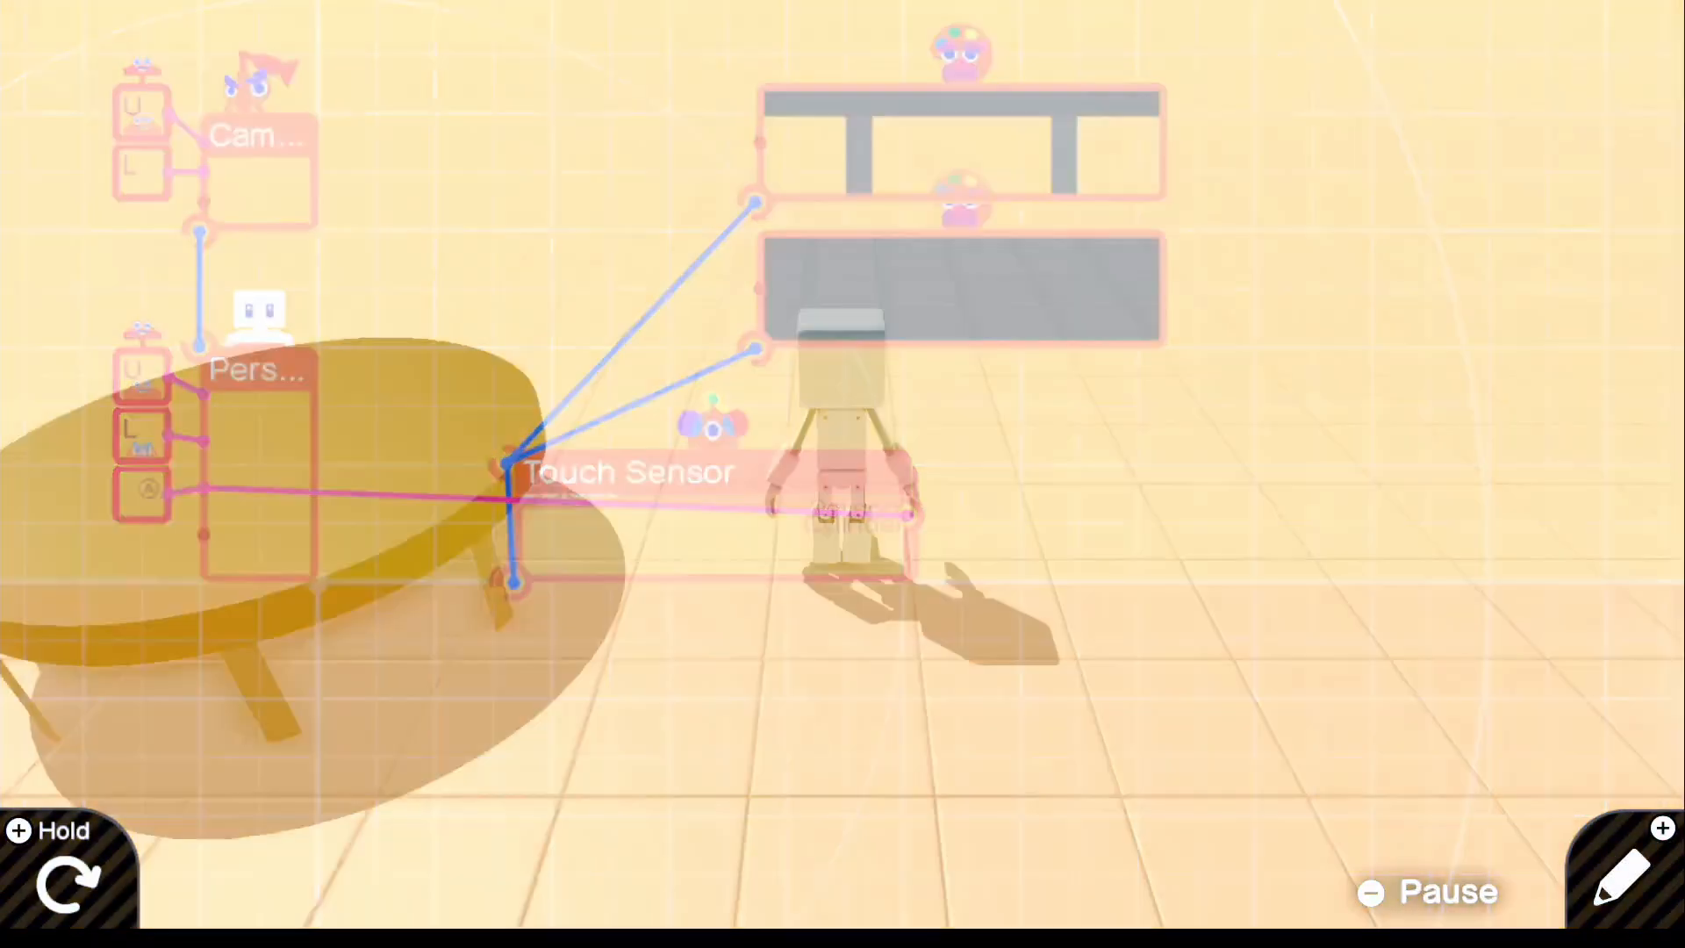